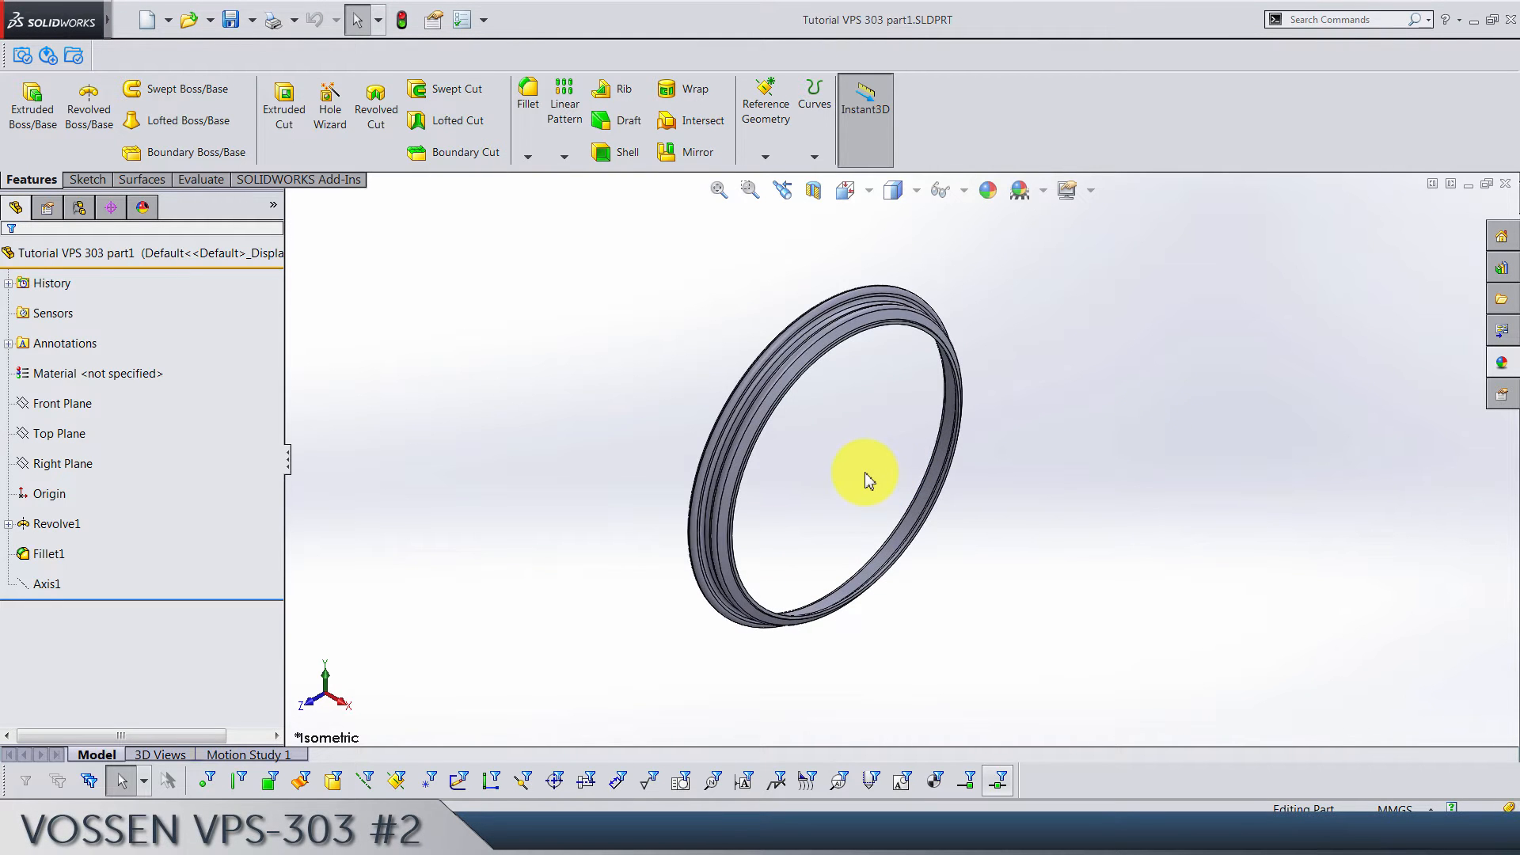
- Start a new sketch on the Front Plane of the lip ring part
drag(823, 437, 805, 455)
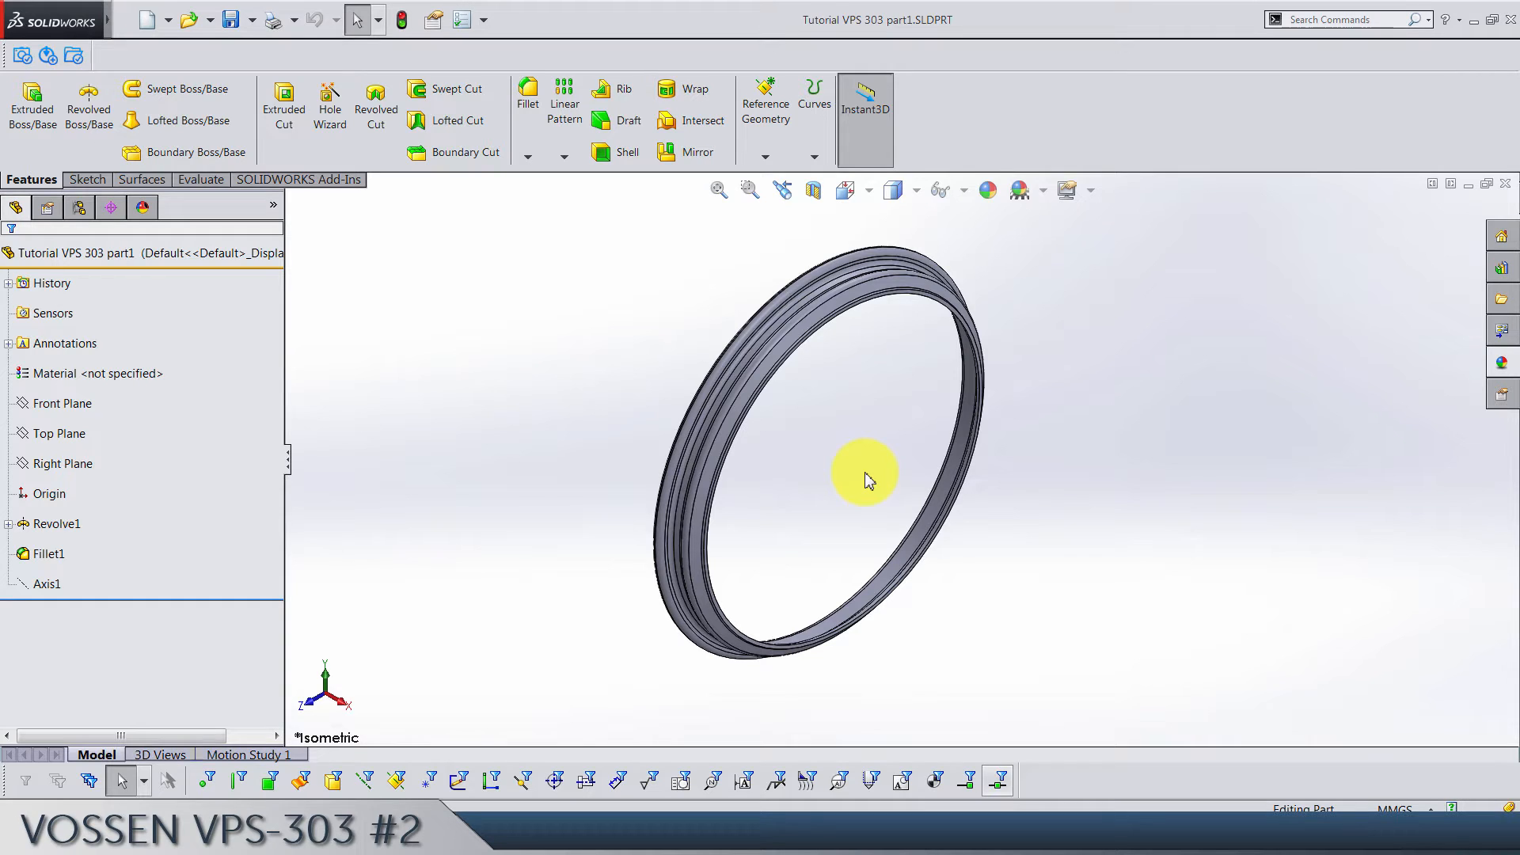
click(59, 403)
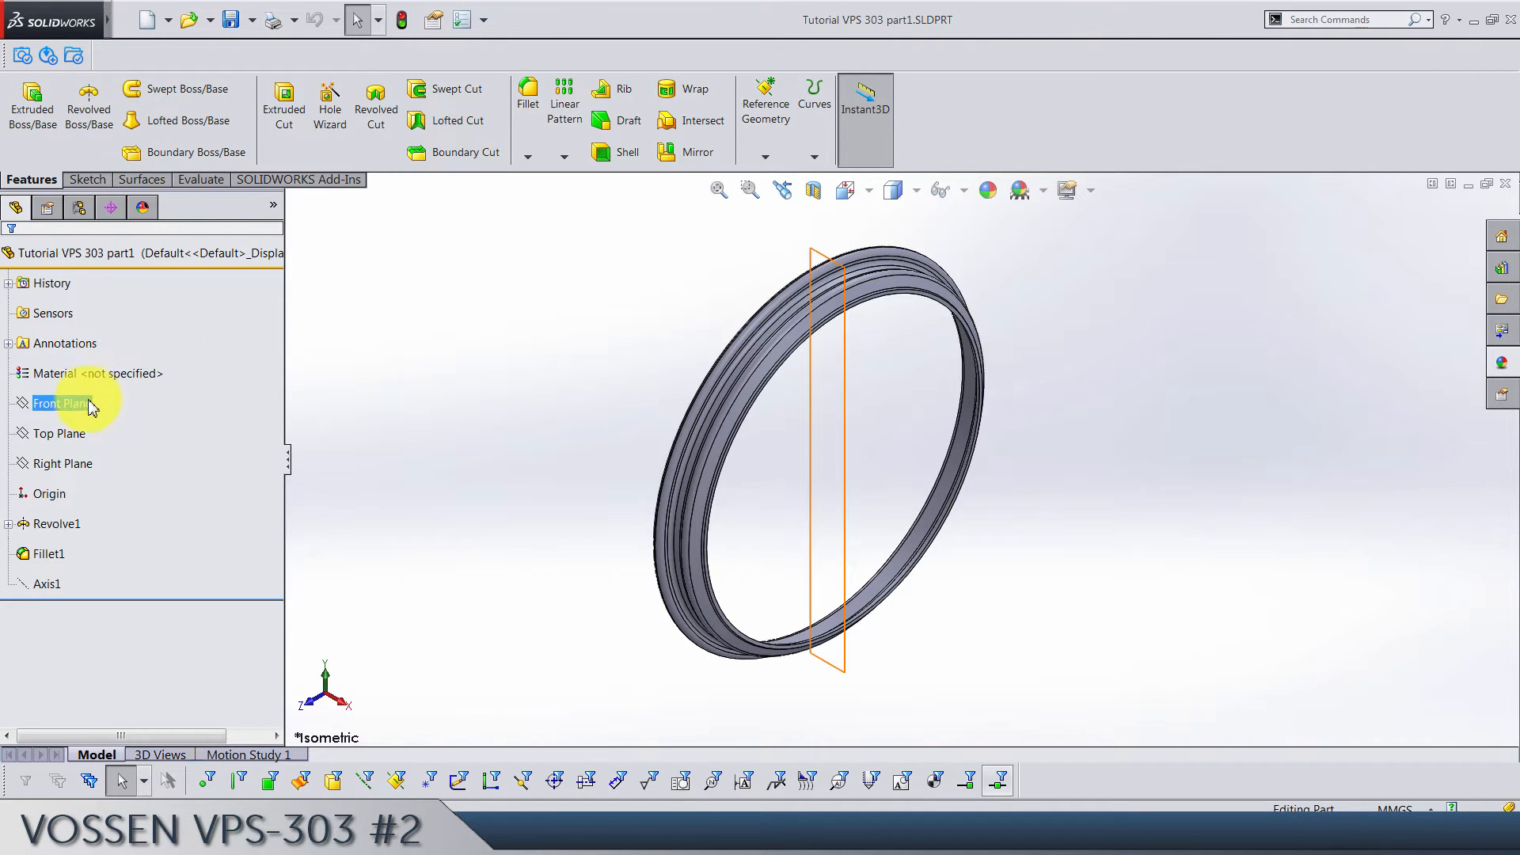
click(62, 404)
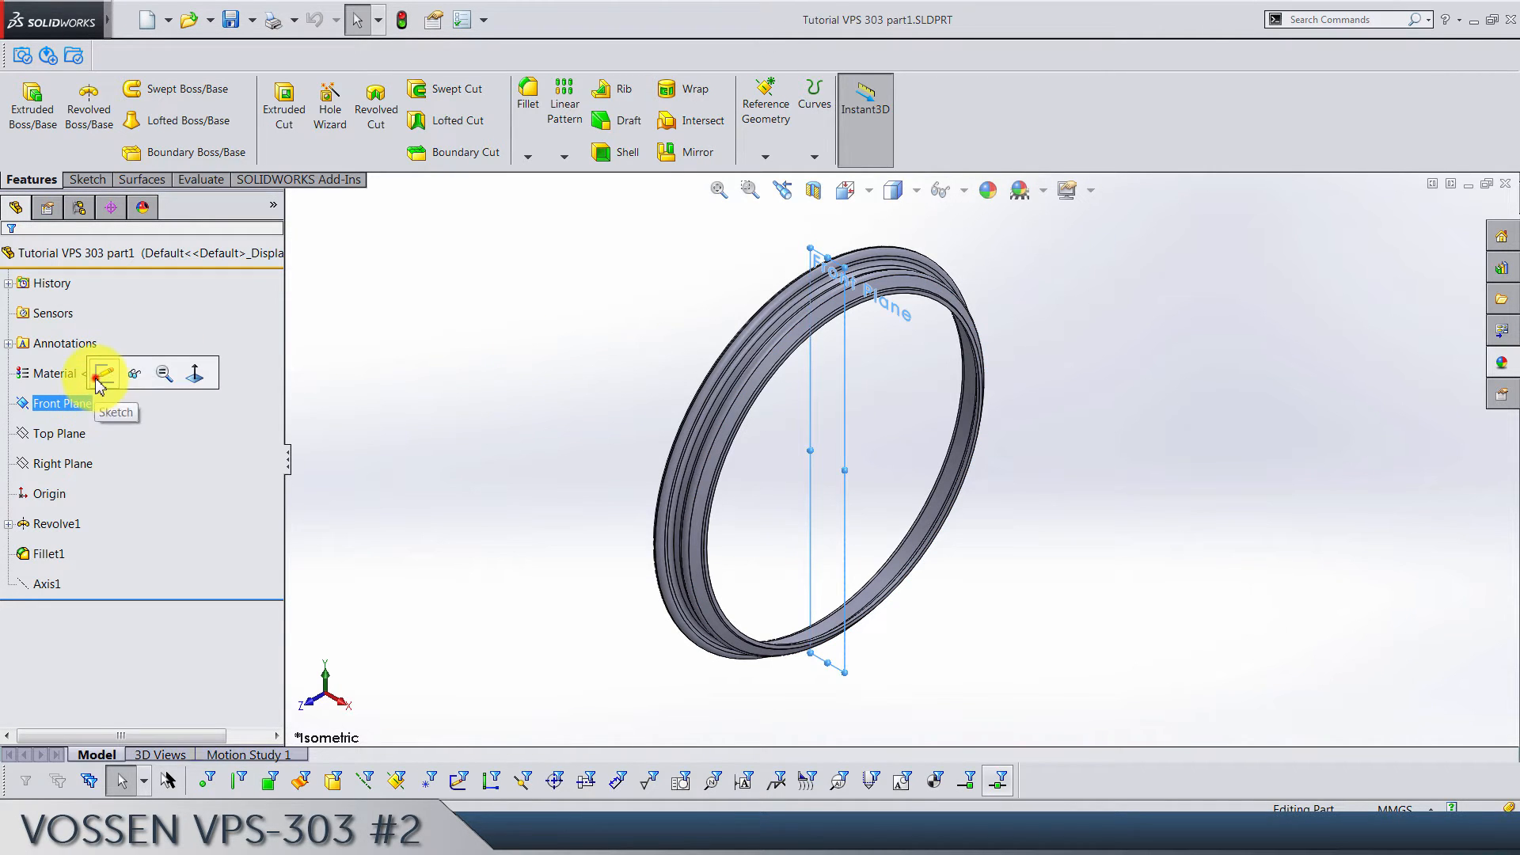
click(114, 373)
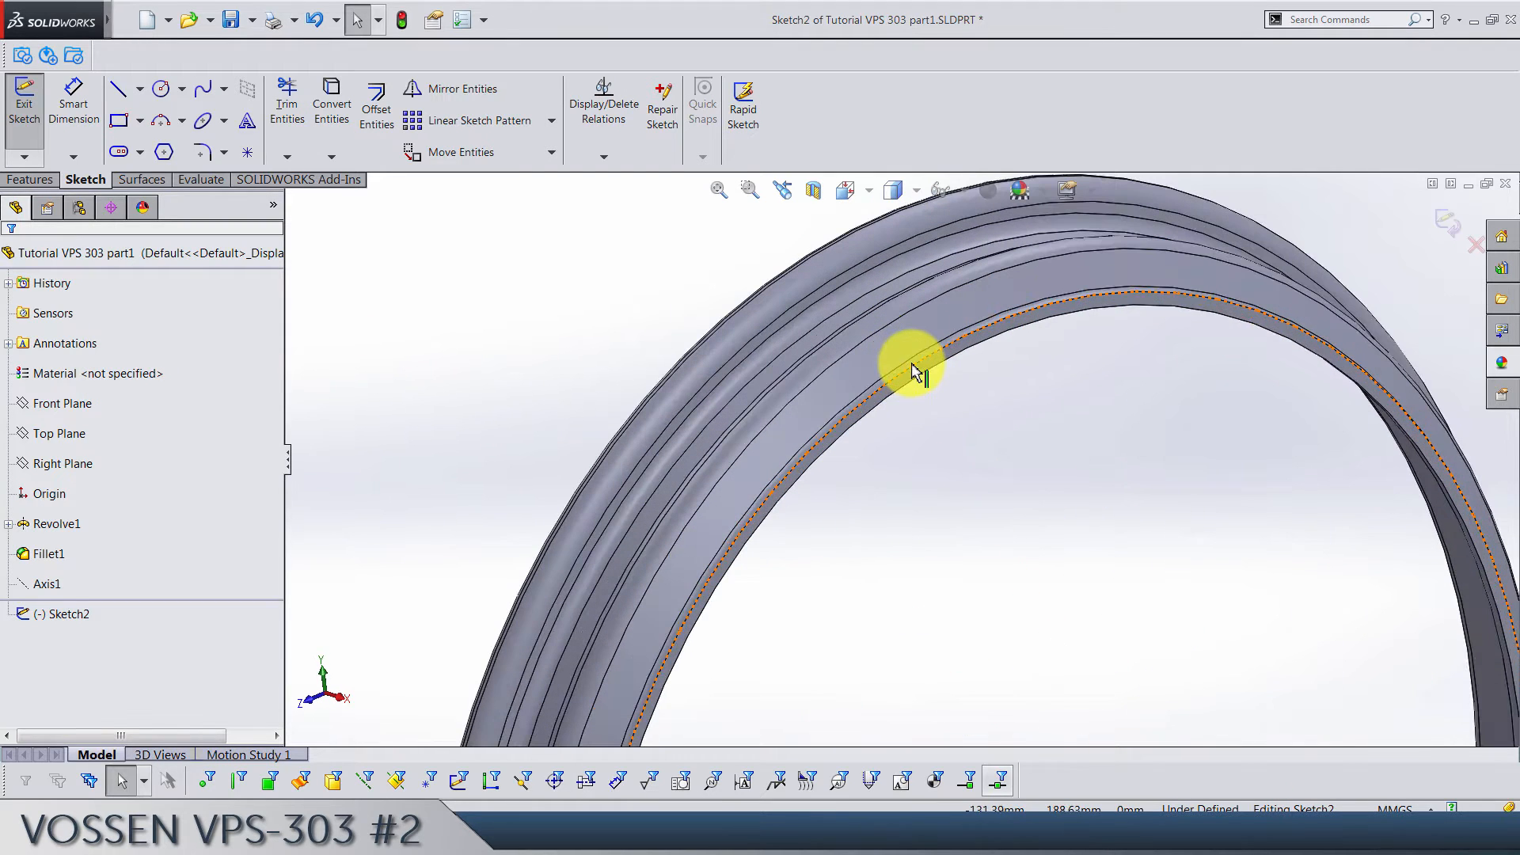
- Convert the ring's inner edge into a 4.5 mm vertical sketch line
click(139, 179)
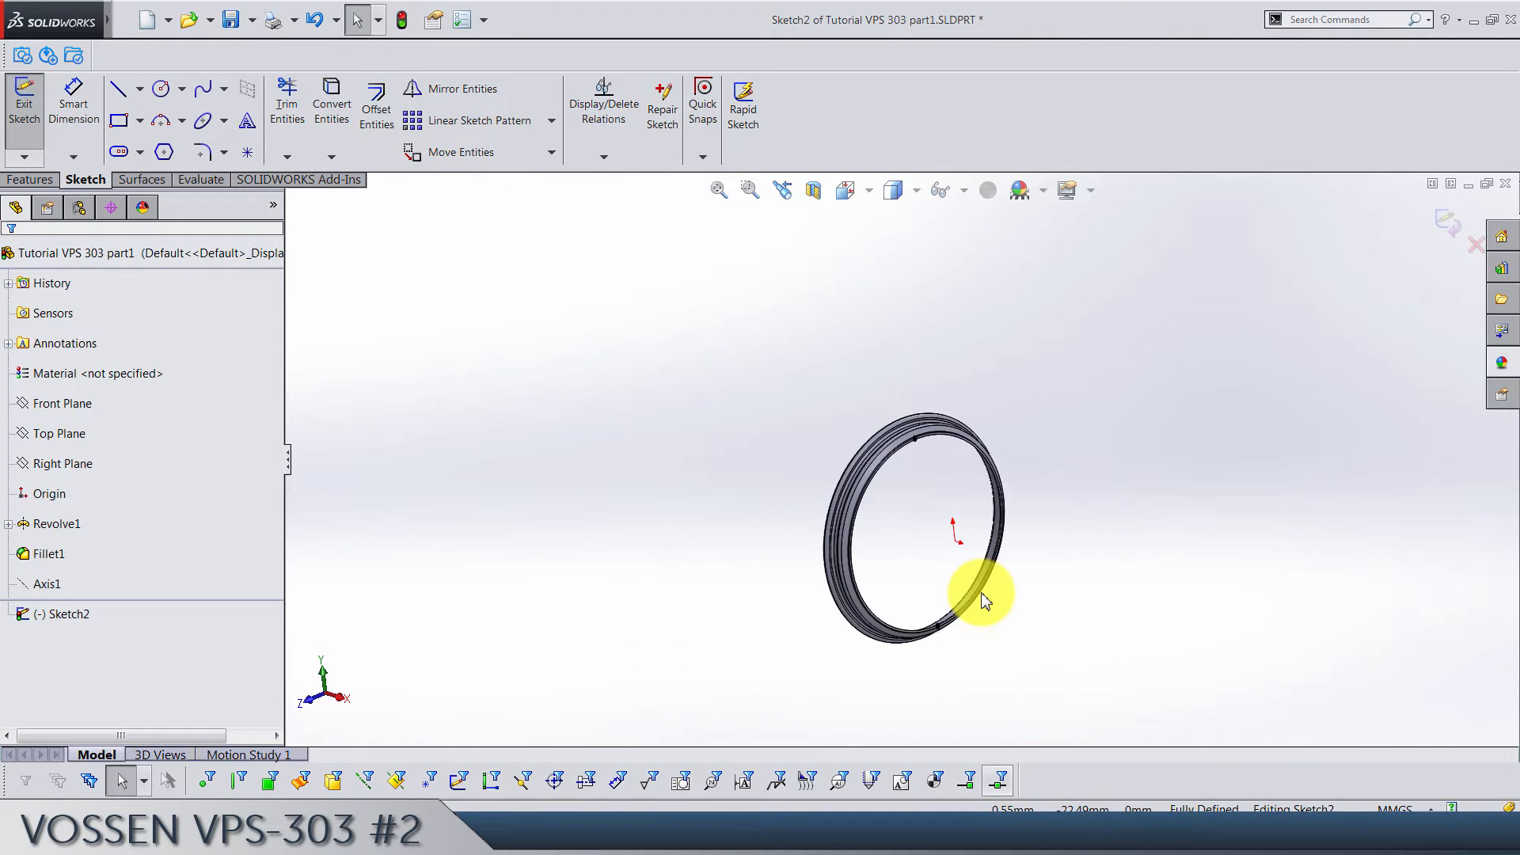
click(969, 597)
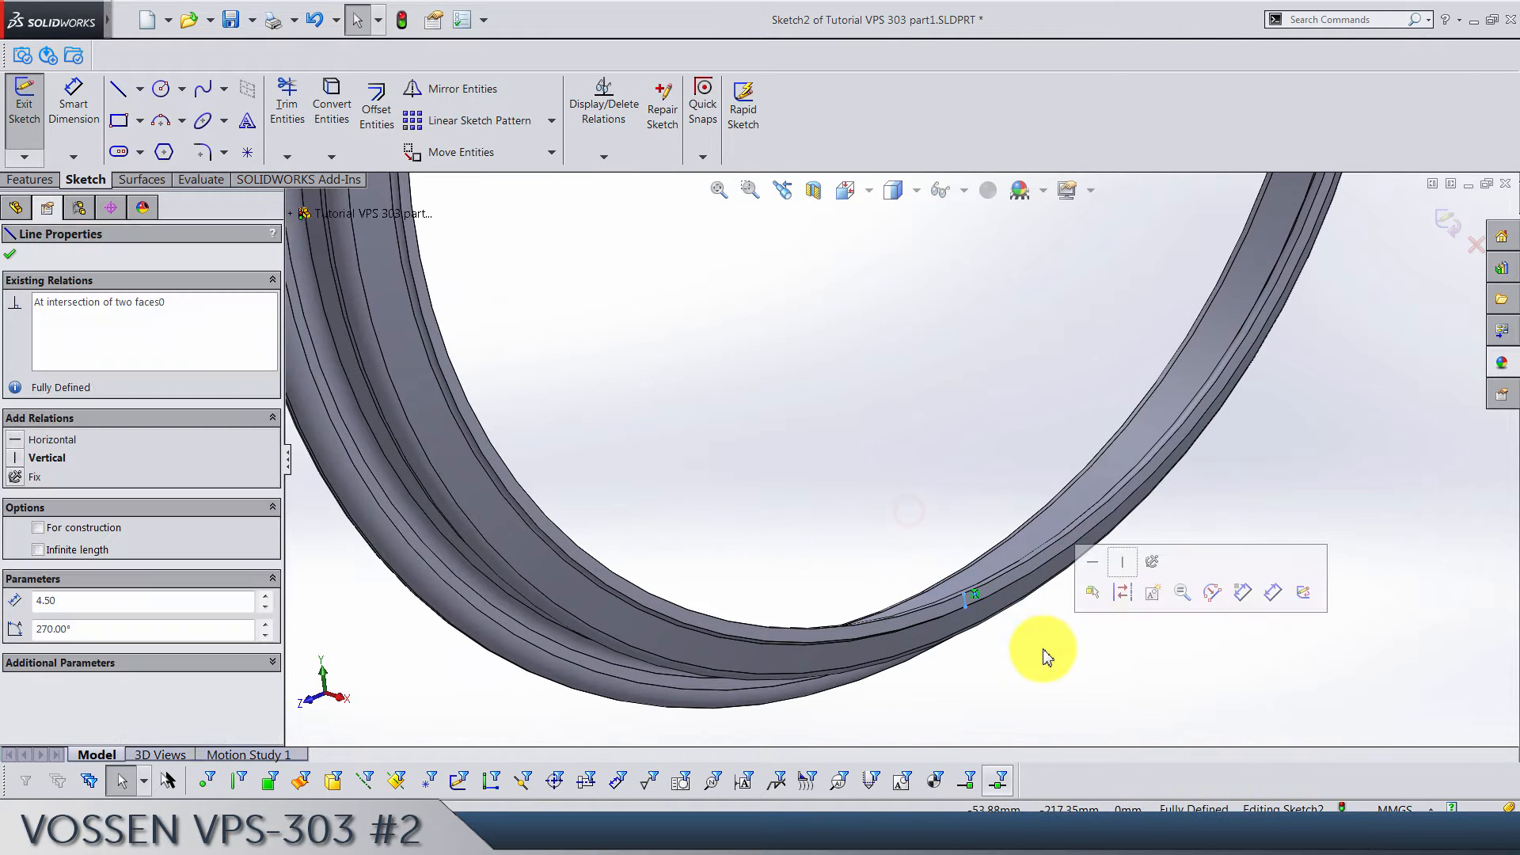
click(846, 189)
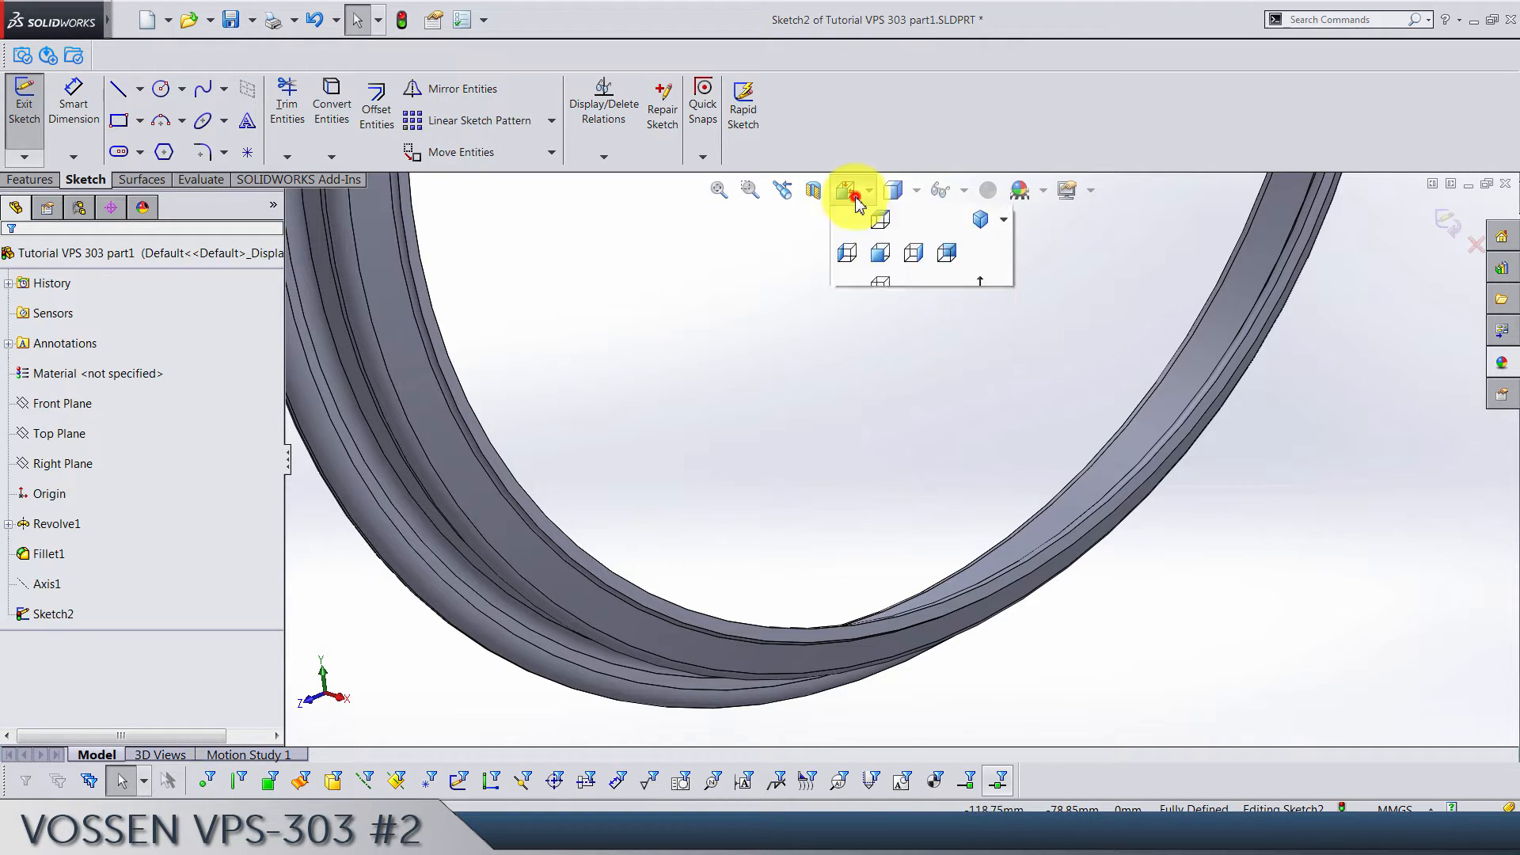
- In Front view, draw the barrel line from the ring corner into an R600 tangent arc
click(845, 253)
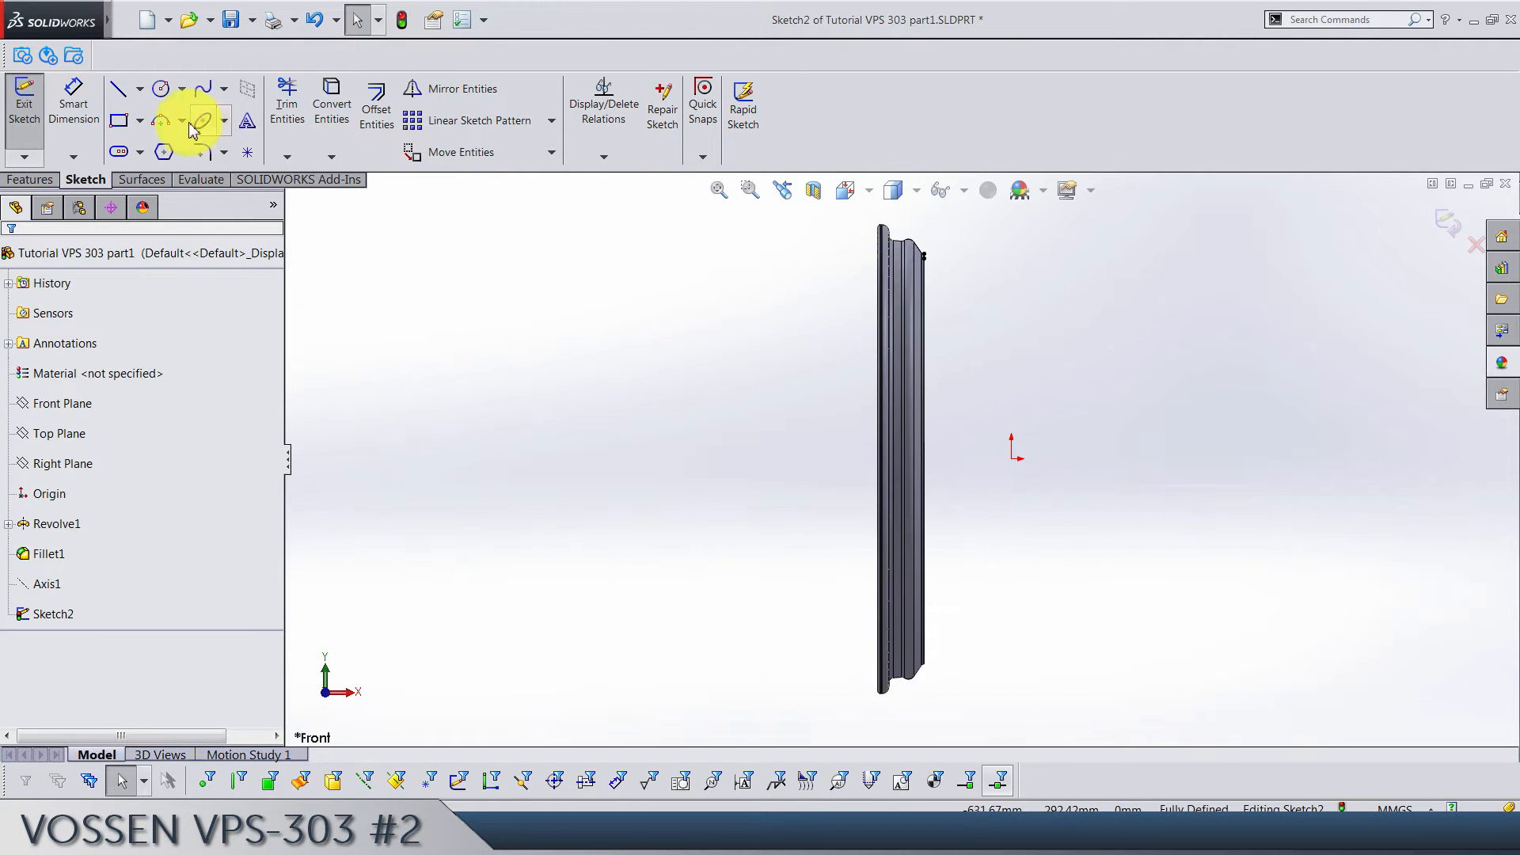
click(119, 88)
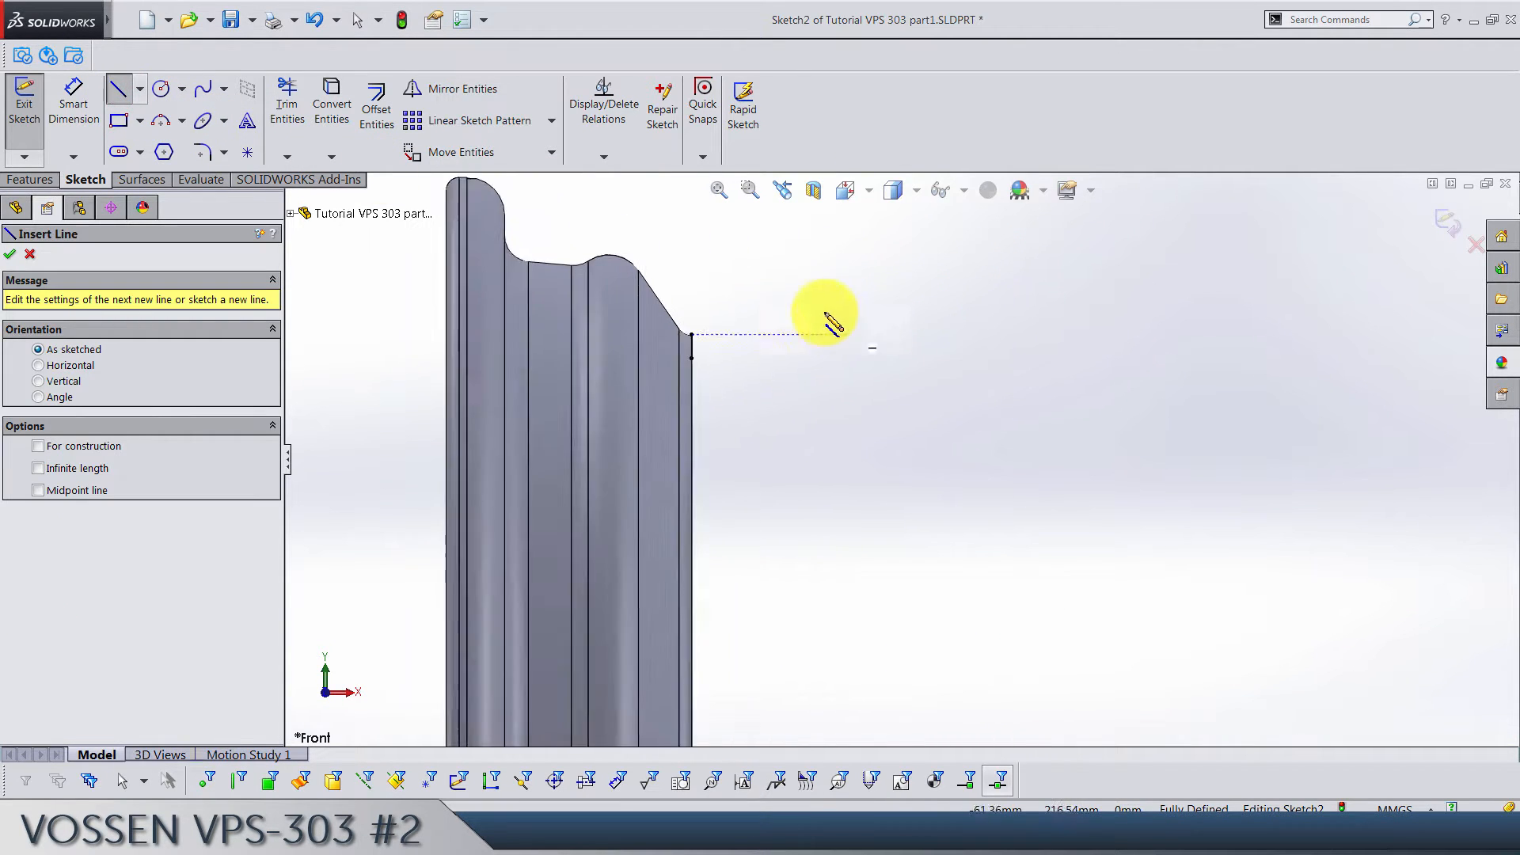
click(766, 377)
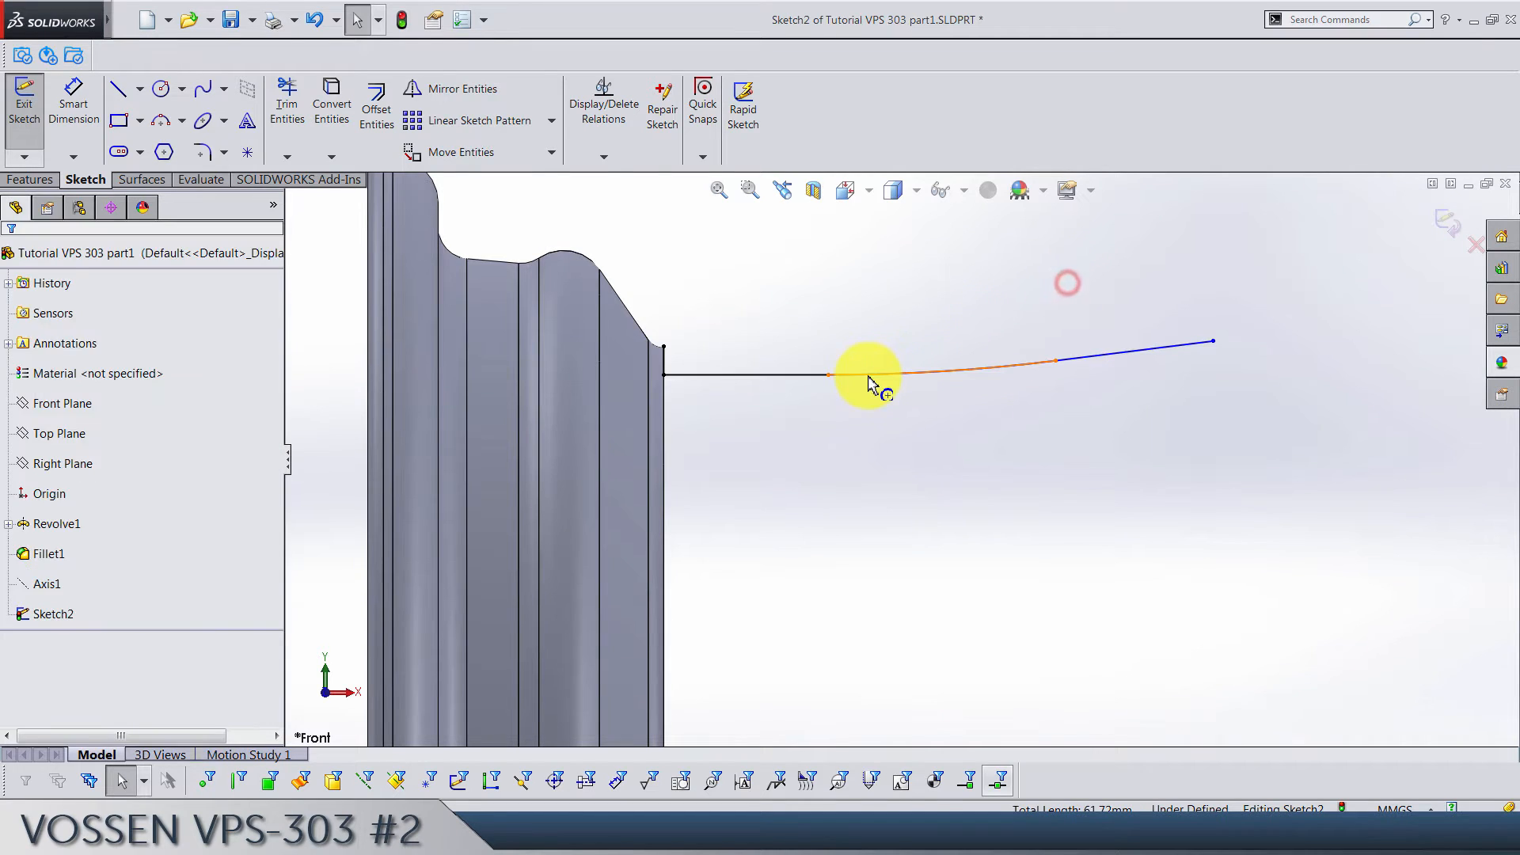
click(869, 375)
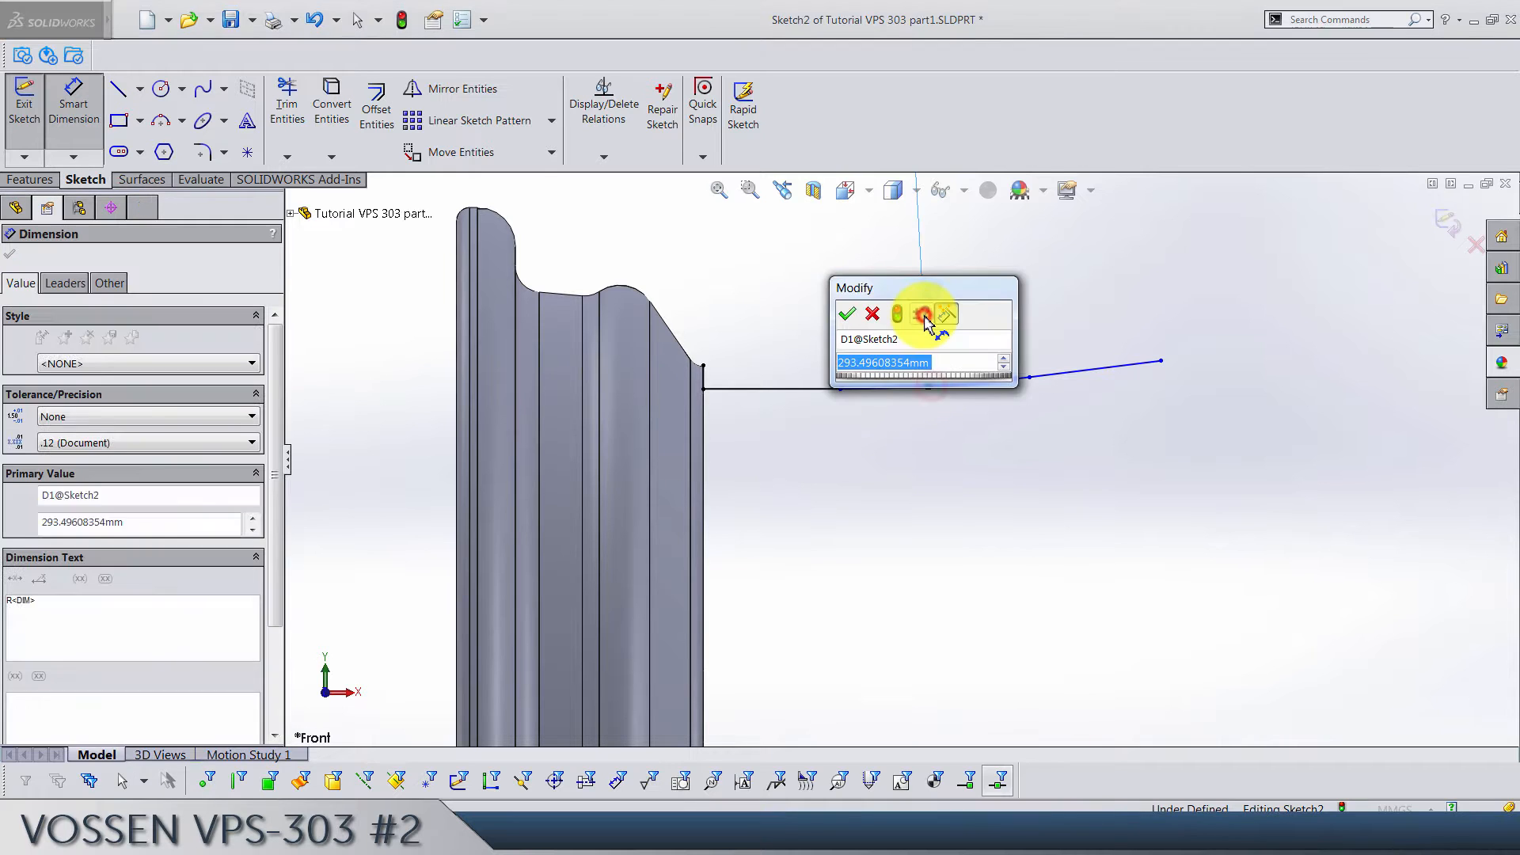
click(845, 314)
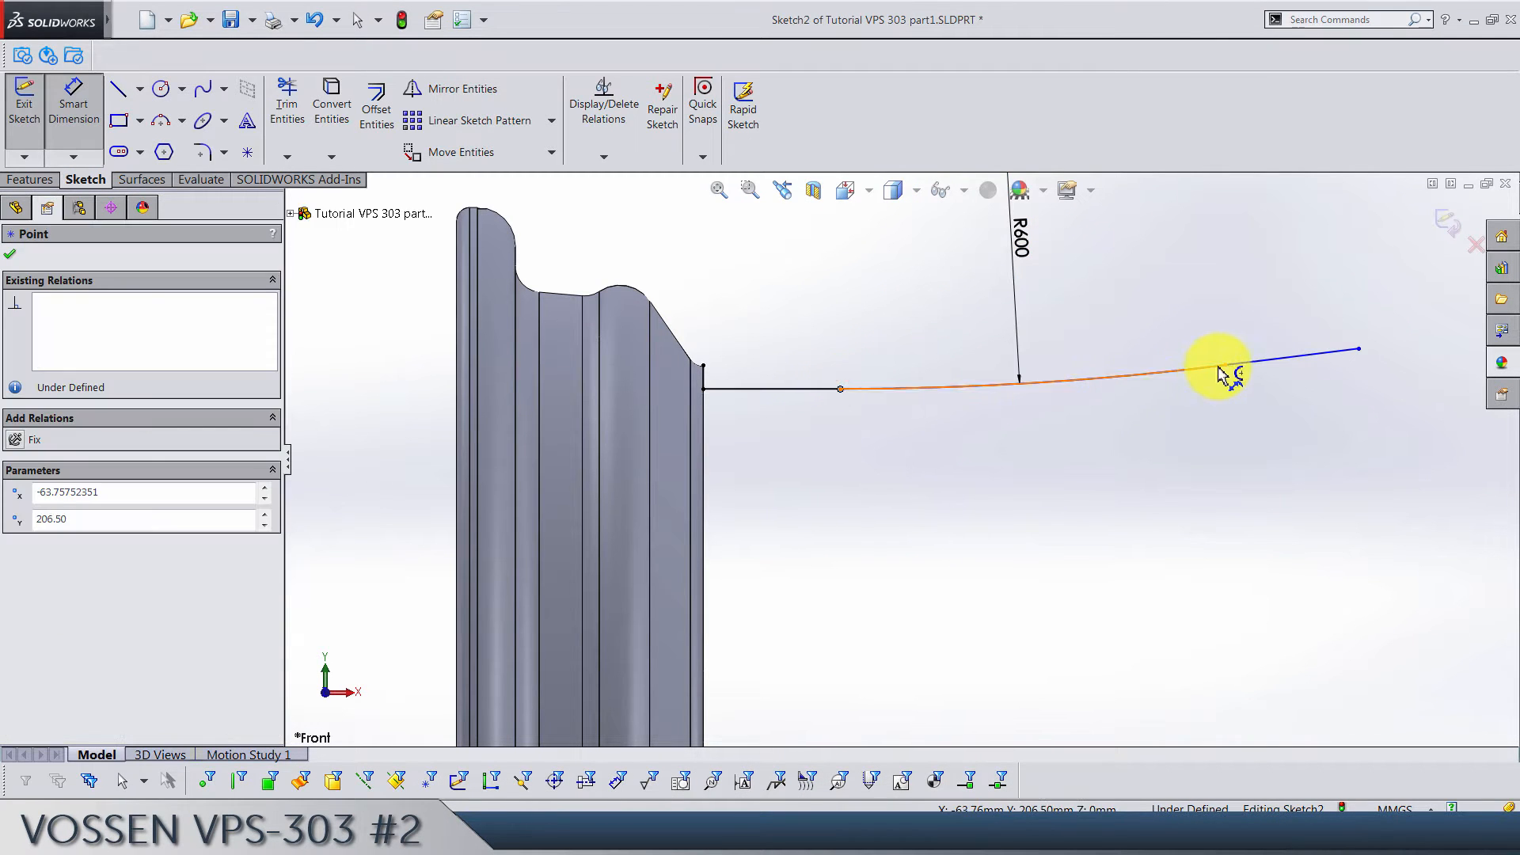
- Dimension the profile spans to 46 and 58.50 mm and extend it outward
click(1226, 374)
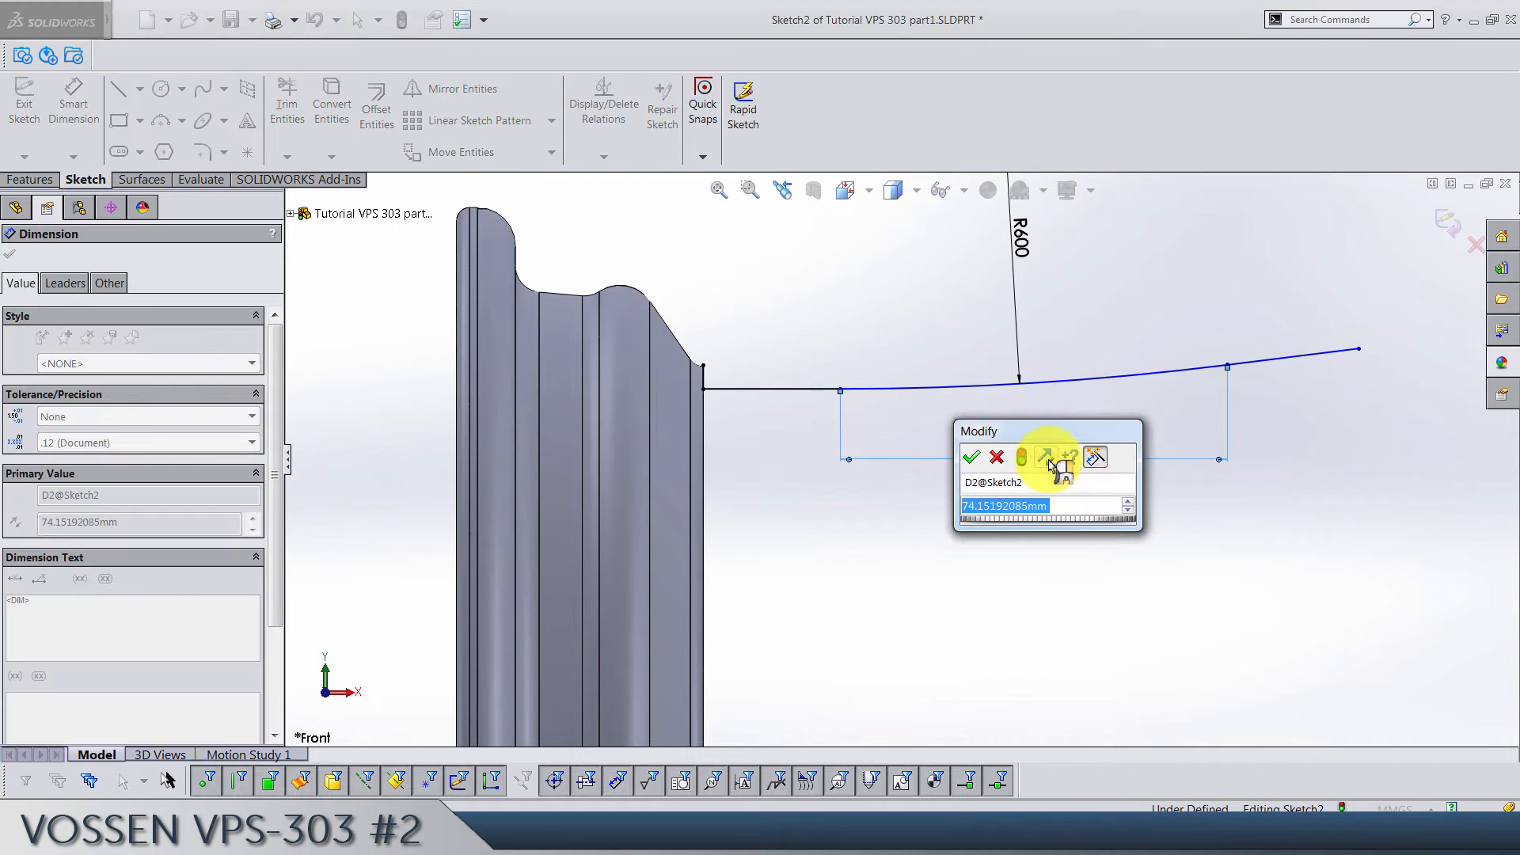
click(967, 456)
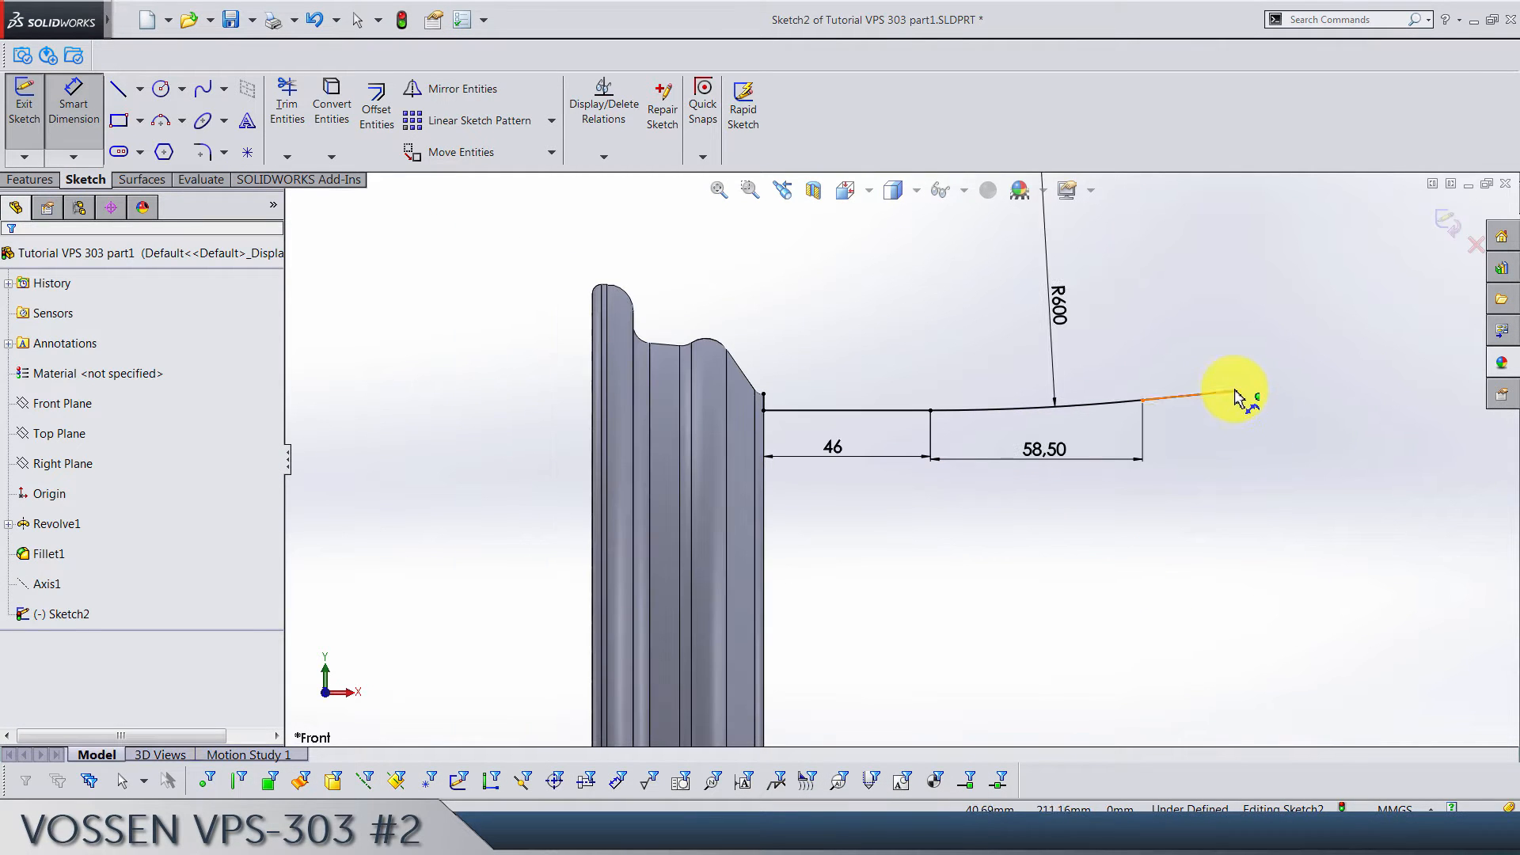
click(1232, 396)
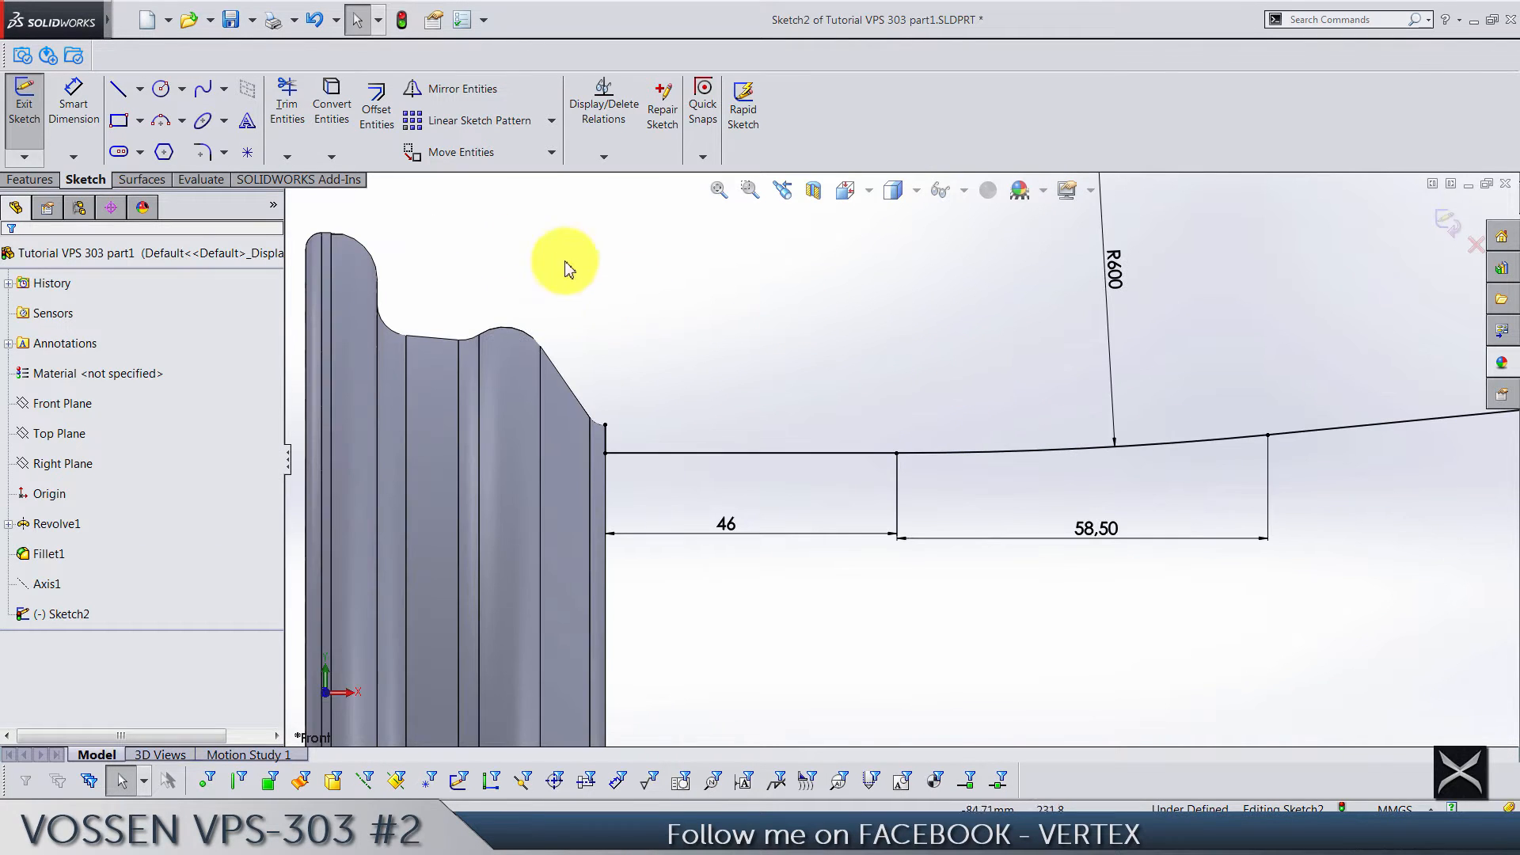
- Offset the barrel profile curve 4.5 mm, reversed, to form the wall thickness
click(375, 102)
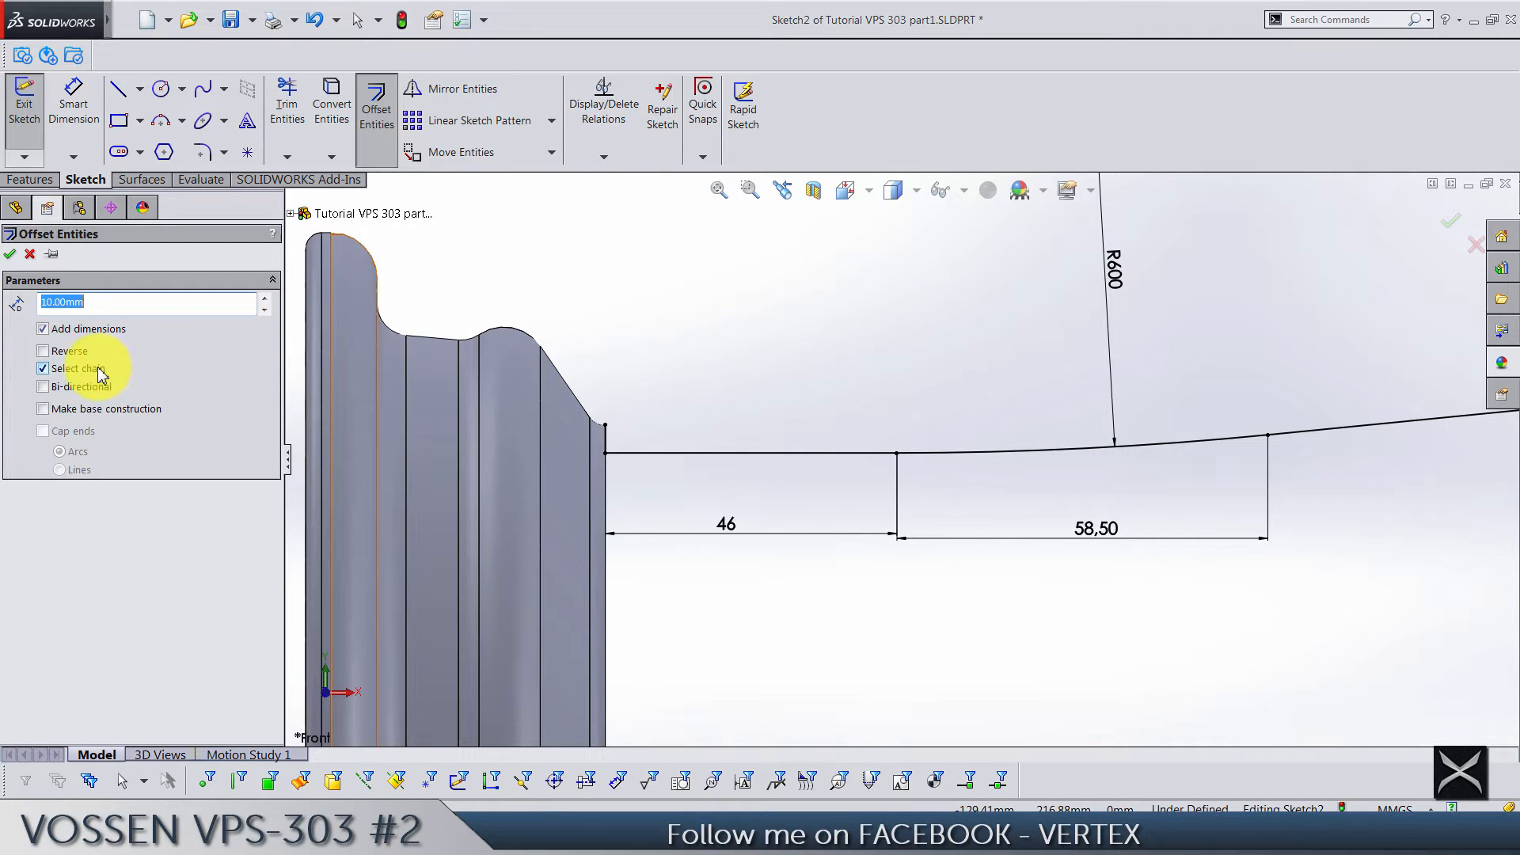
click(44, 369)
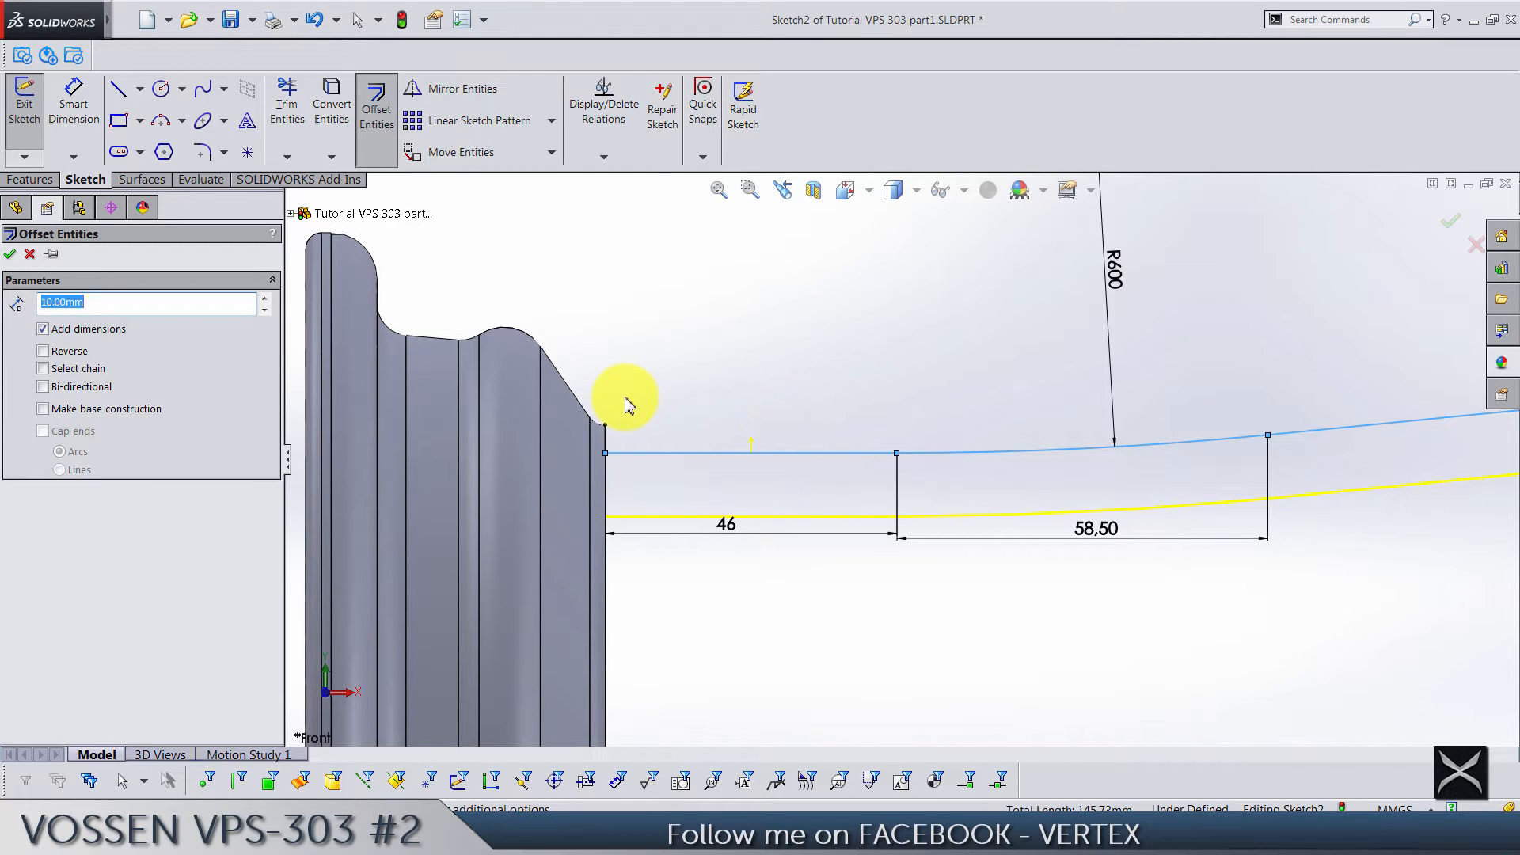
text(4.5)
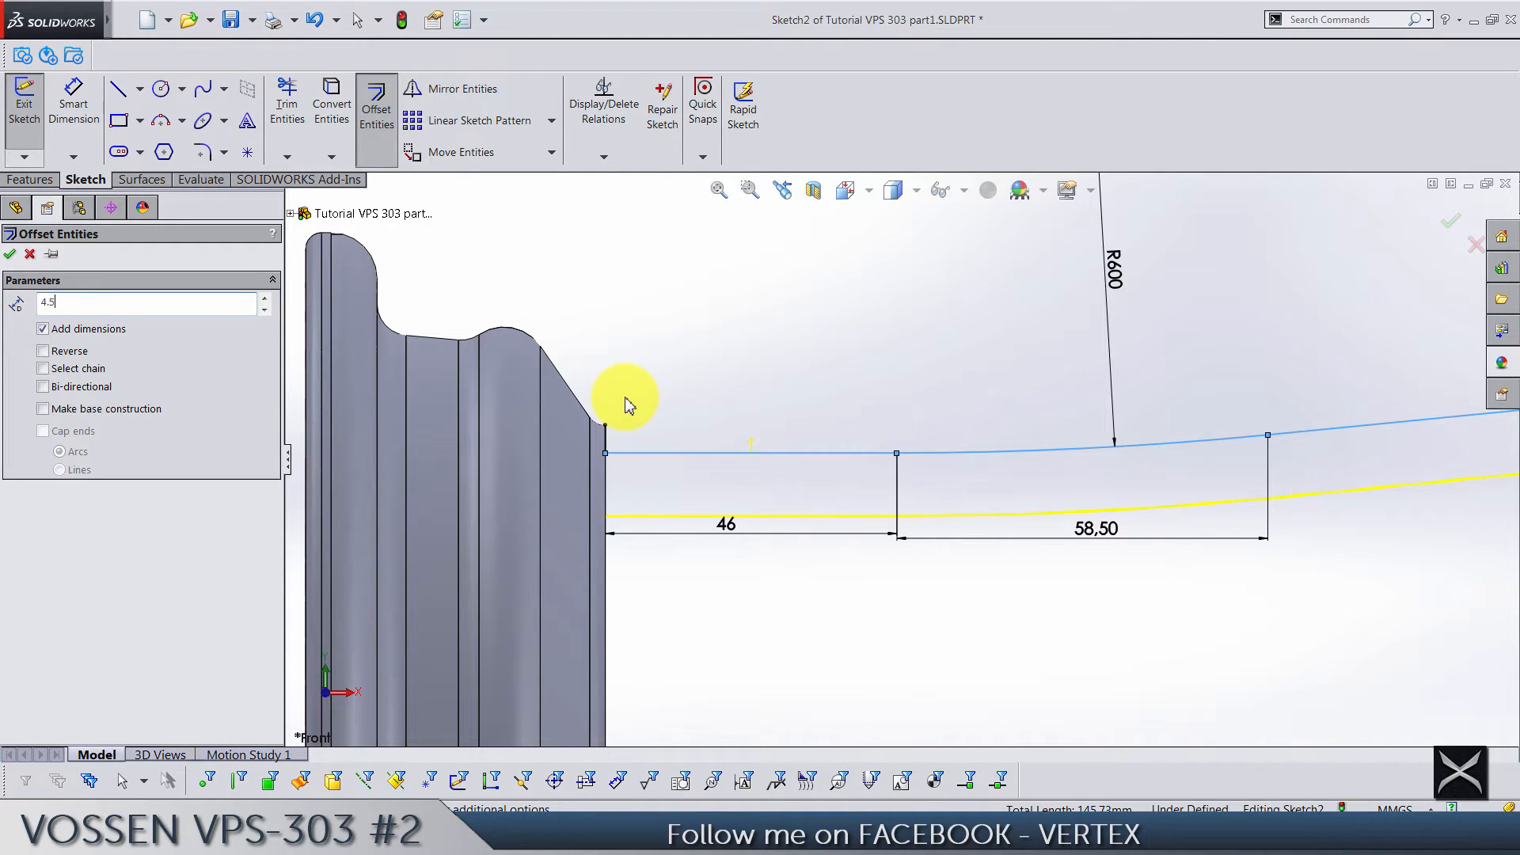
key(Return)
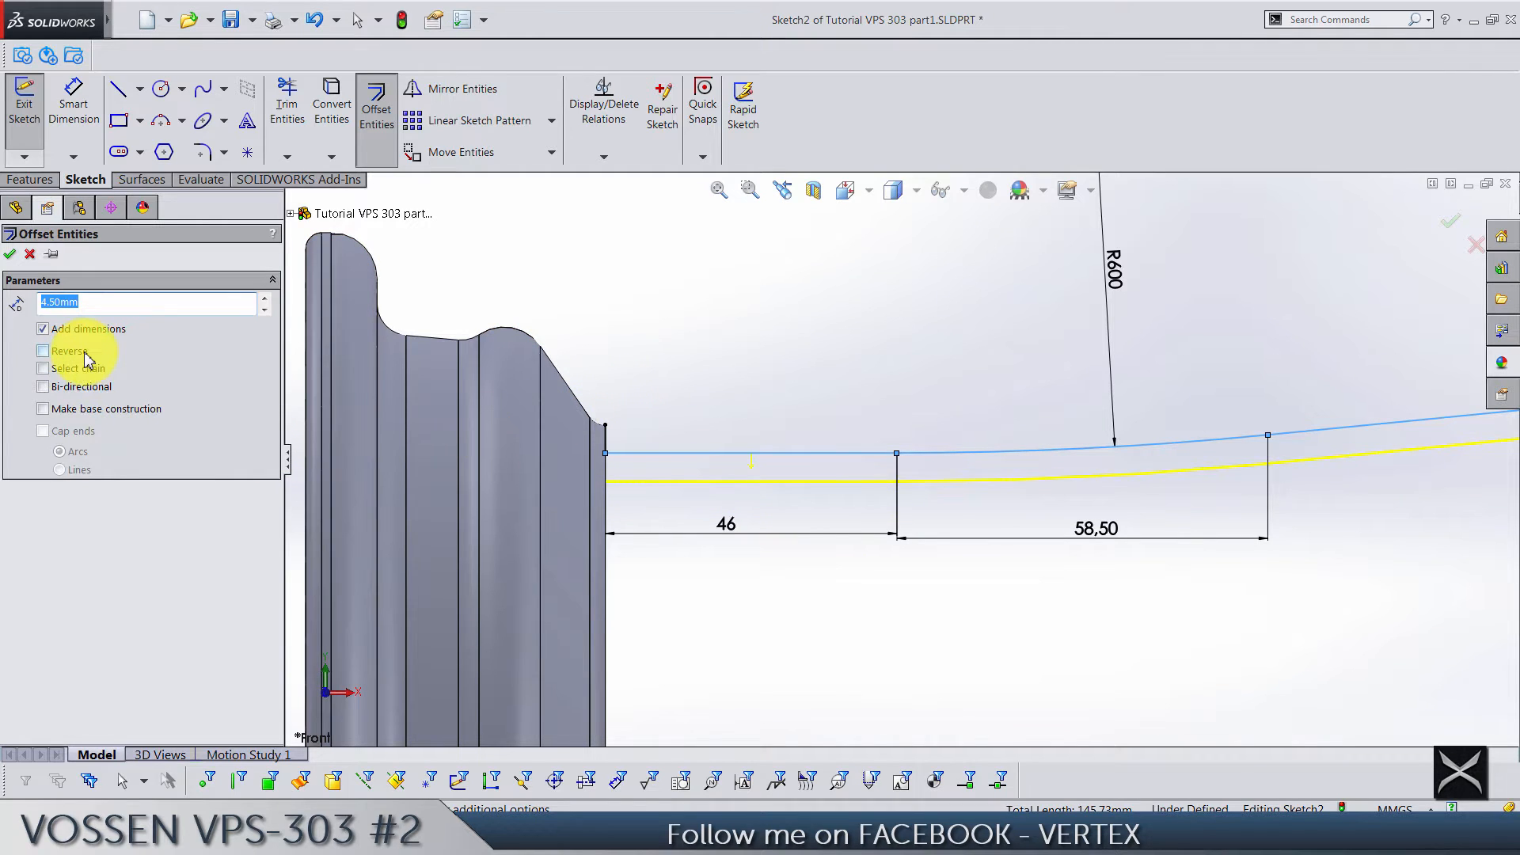
click(9, 253)
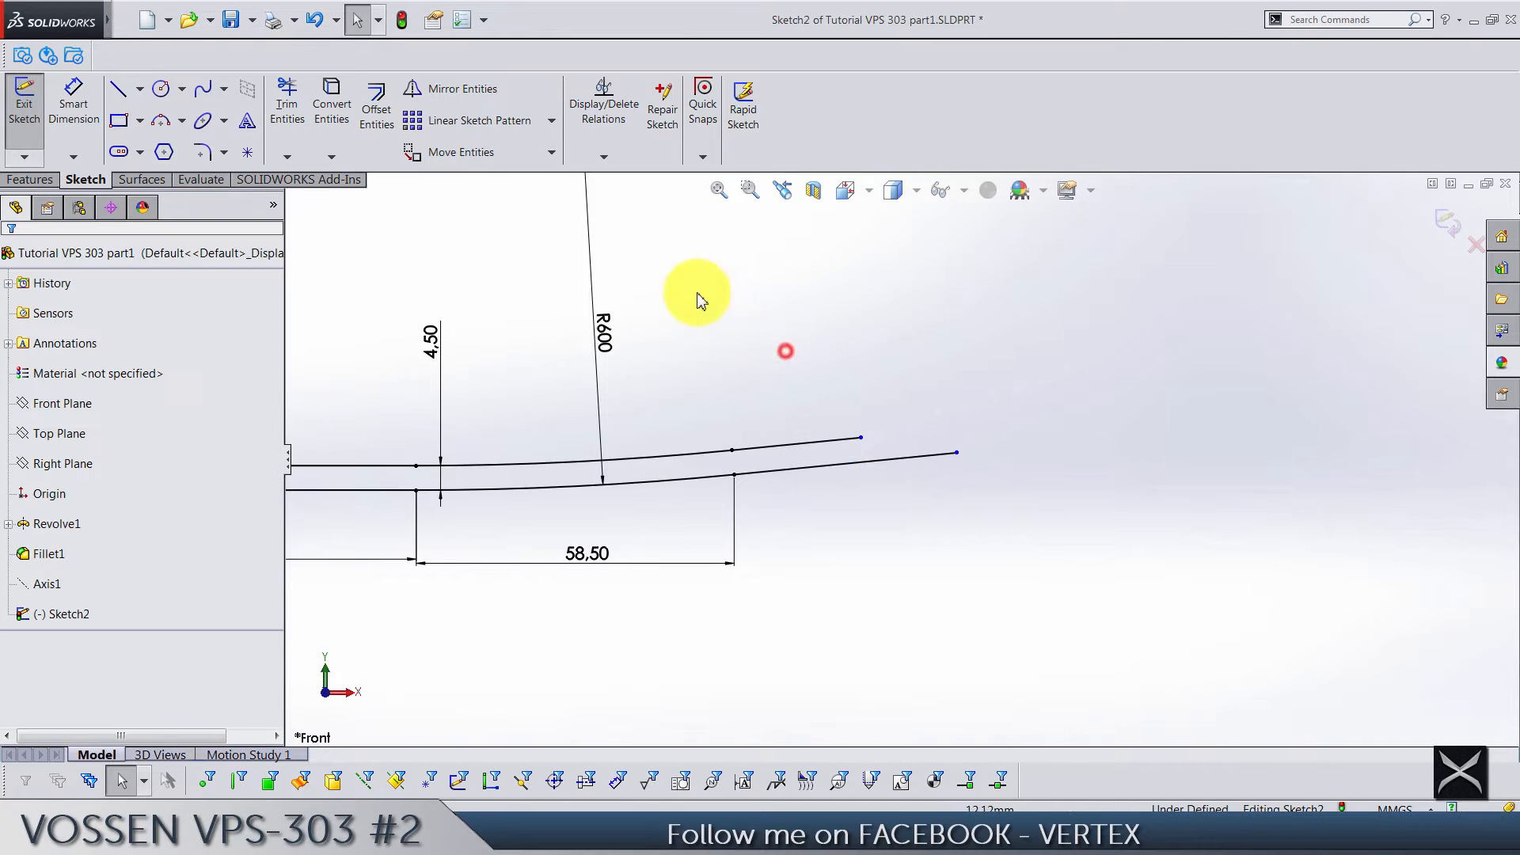
- Sketch the stepped flange lines rising from the barrel's outer end
click(956, 456)
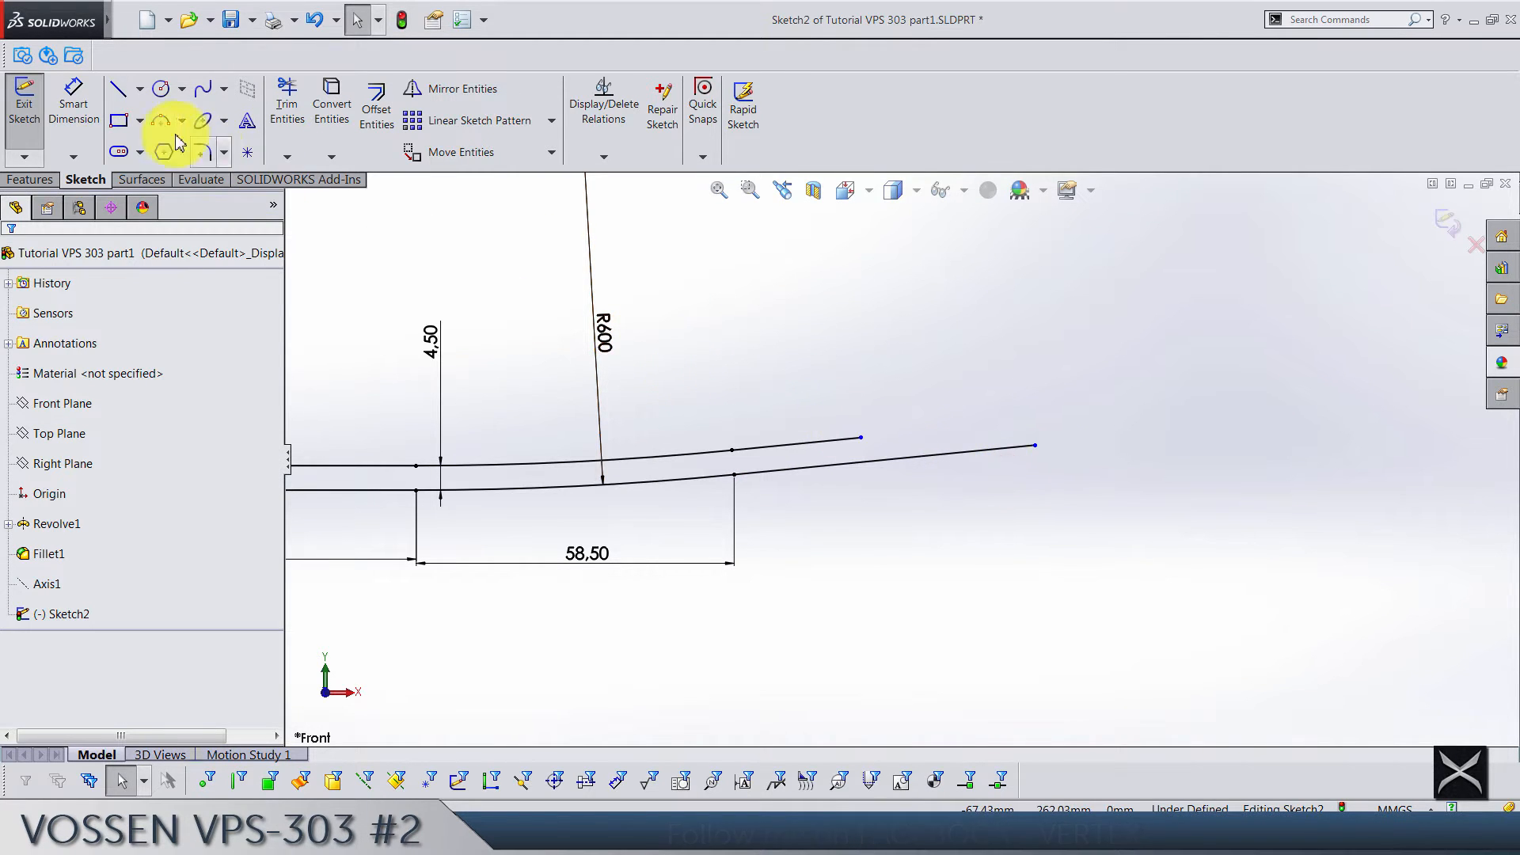
click(119, 89)
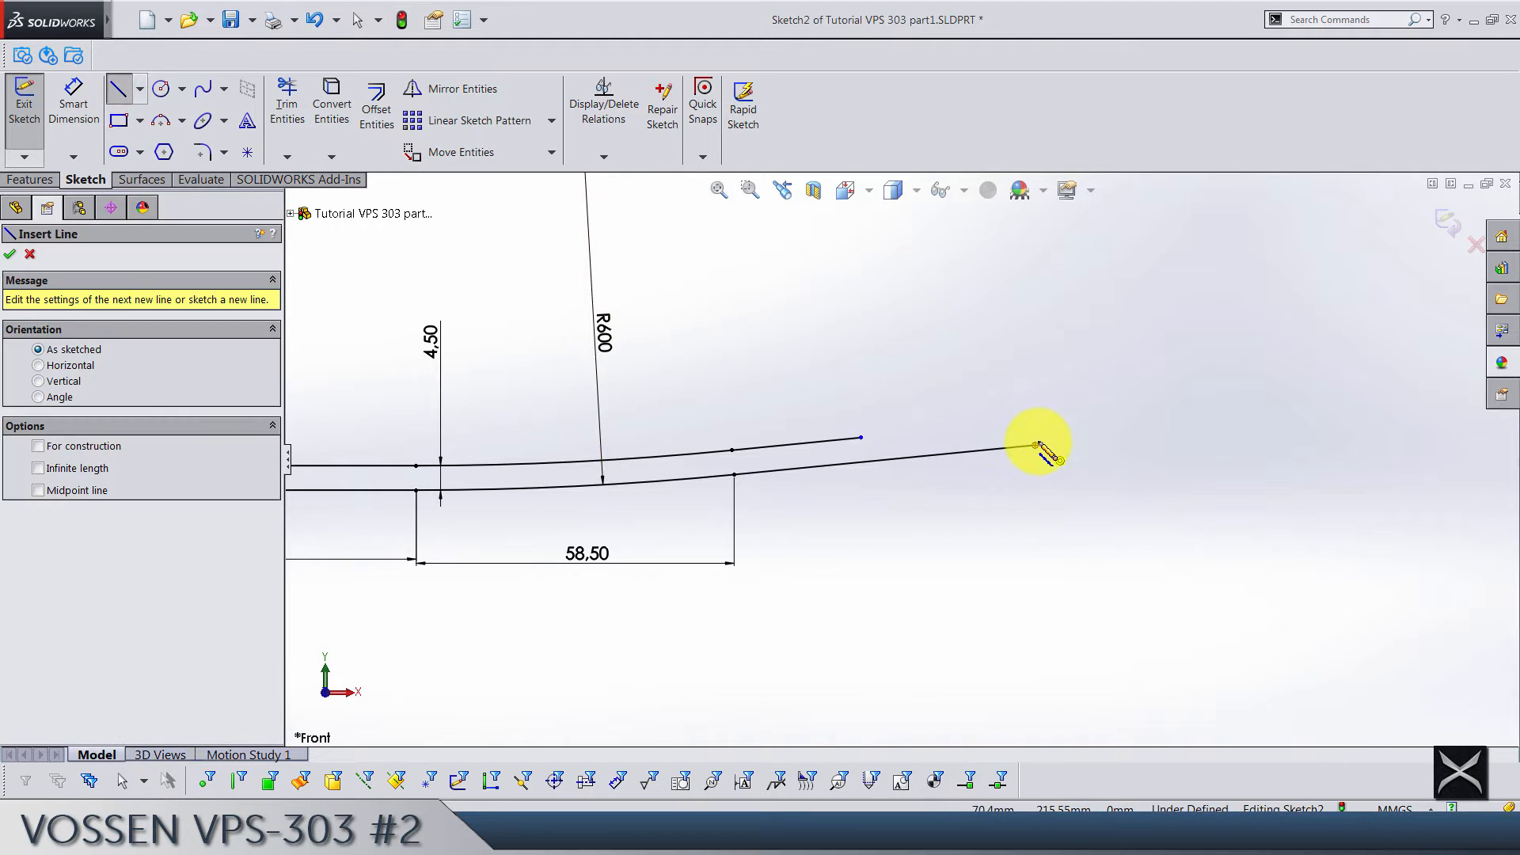
click(1034, 438)
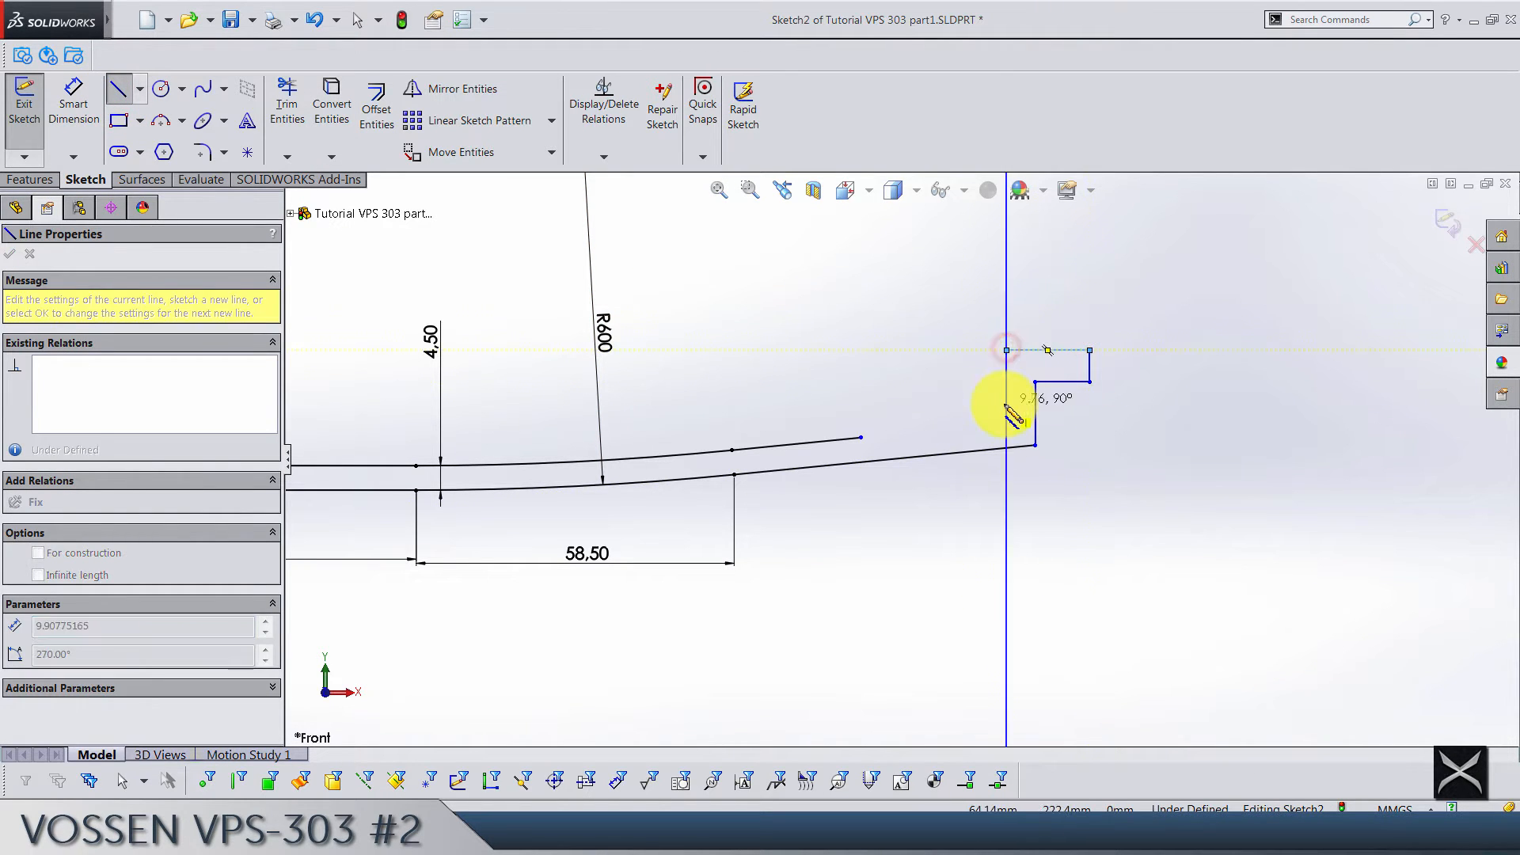
click(1009, 407)
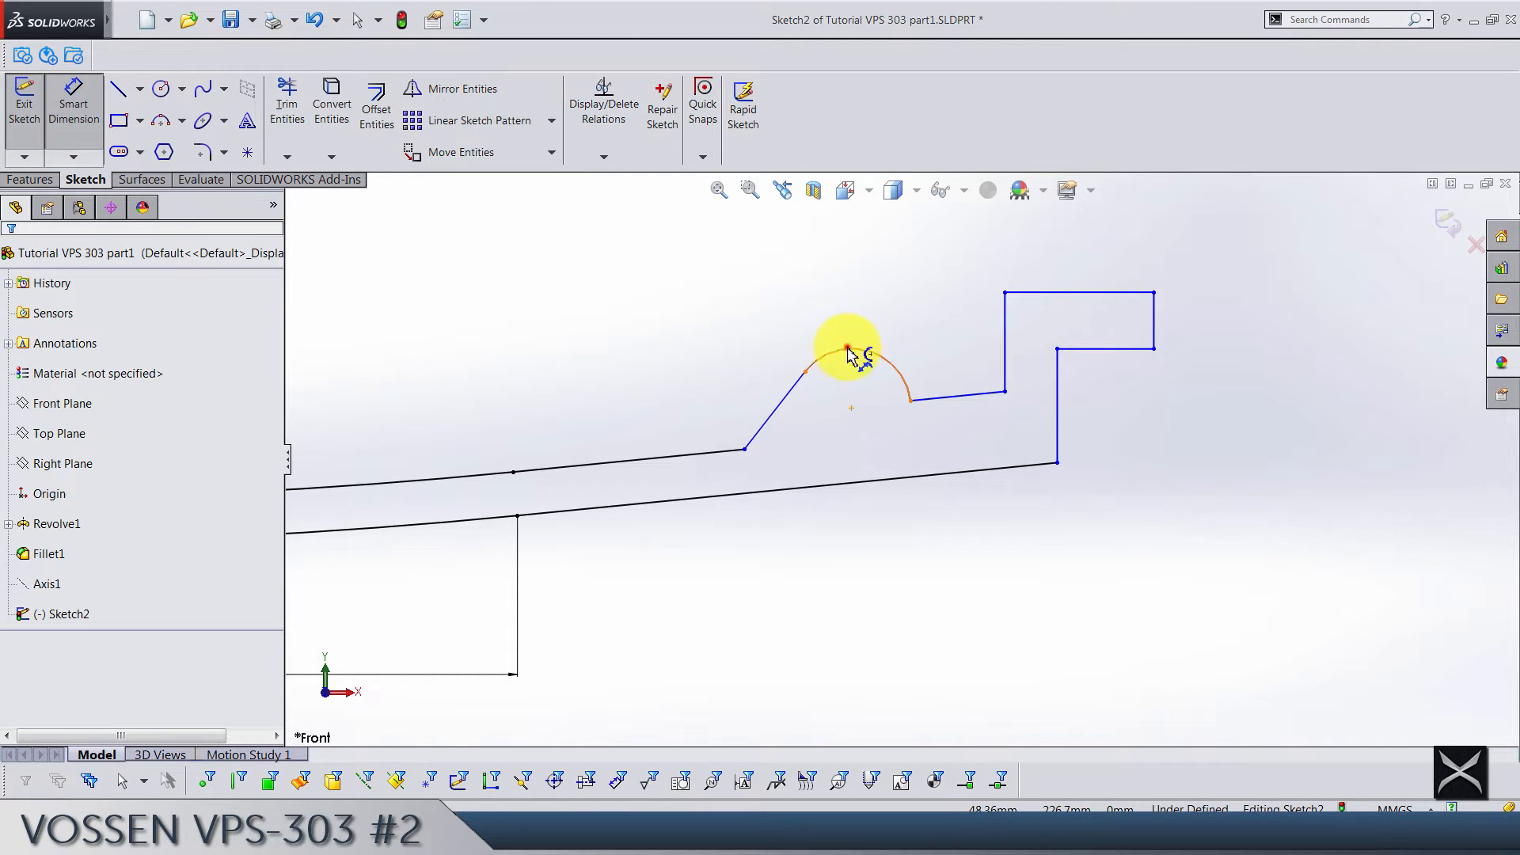
- Dimension the 7.50 bead radius and the 11.50 top step width
click(850, 352)
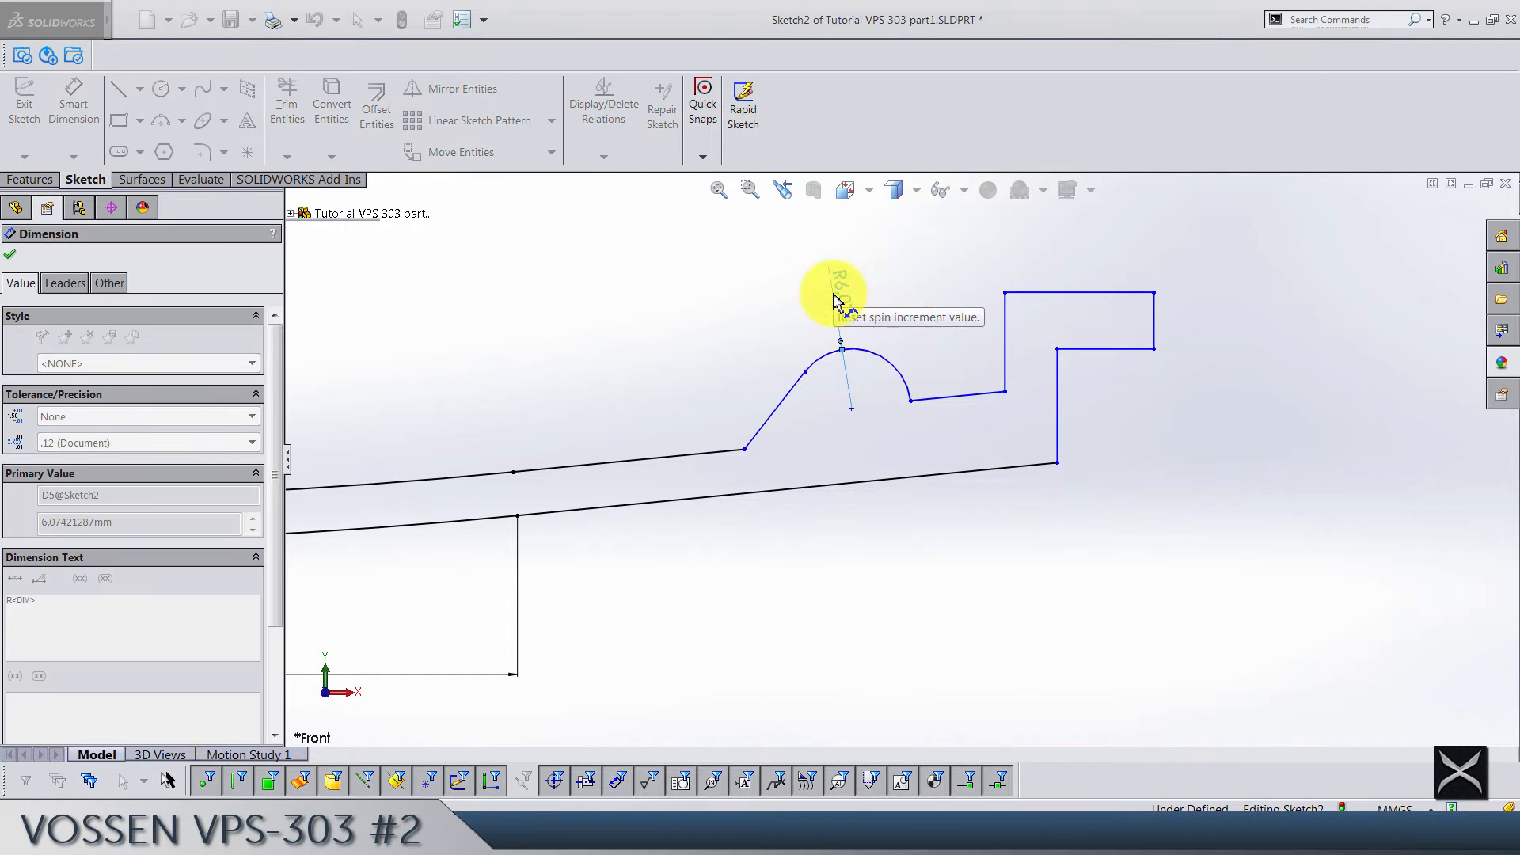
click(9, 254)
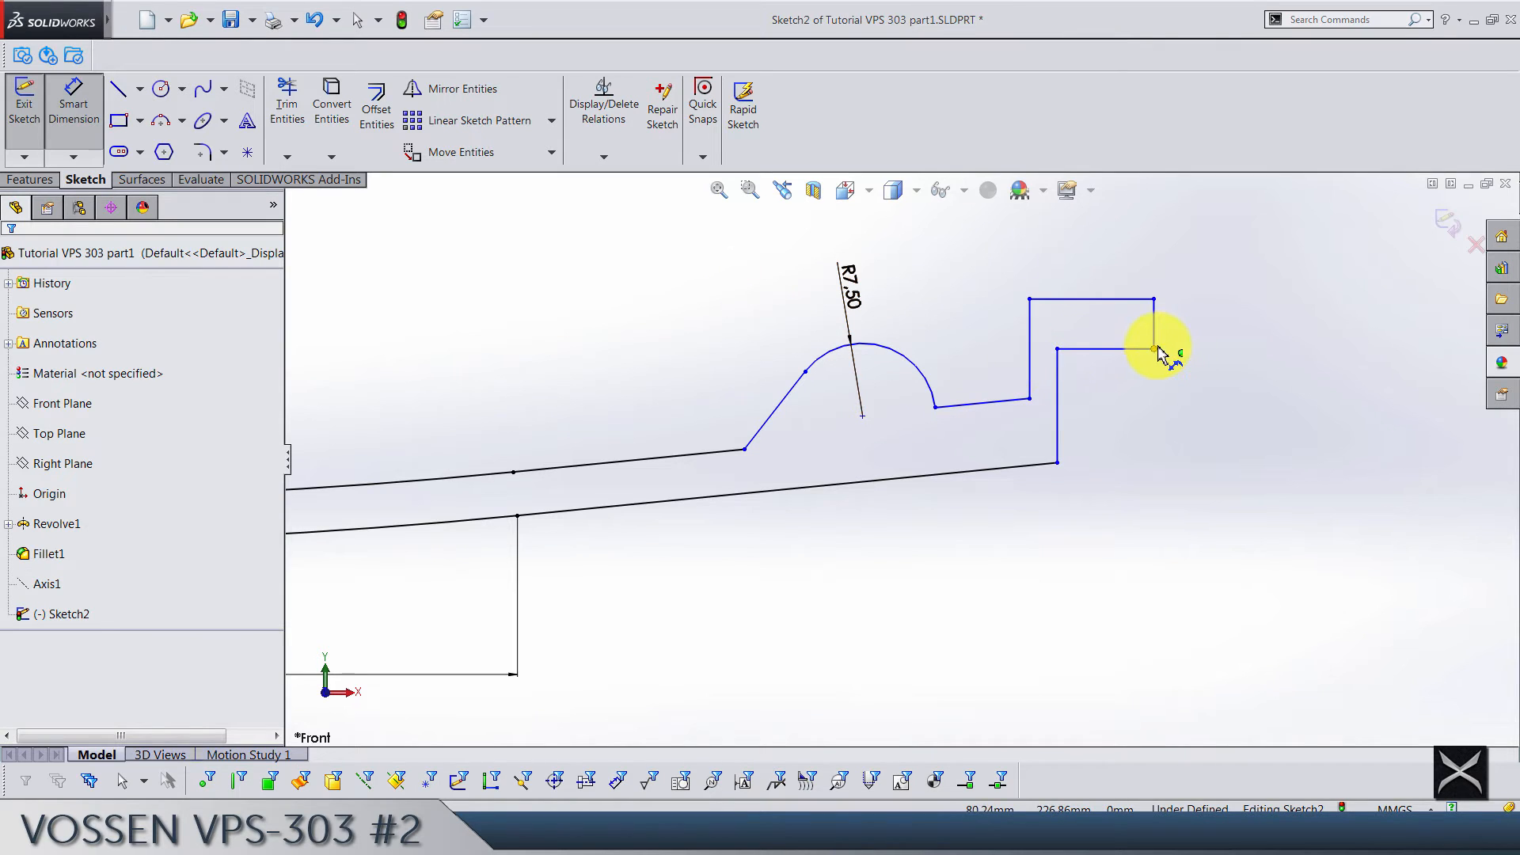
click(1154, 324)
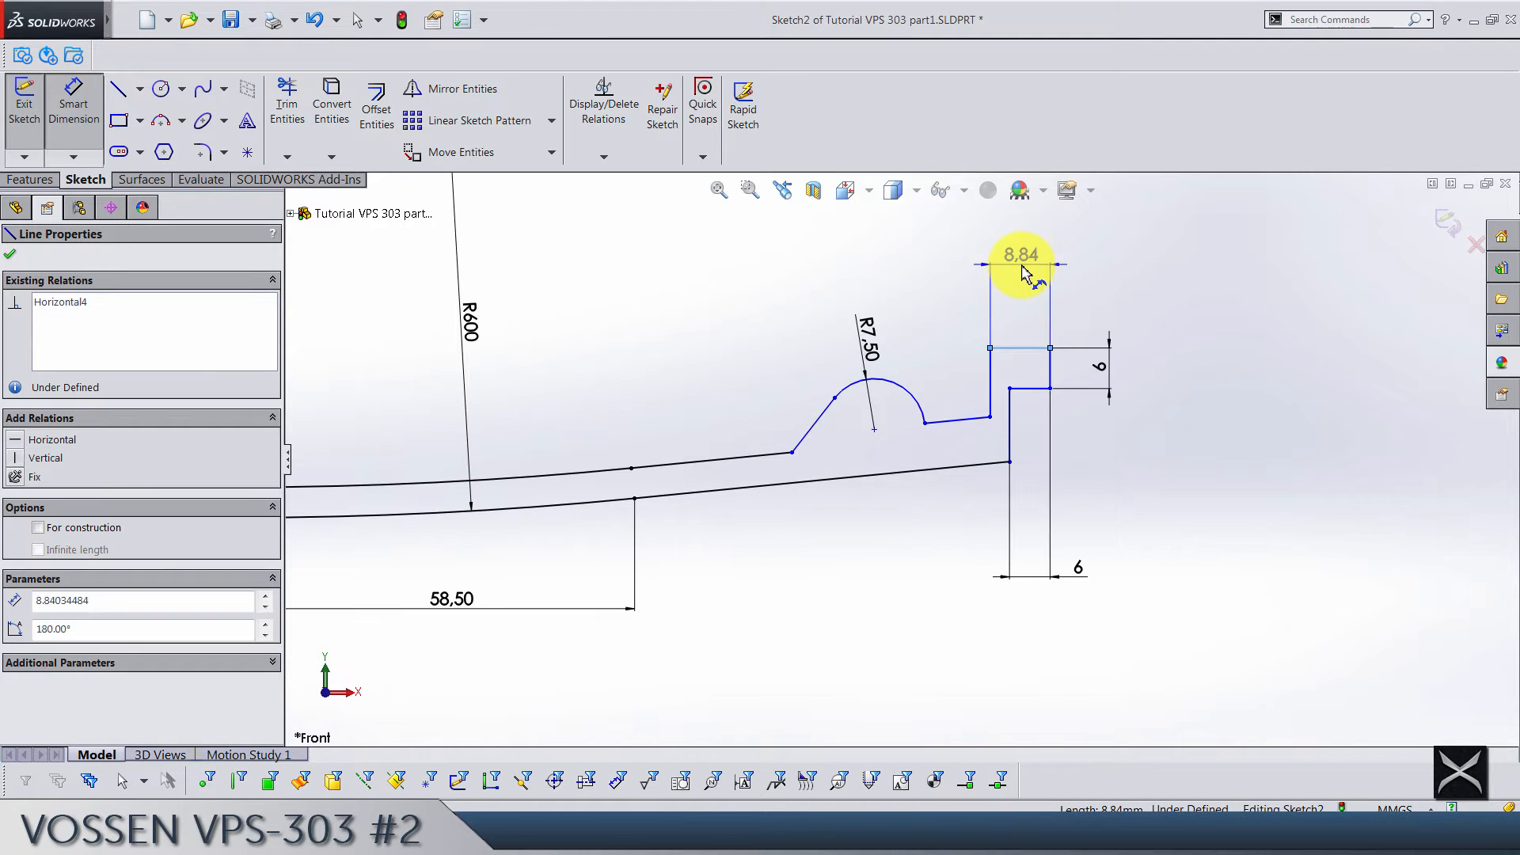
double_click(1018, 264)
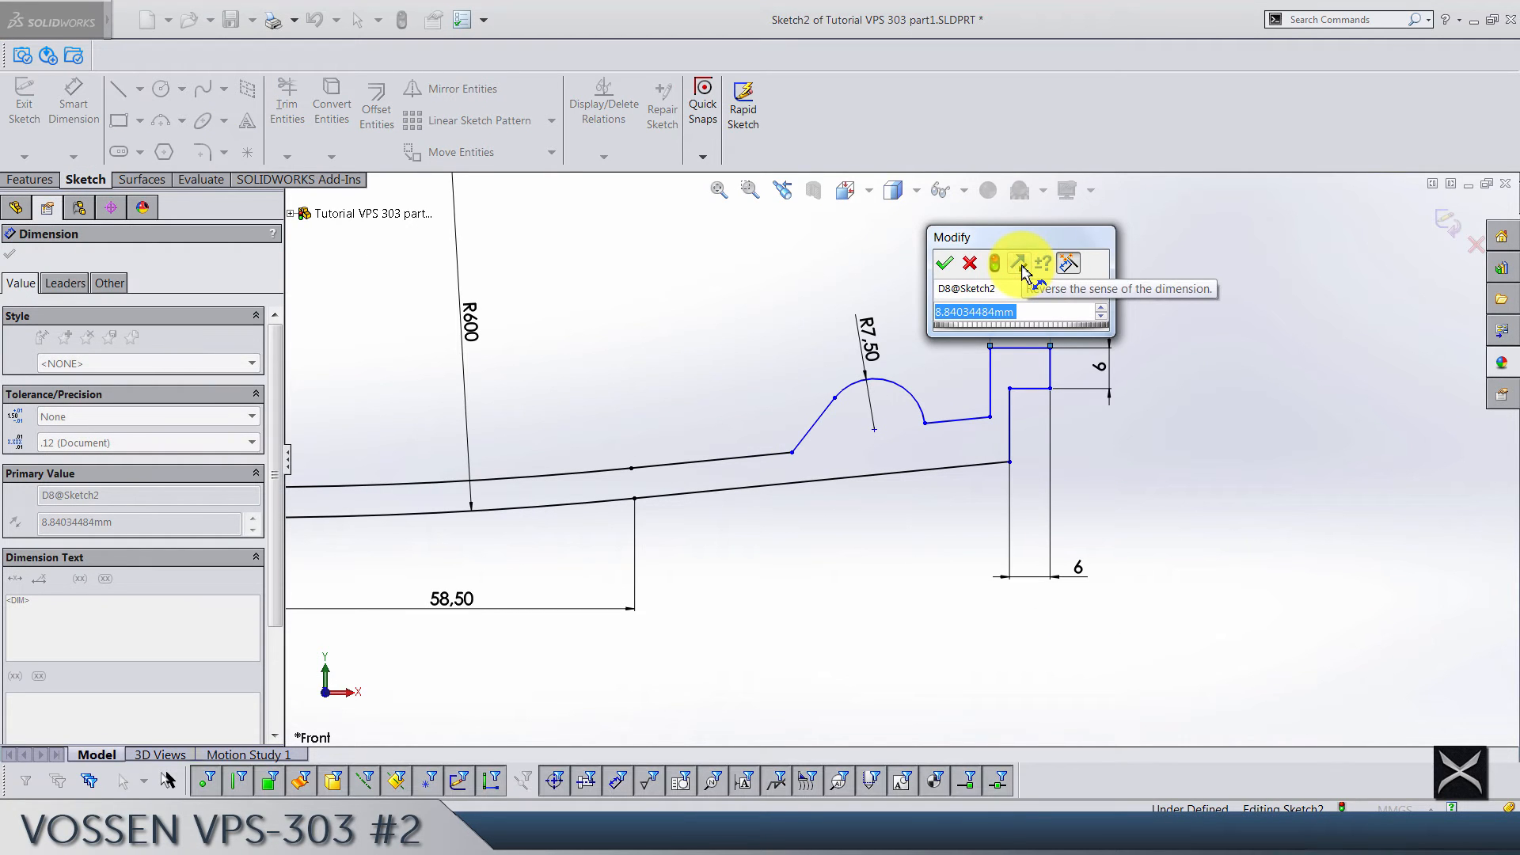
click(942, 263)
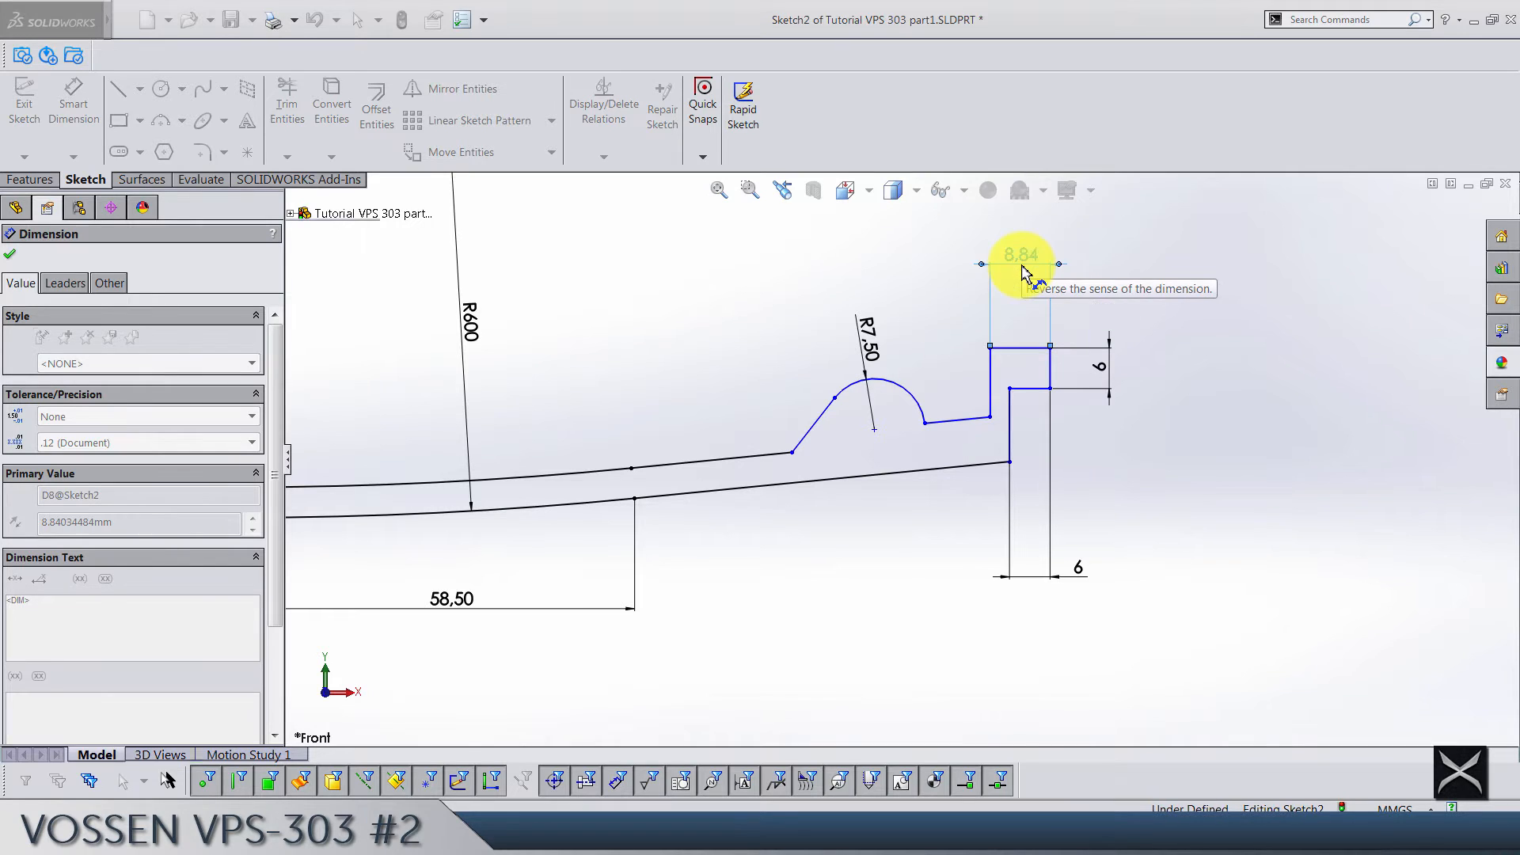
click(9, 256)
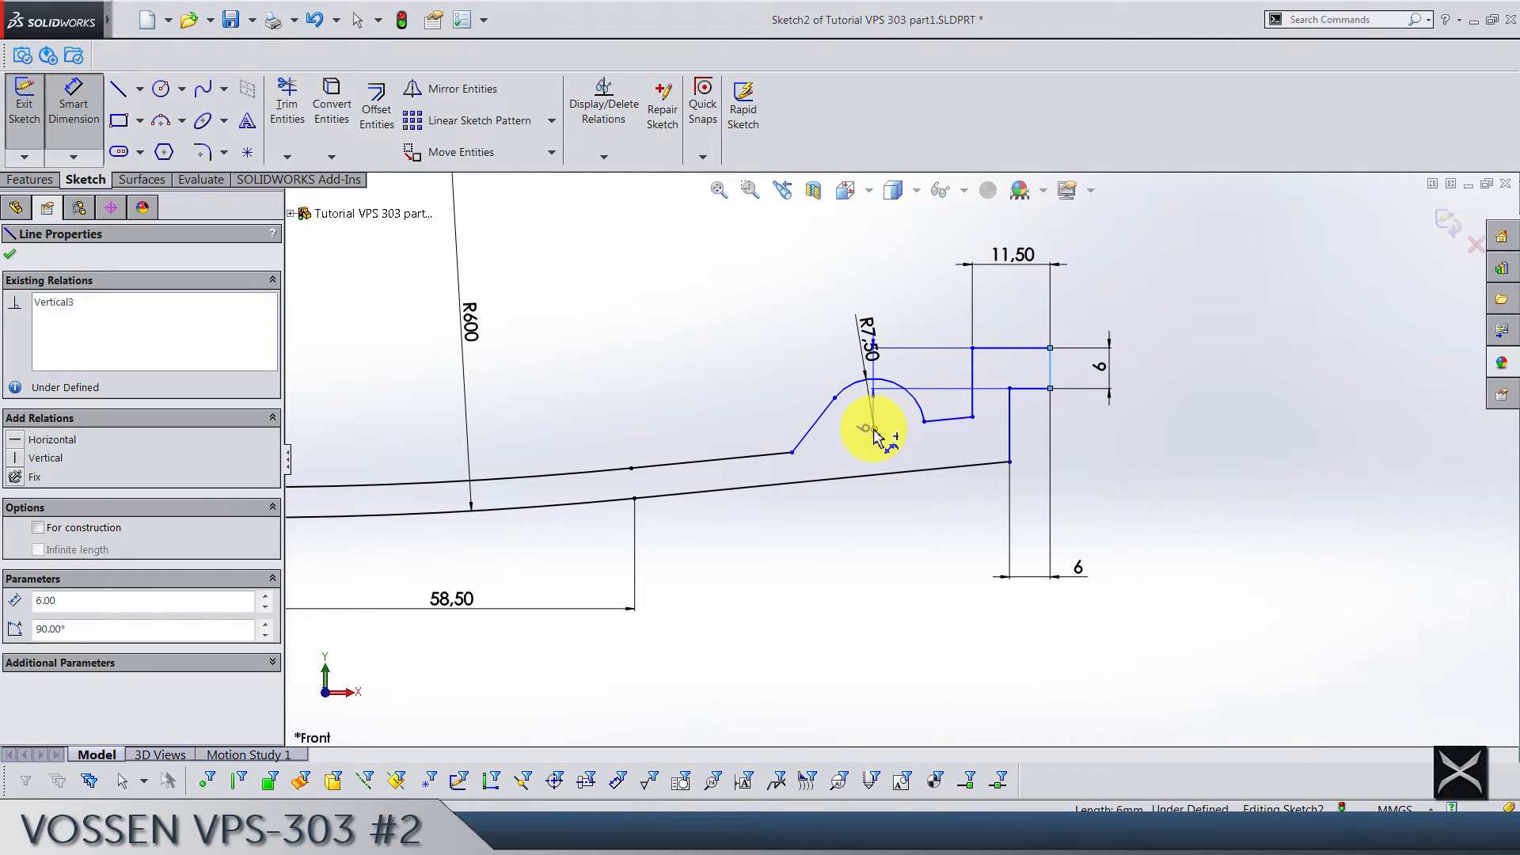
- Add the 31.50 distance and the 22.25 and 14.75 step heights
click(872, 429)
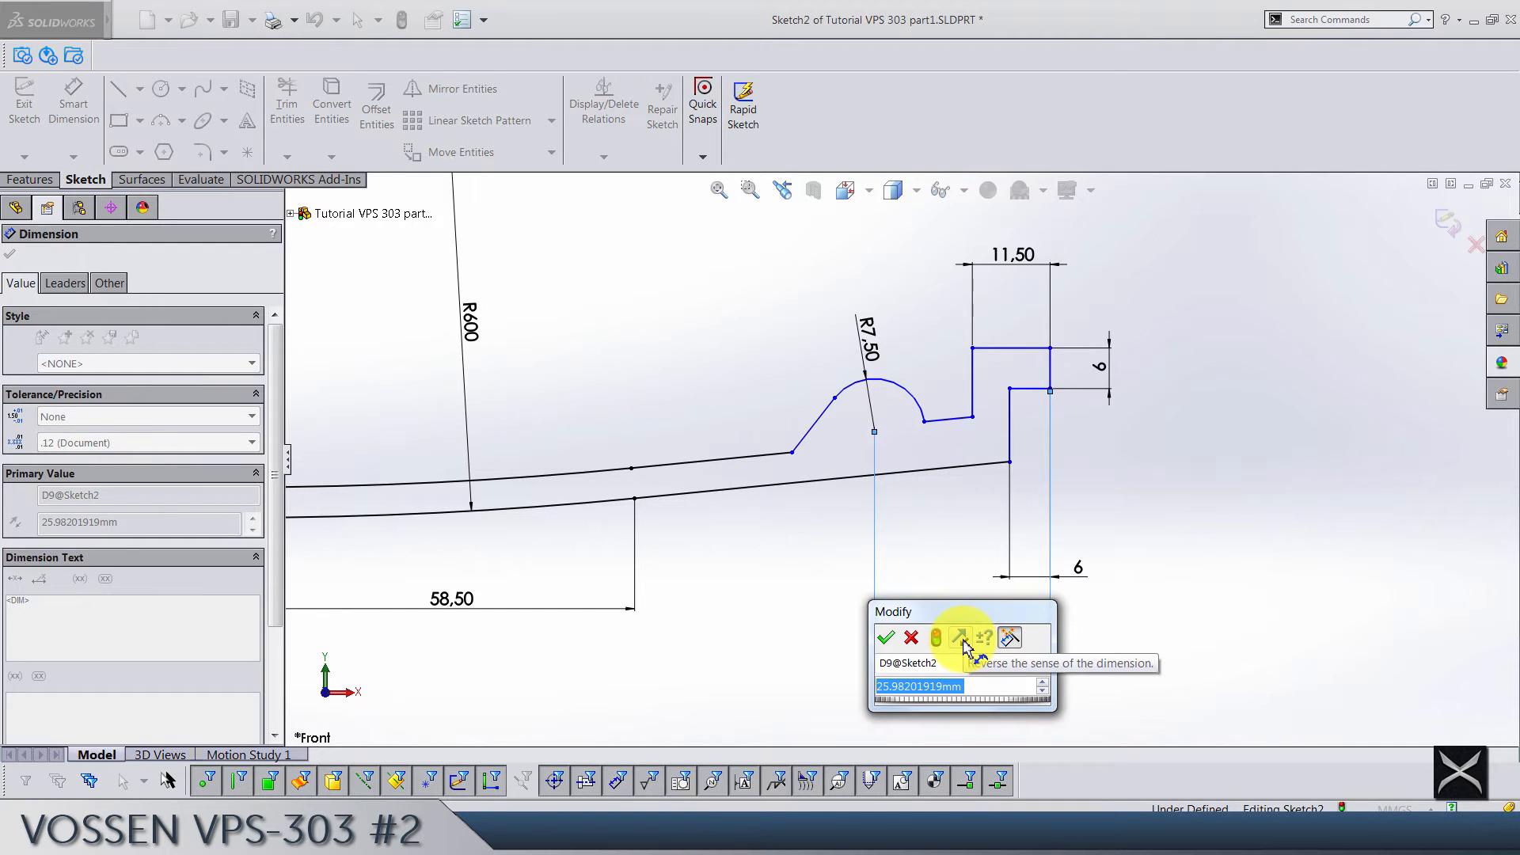
click(885, 638)
text(2)
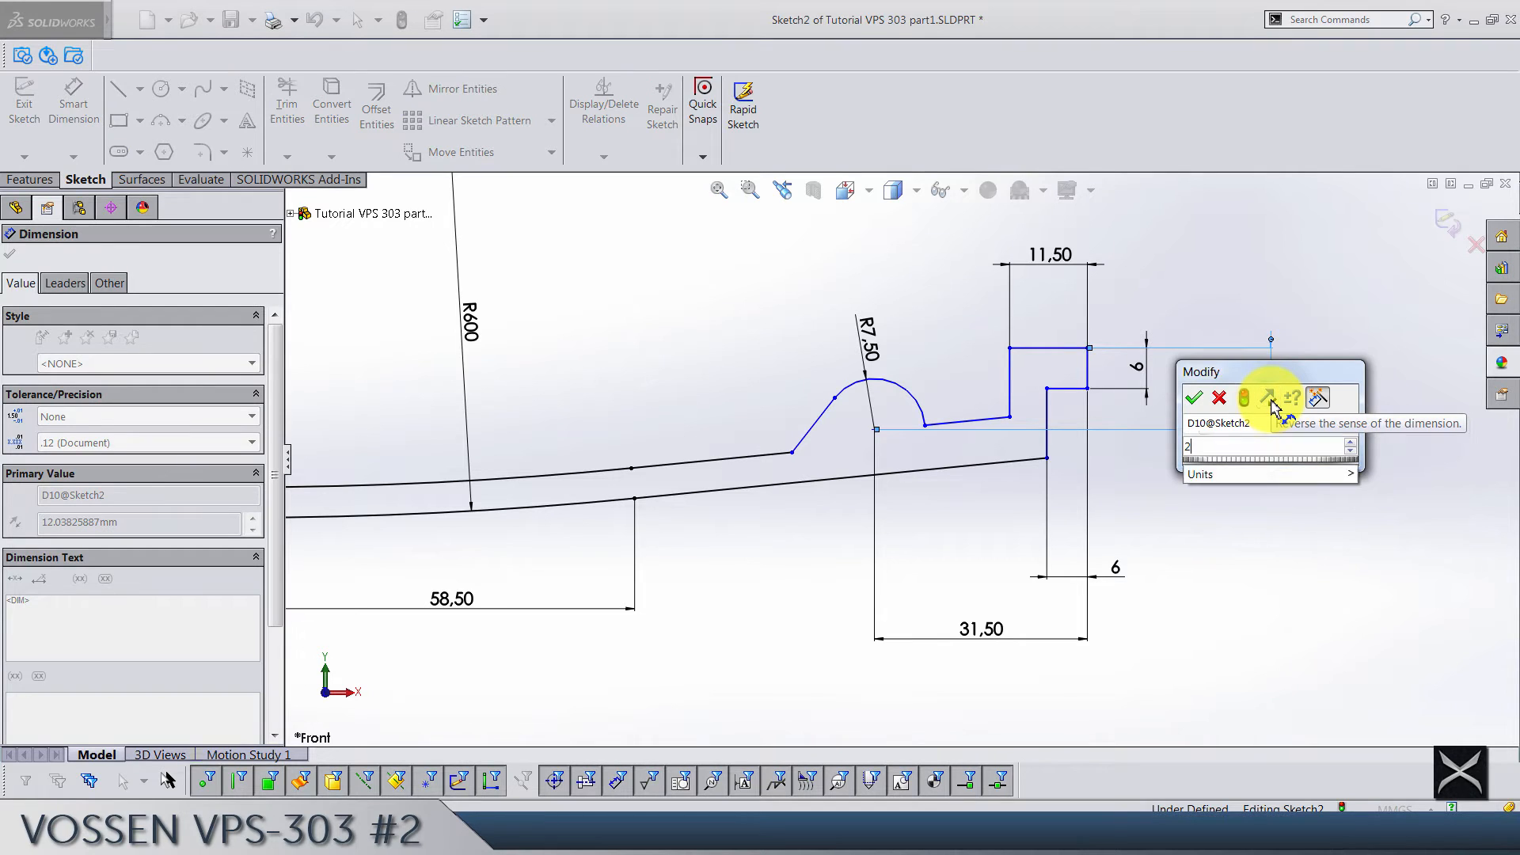
click(1195, 398)
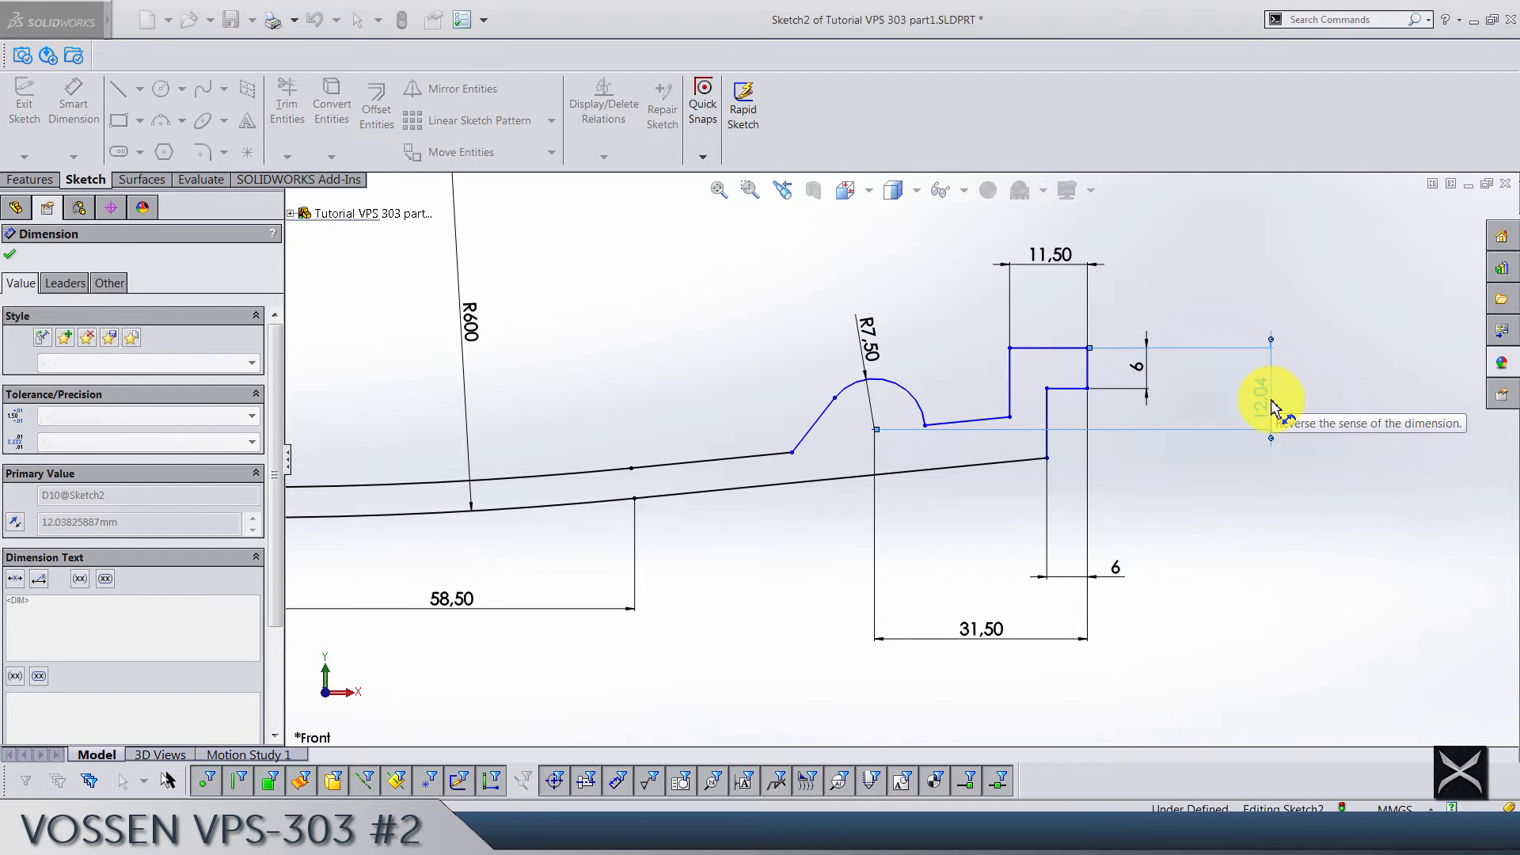
click(9, 254)
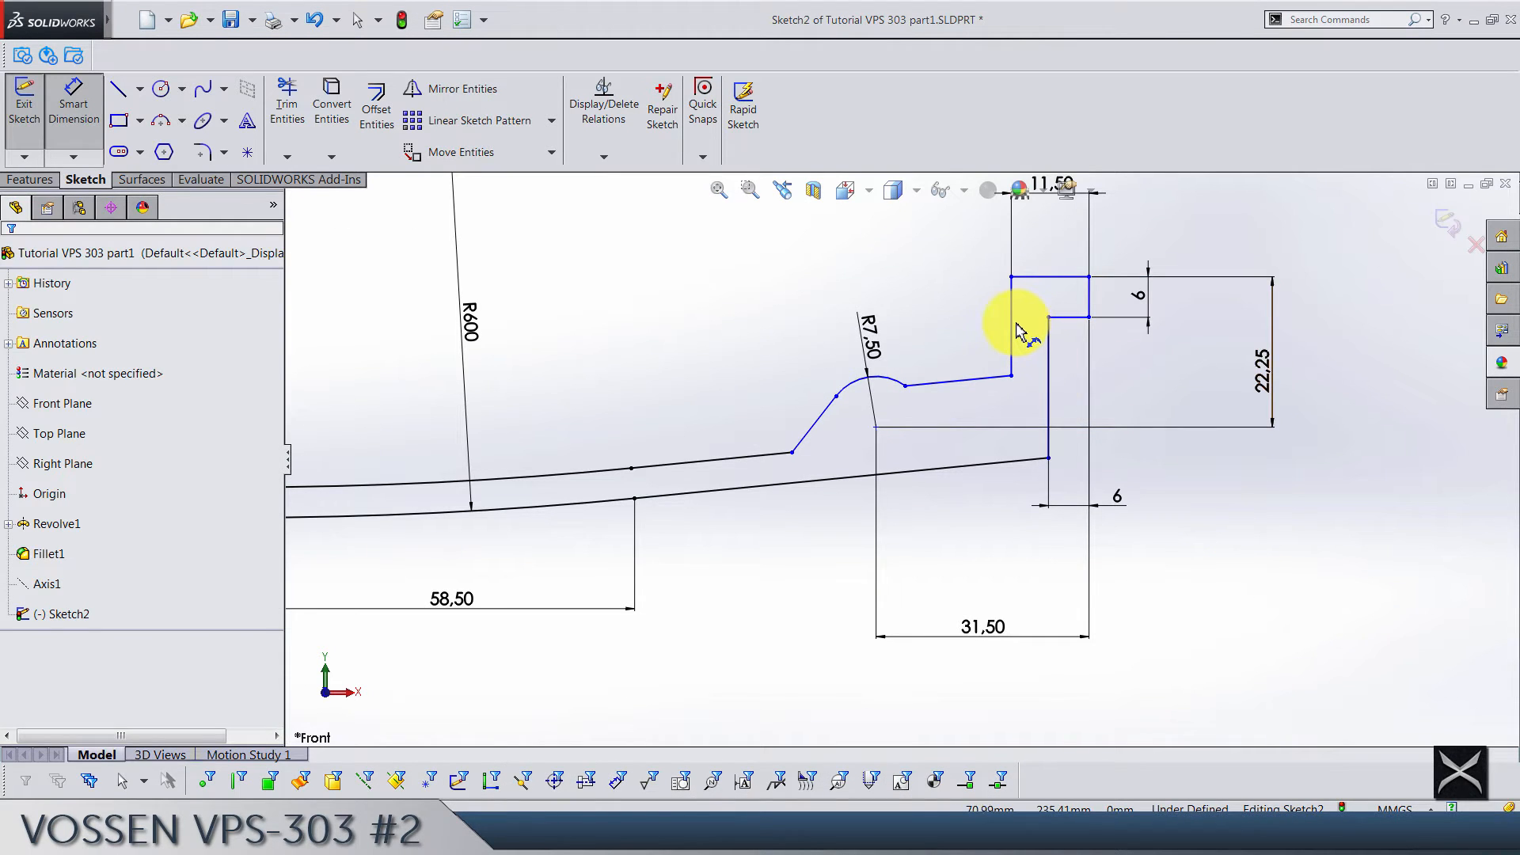
click(1012, 327)
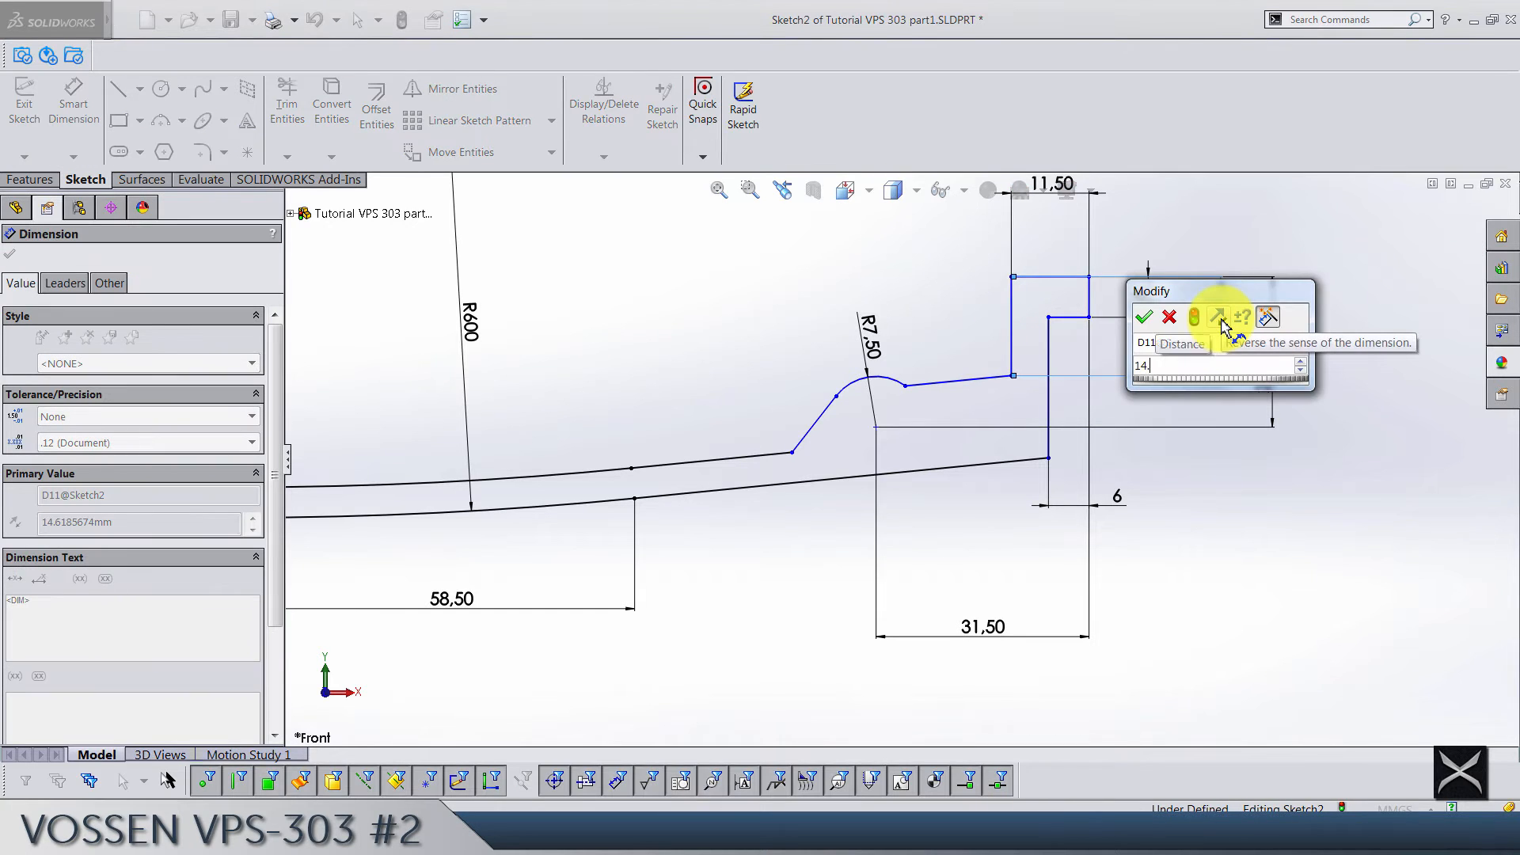
click(1143, 317)
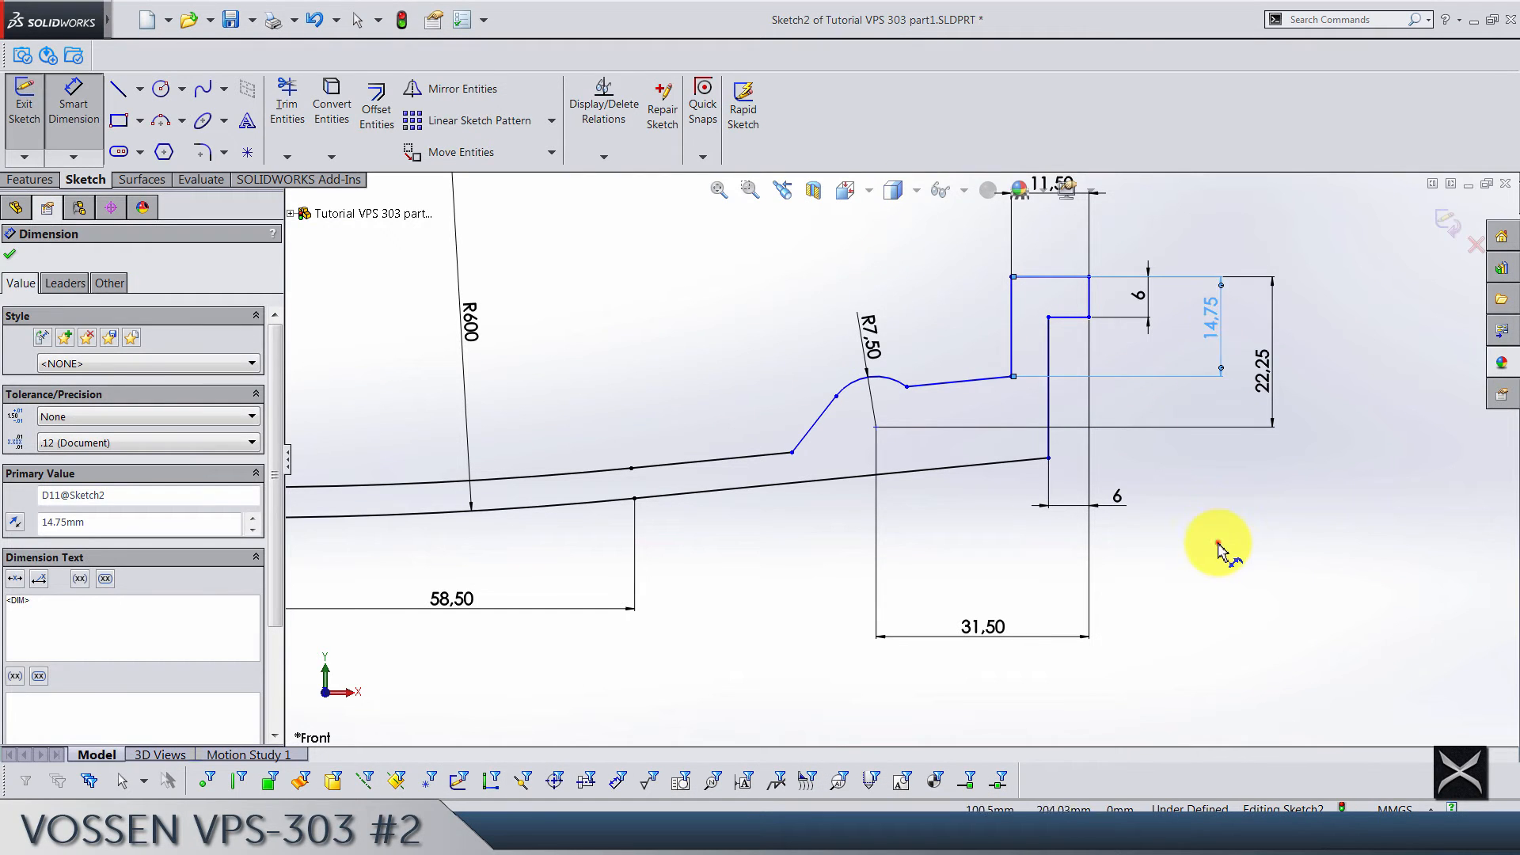
click(10, 255)
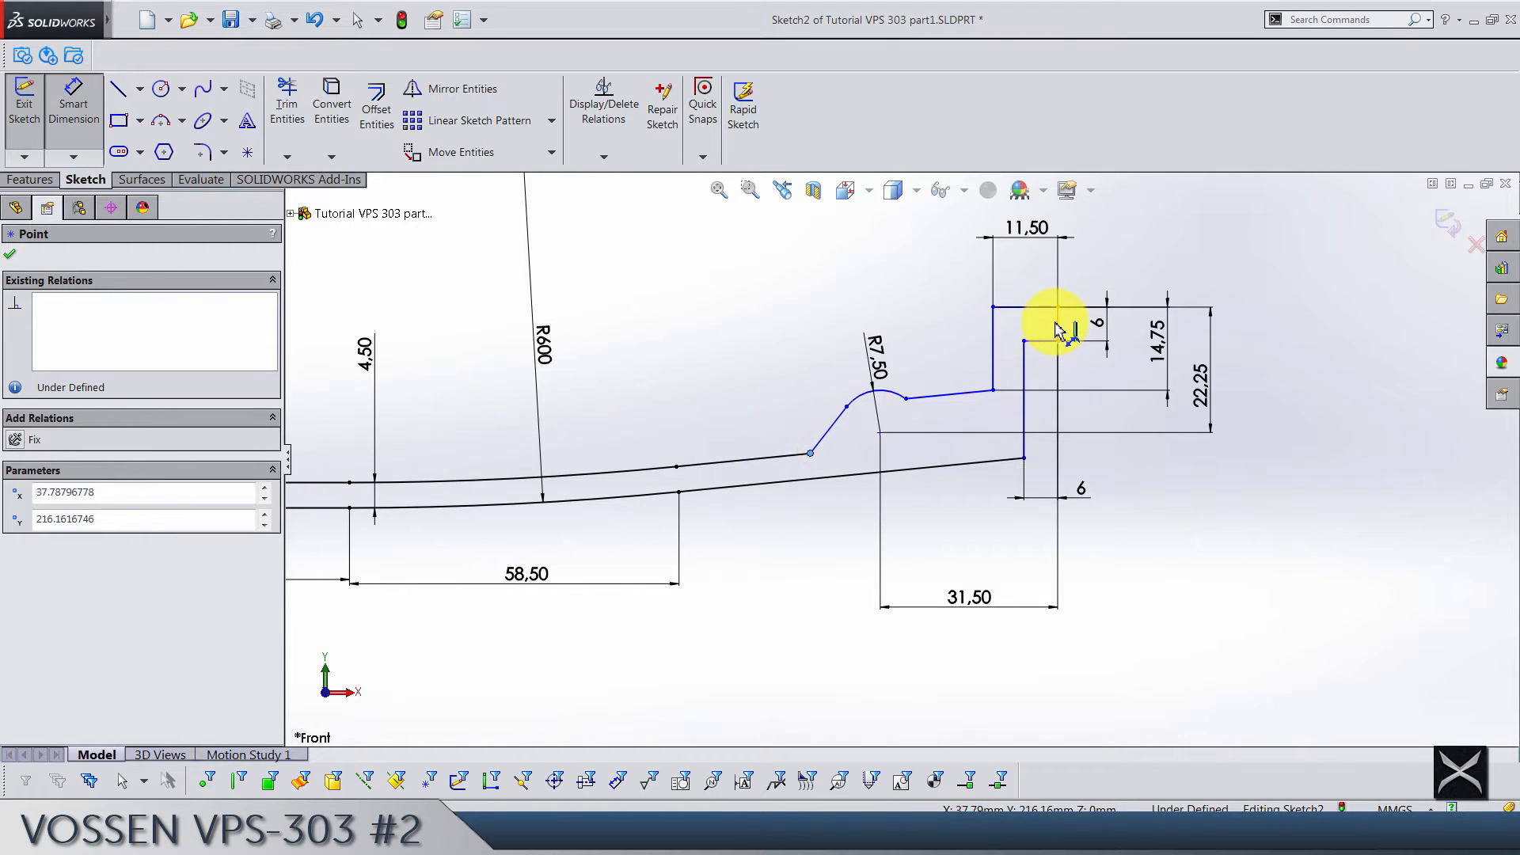
- Add the 43 ramp distance and 108.50 from the origin to fully define the sketch
click(1054, 320)
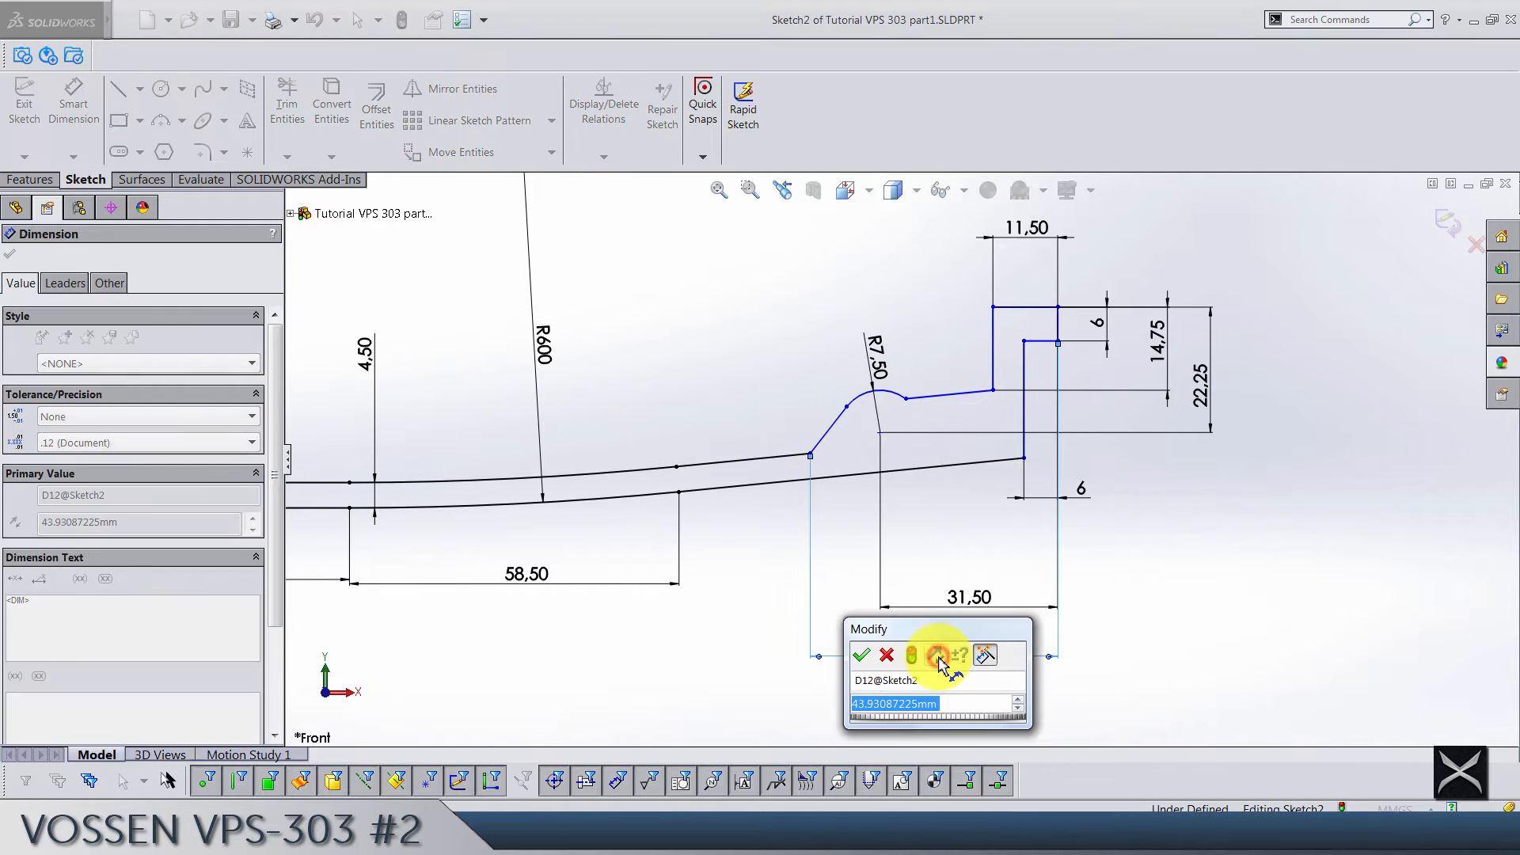
click(861, 654)
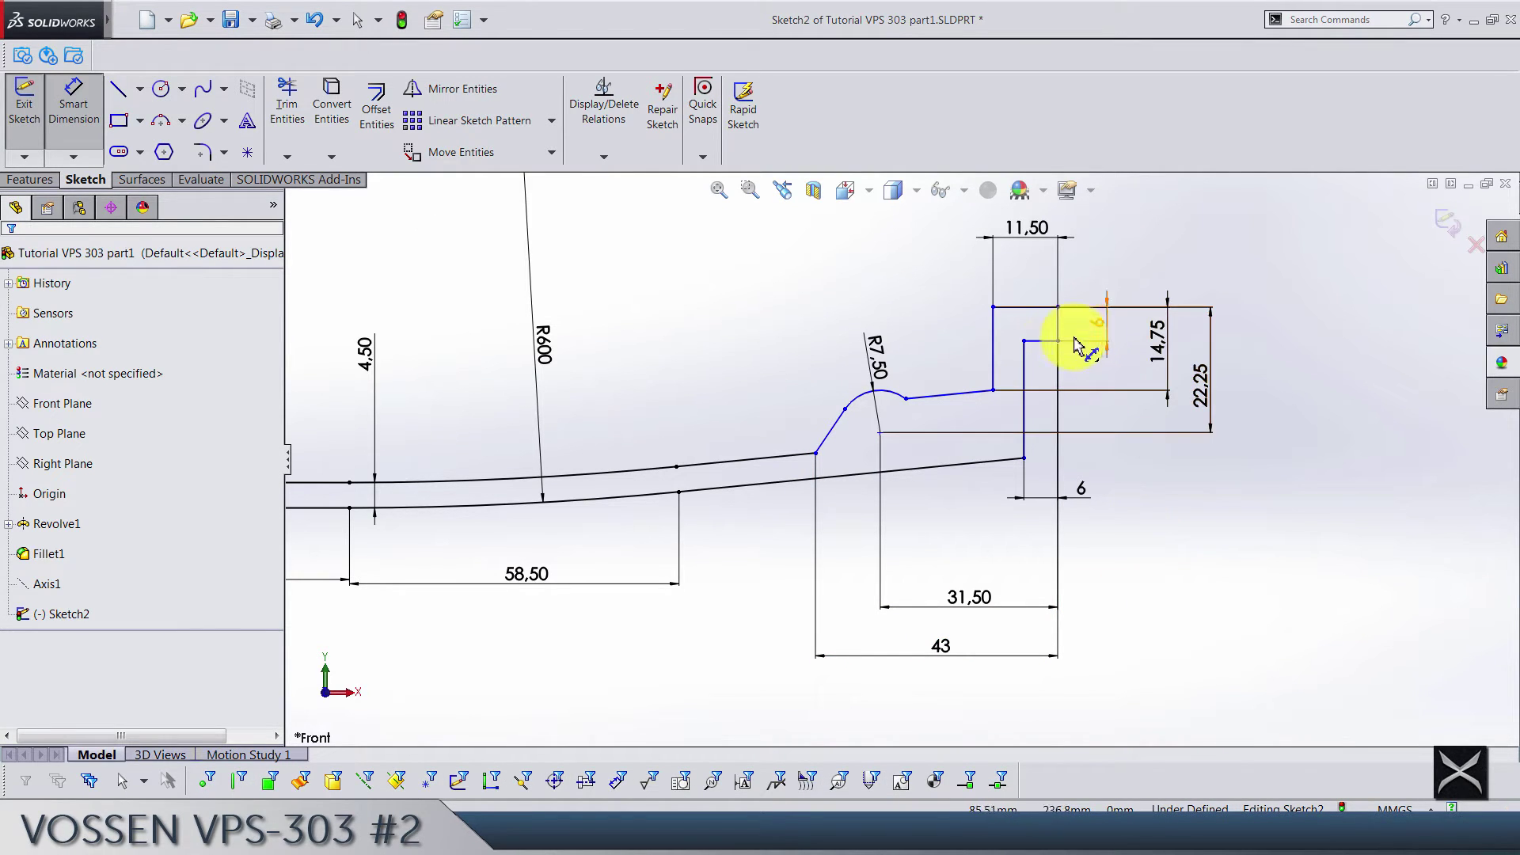
click(1055, 339)
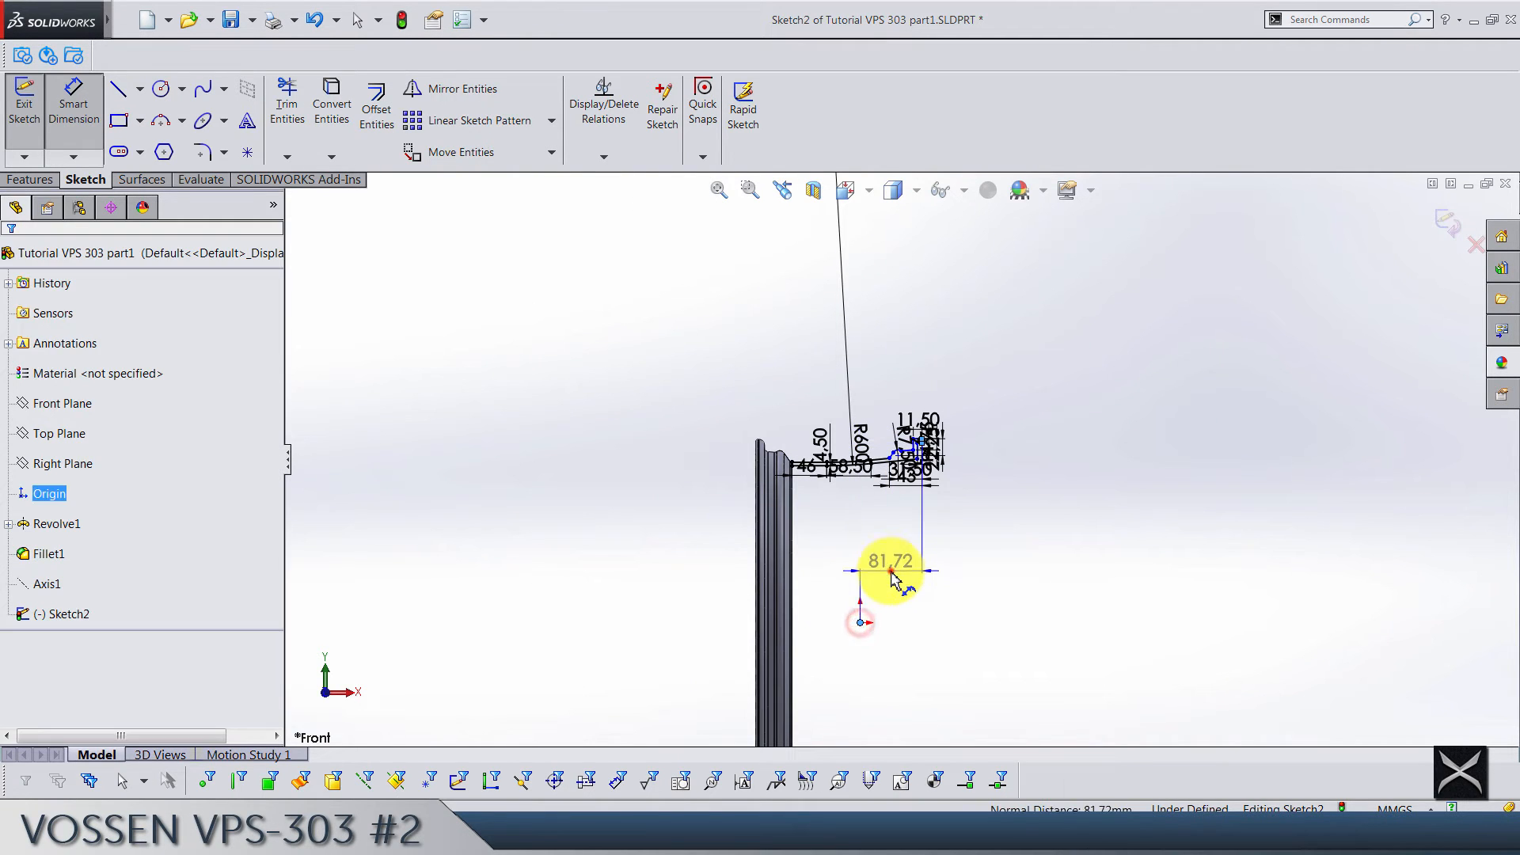
click(888, 561)
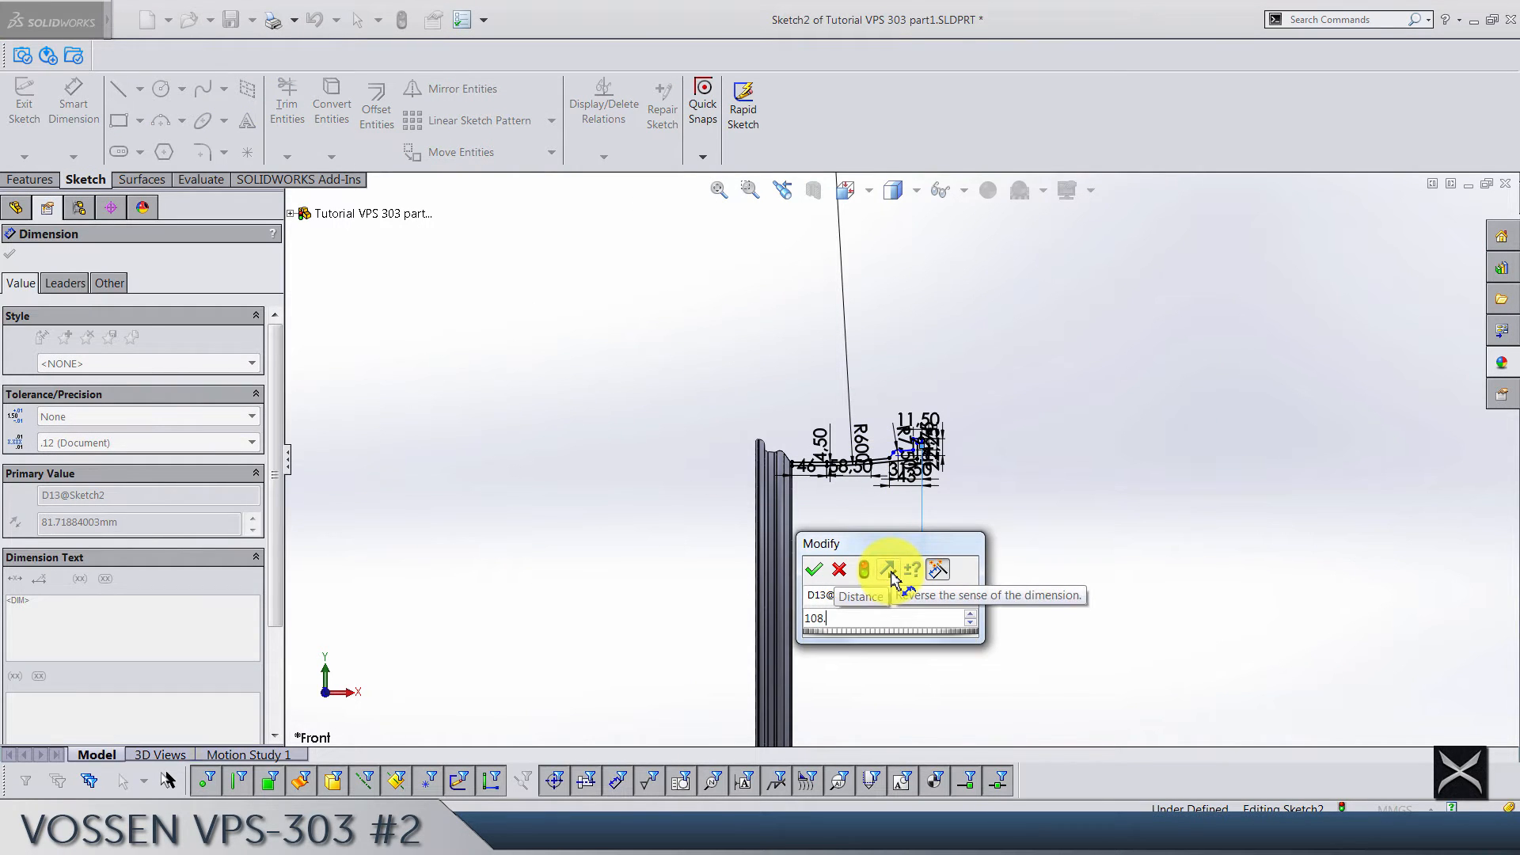
click(813, 568)
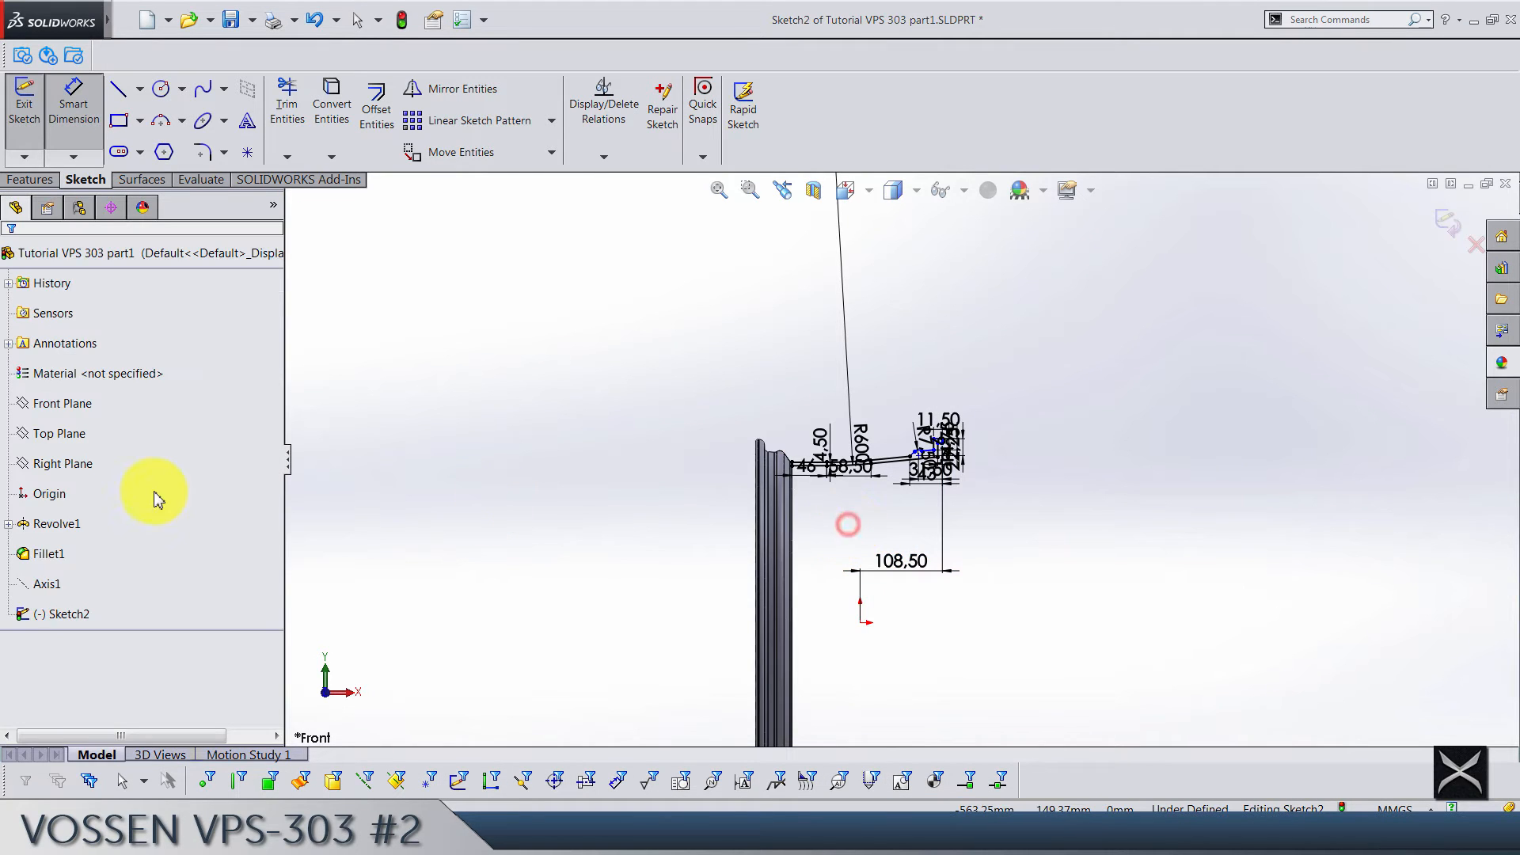
- Briefly show the lip ring sketch's dimensions for comparison, then hide them again
click(58, 543)
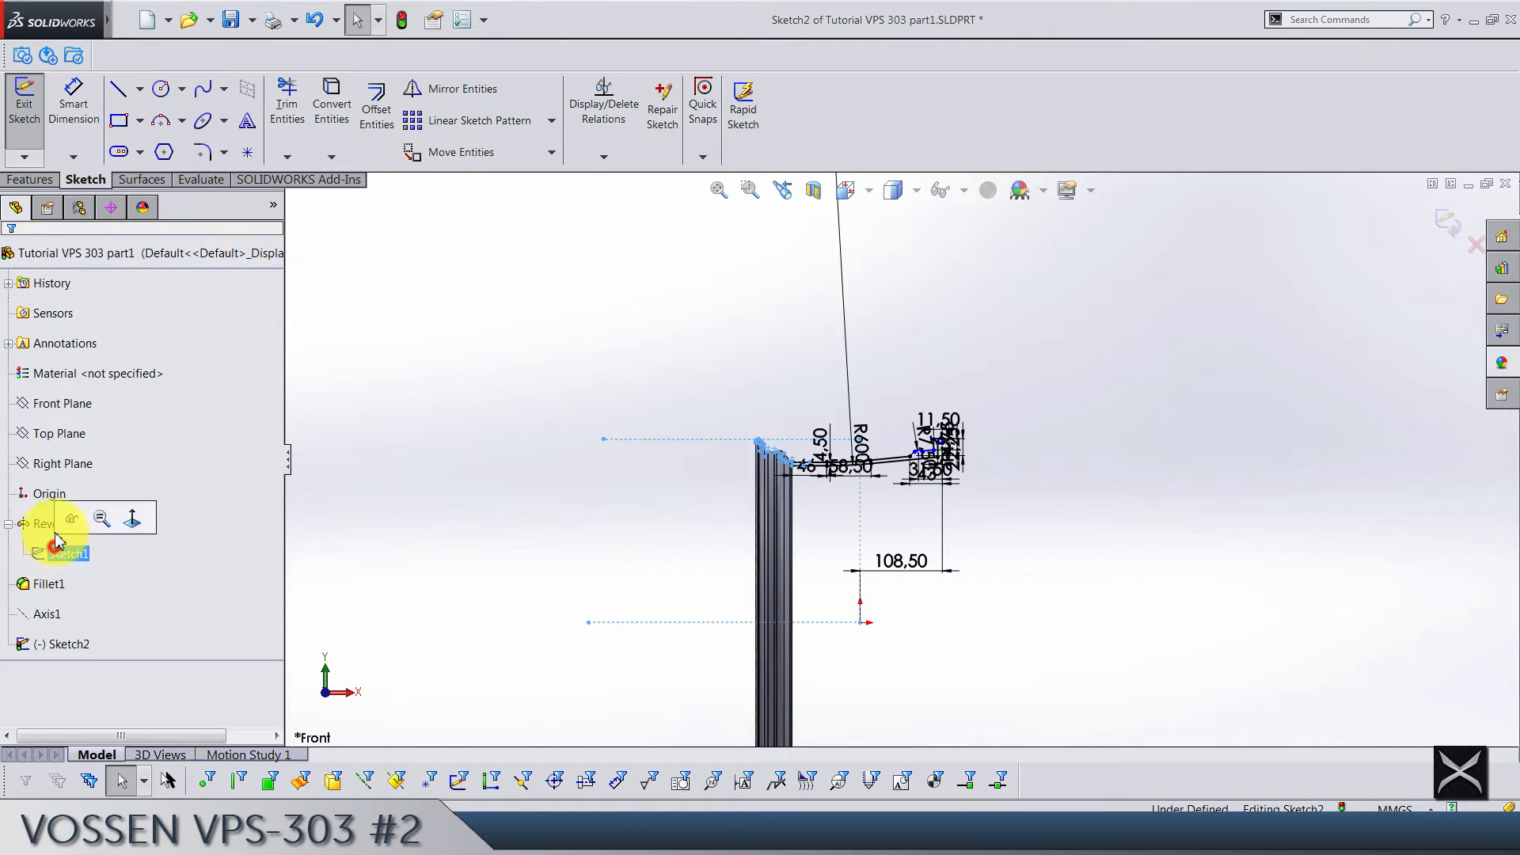
right_click(63, 553)
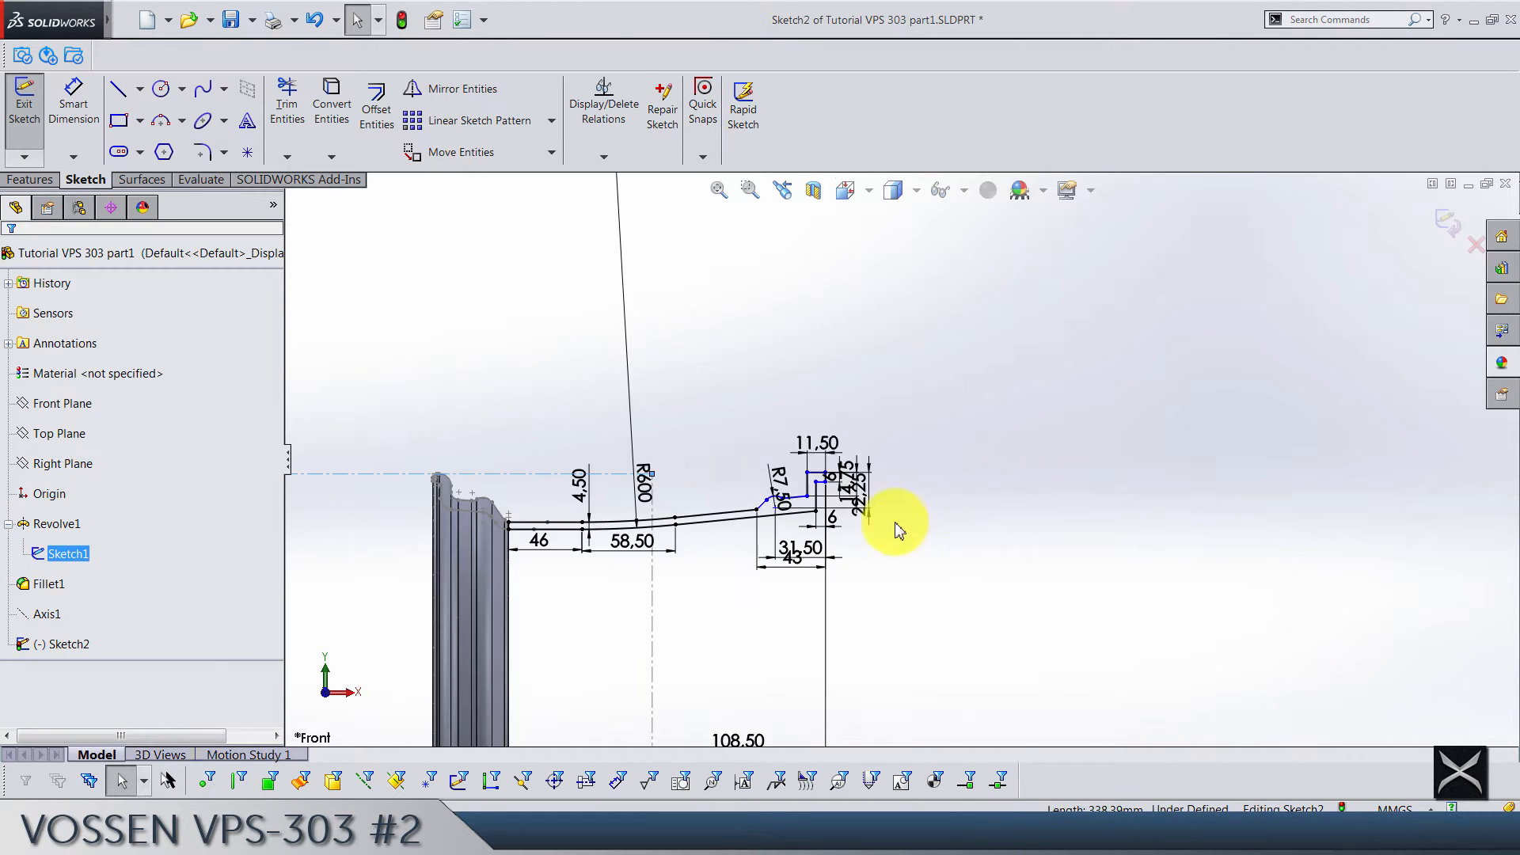
click(739, 385)
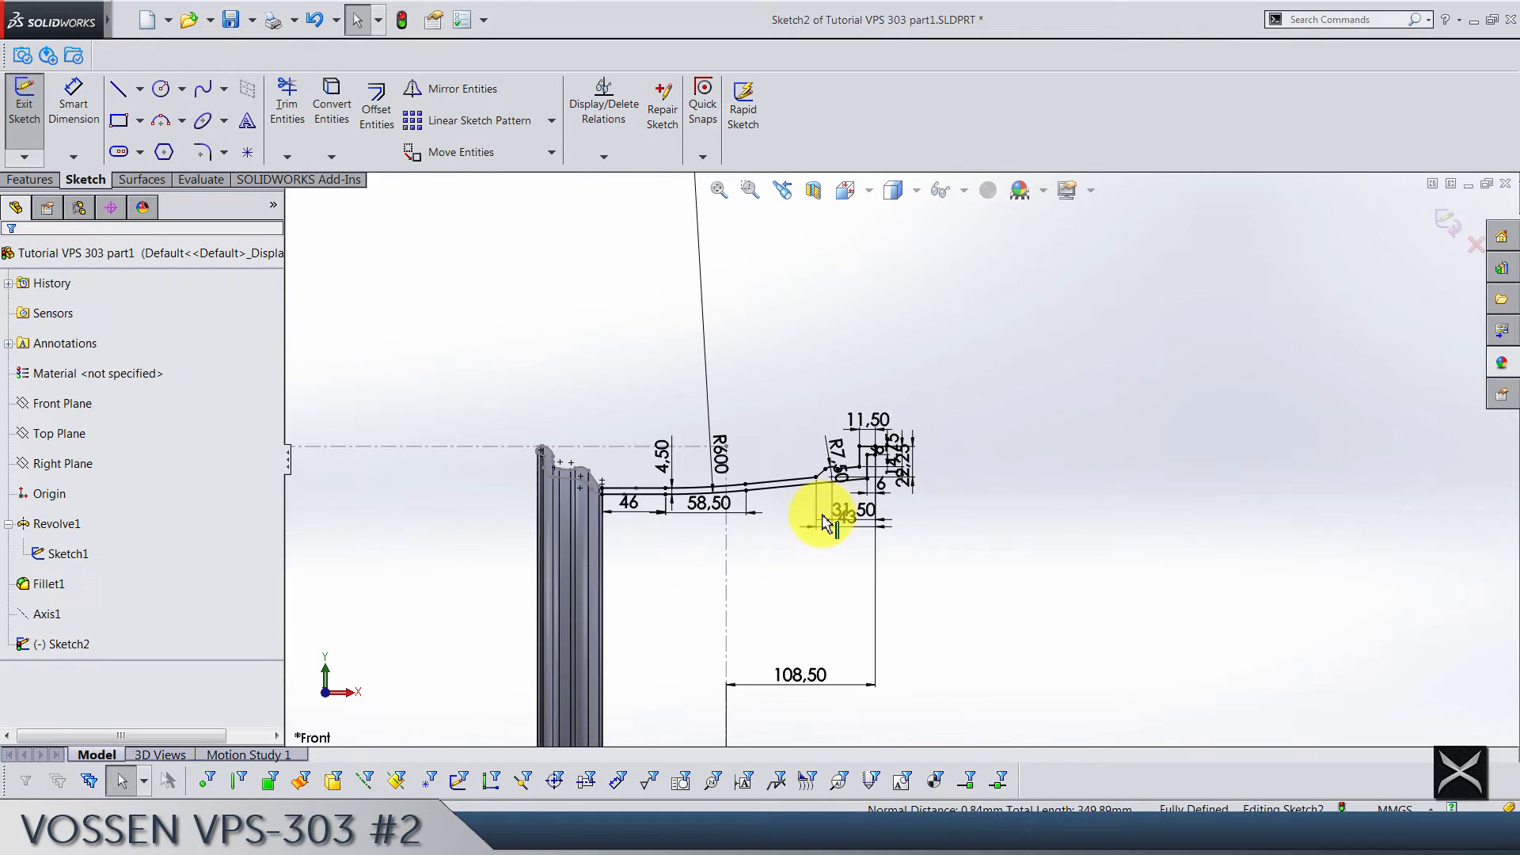
click(57, 524)
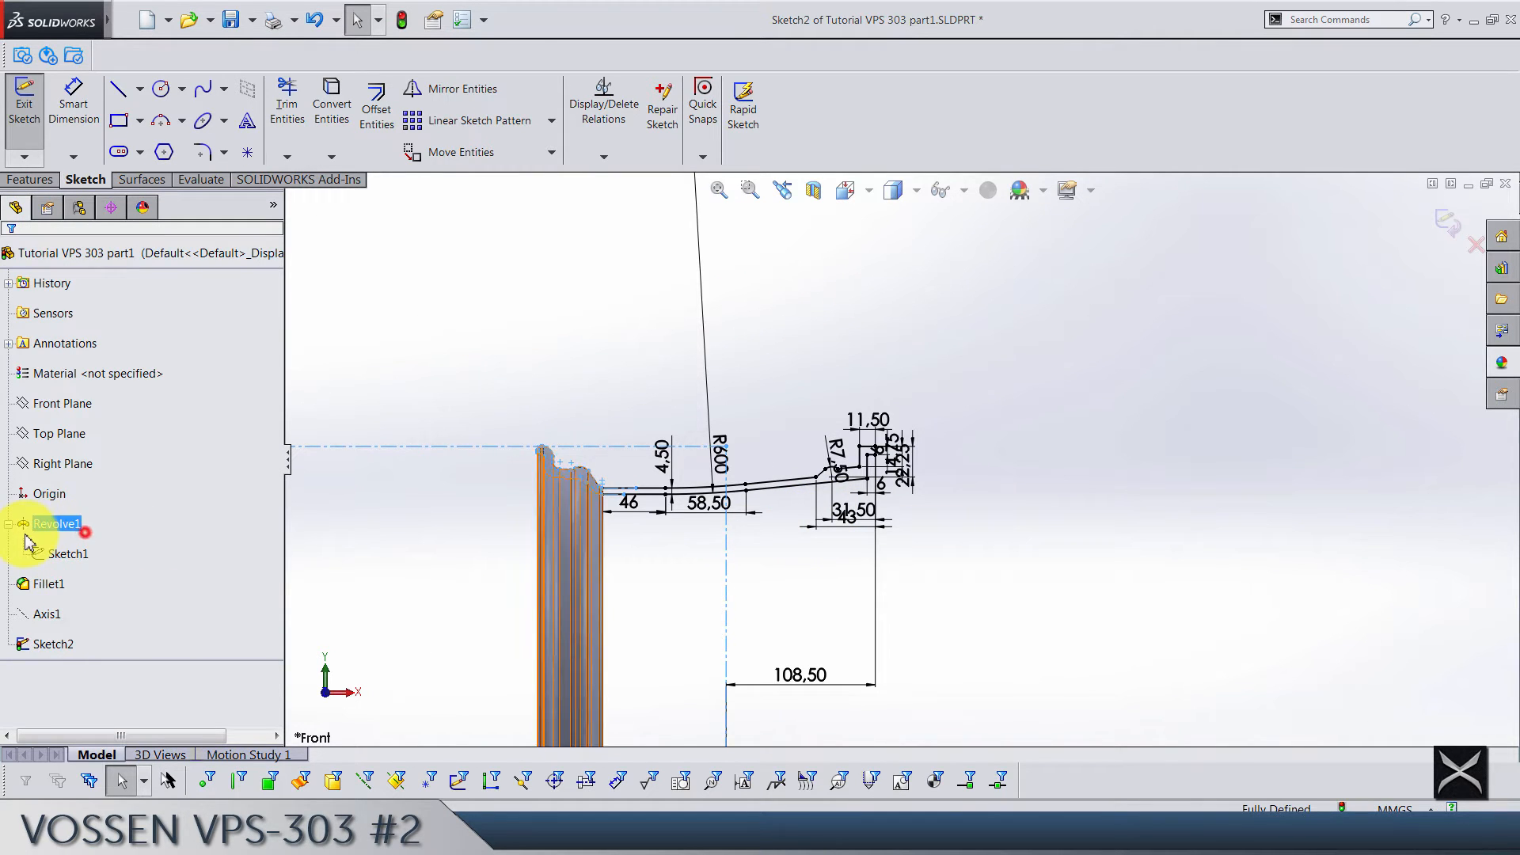
click(146, 253)
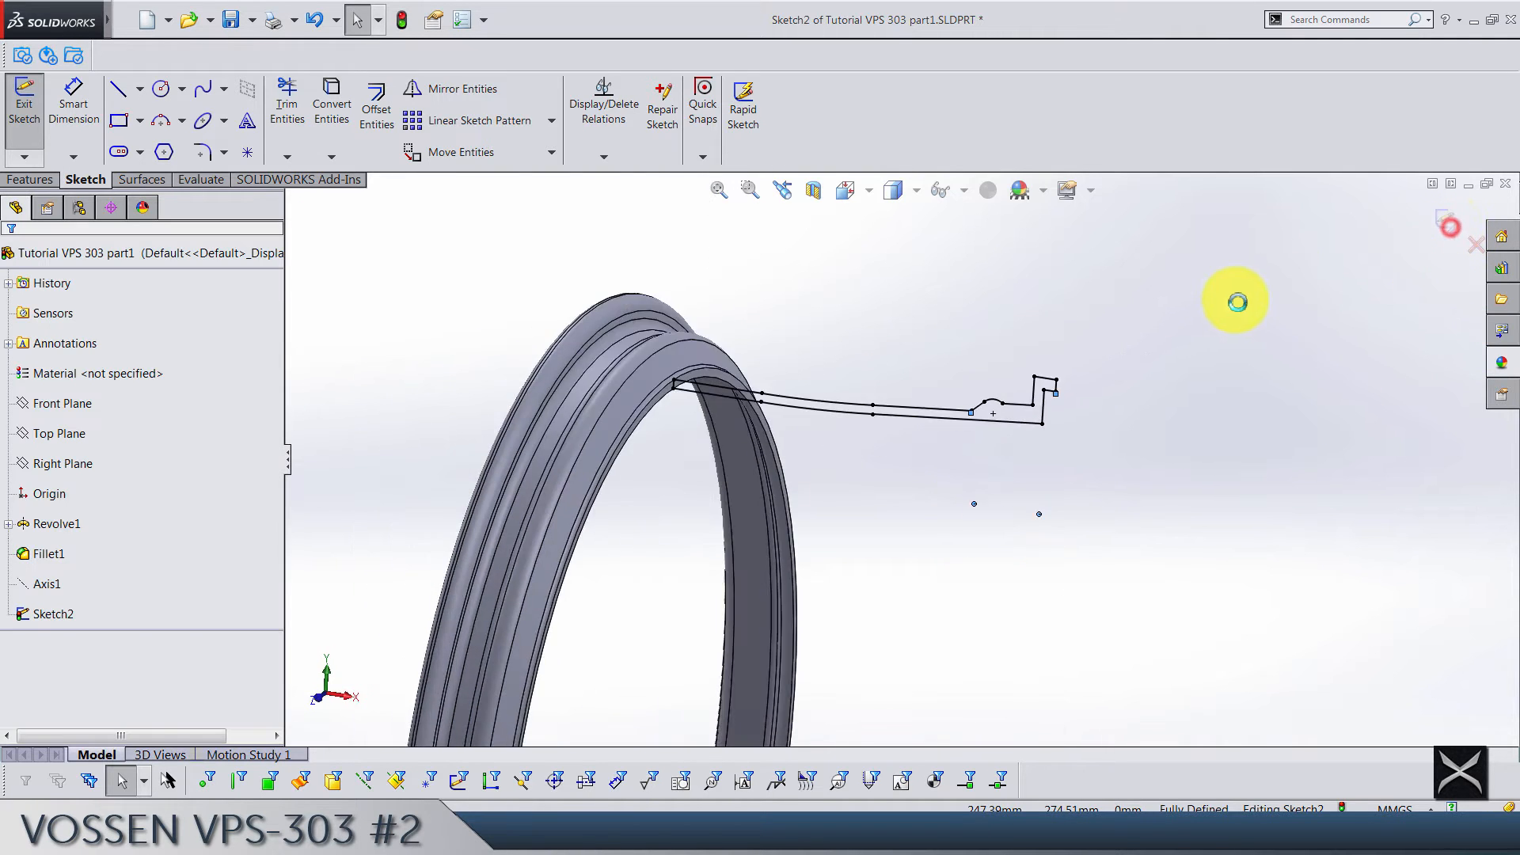
- Revolve the barrel profile around Axis1 as Revolve2, merged onto the lip ring
click(24, 100)
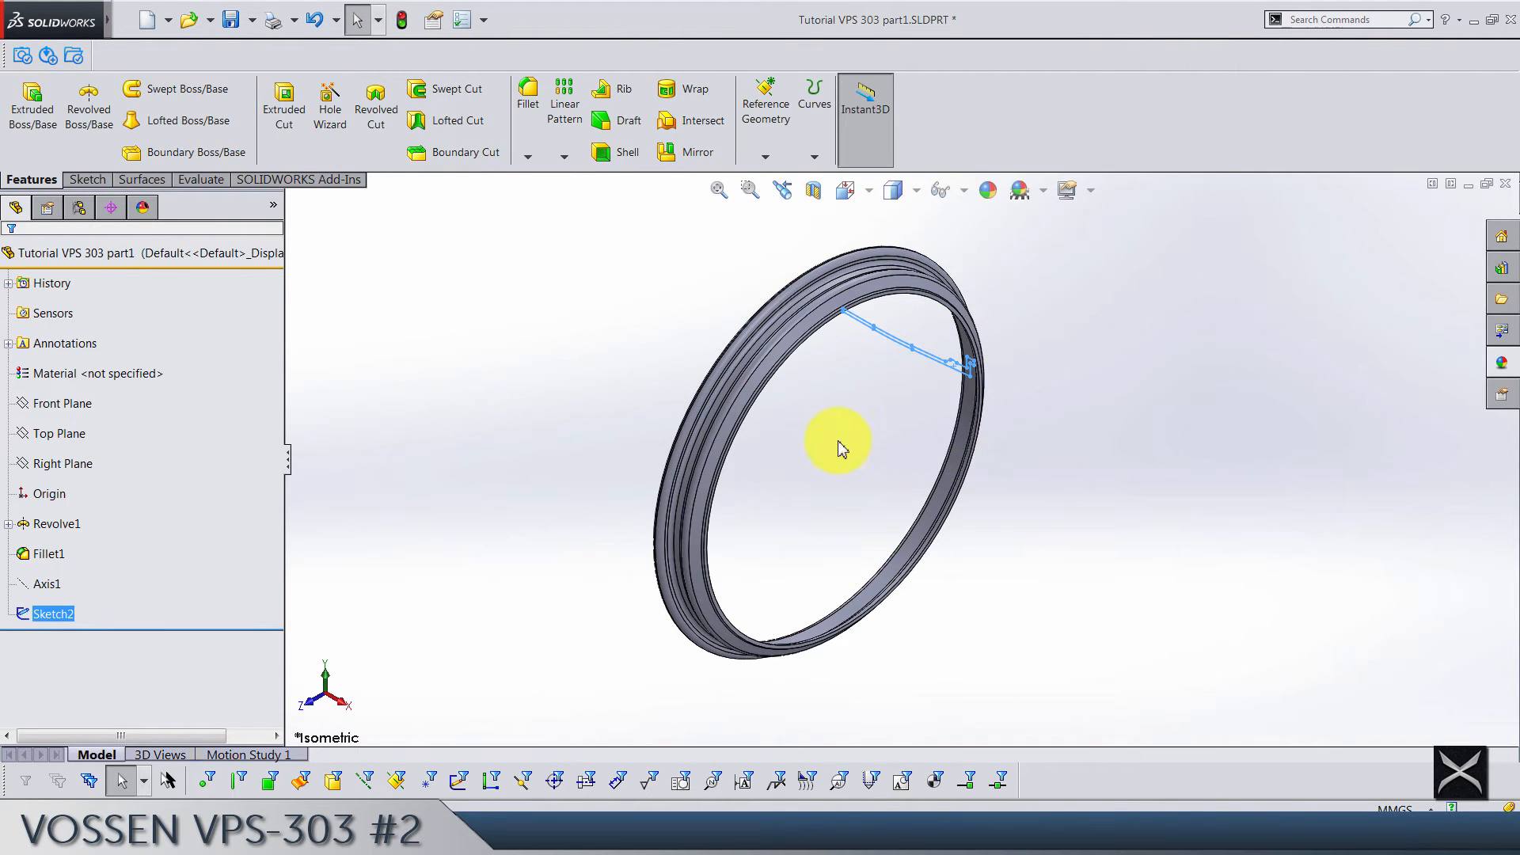
mouse_move(66, 597)
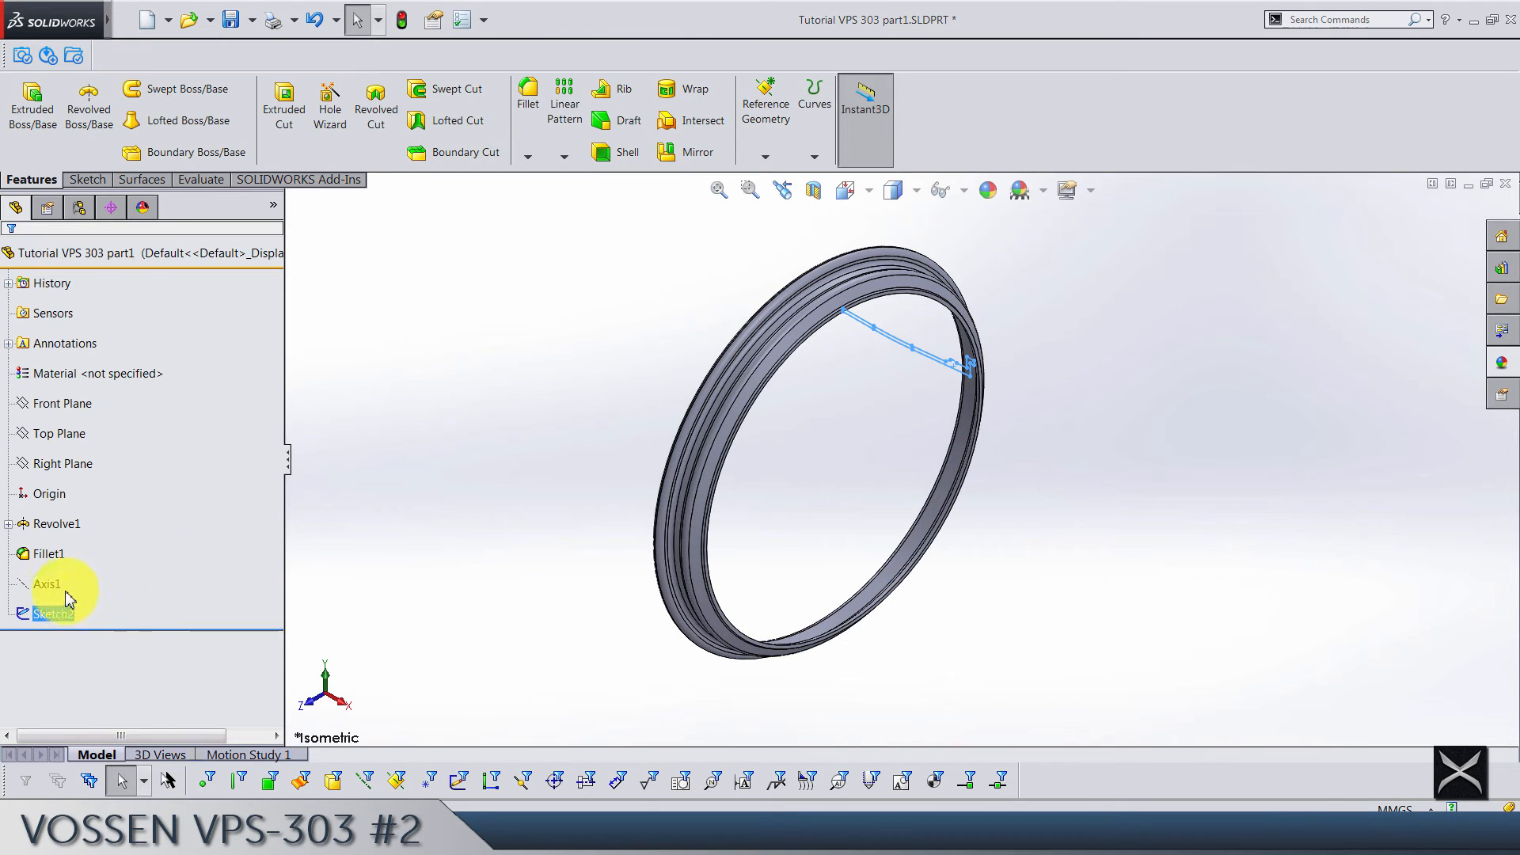
click(48, 582)
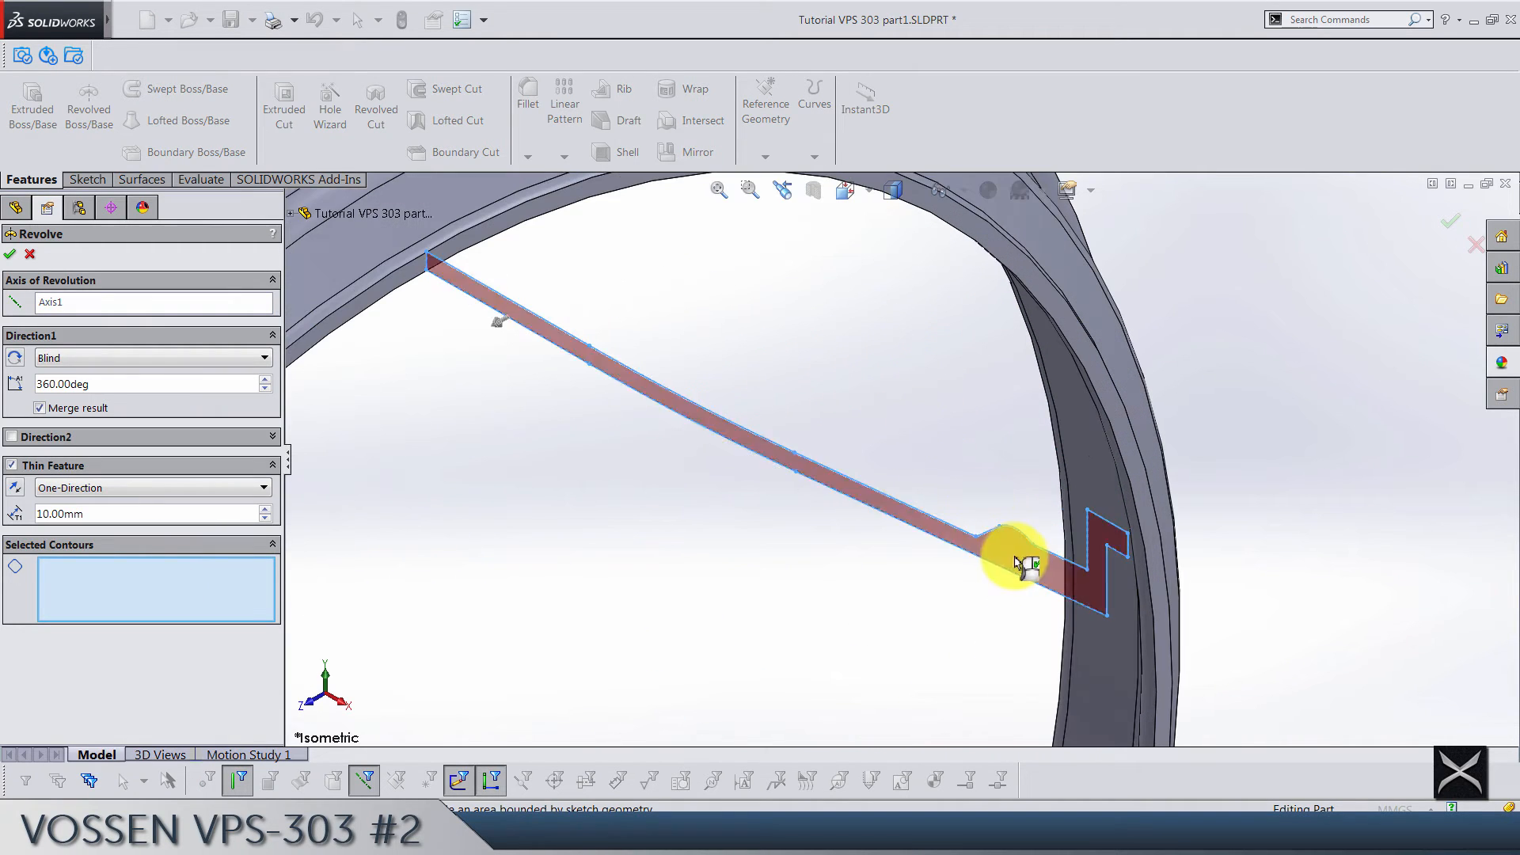
click(1023, 562)
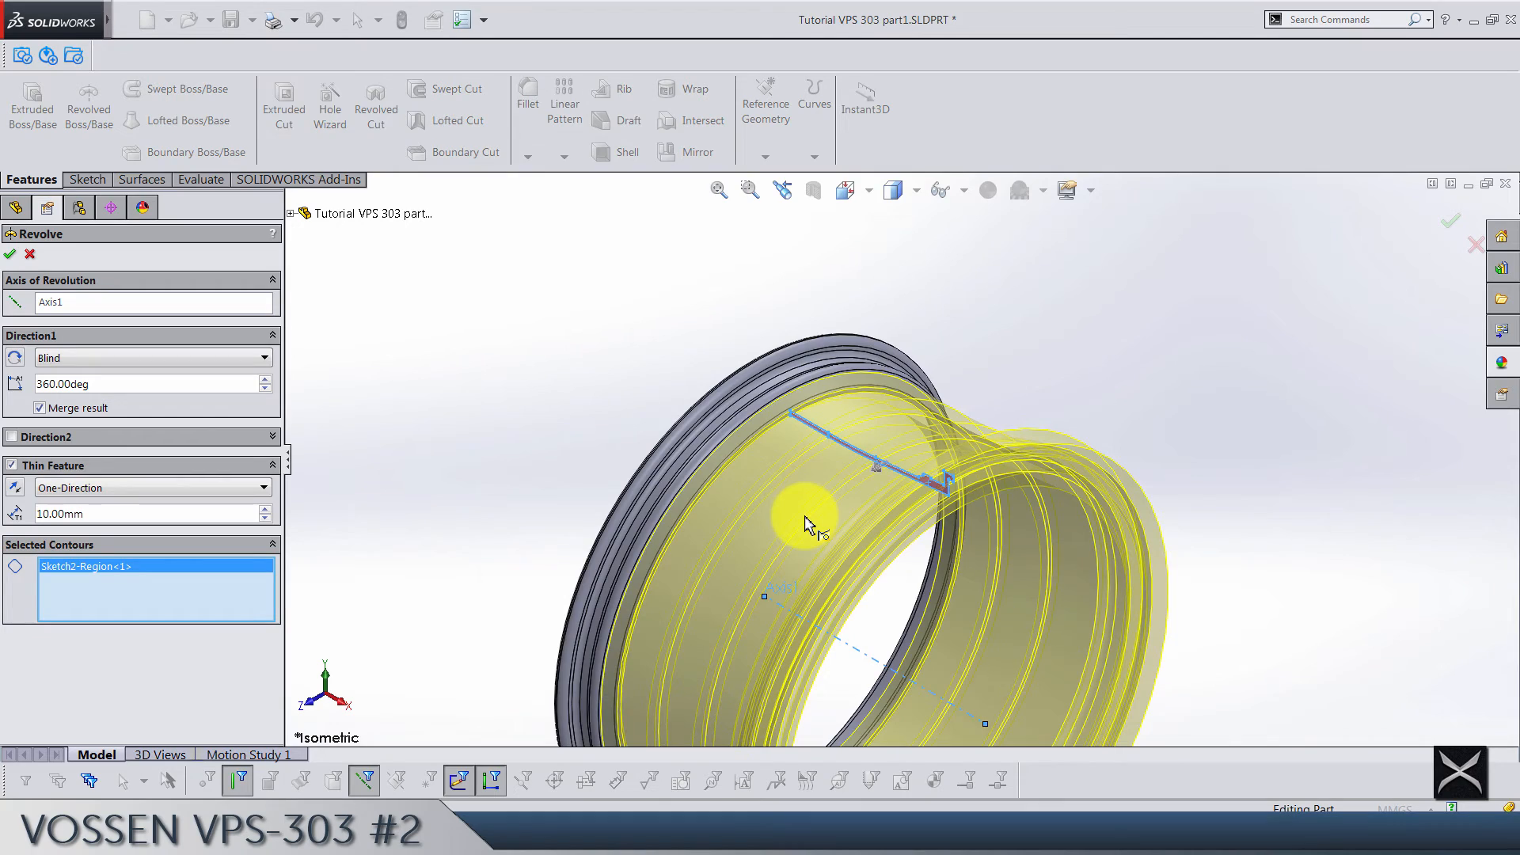
scroll(up, 3)
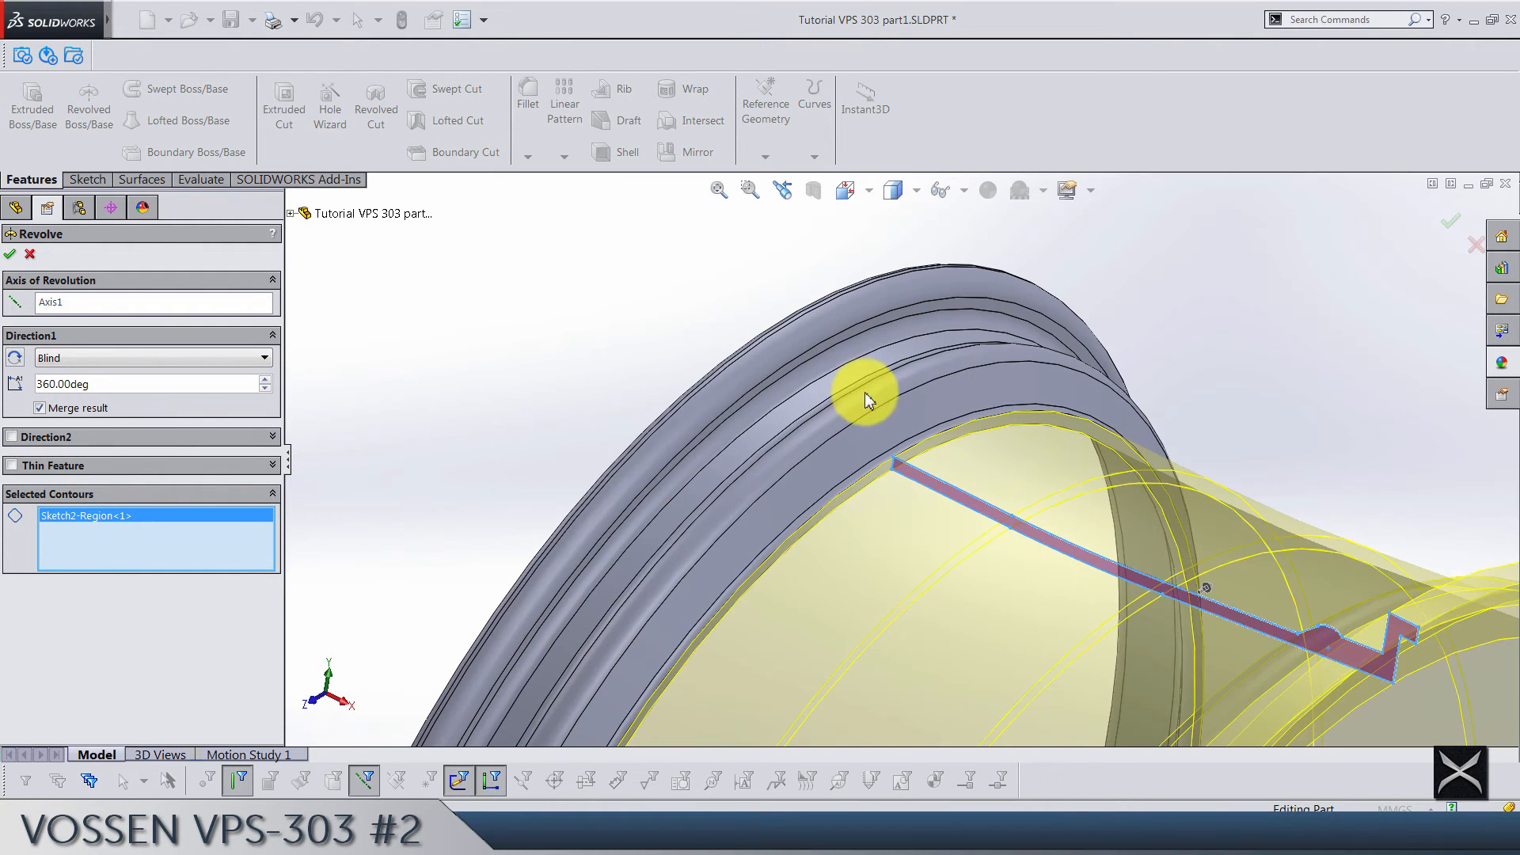
mouse_move(892, 359)
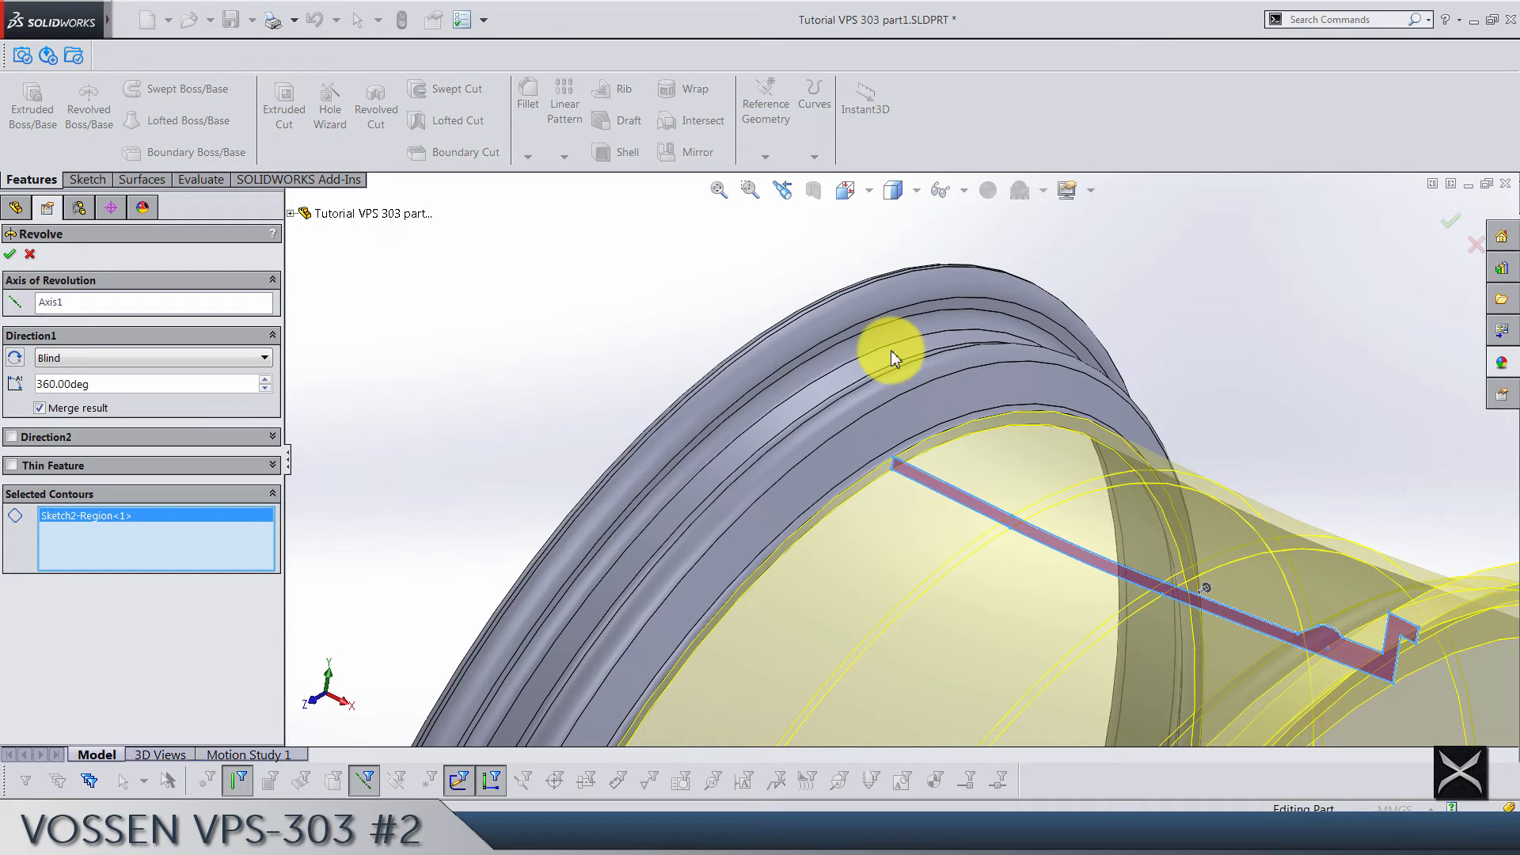
click(10, 254)
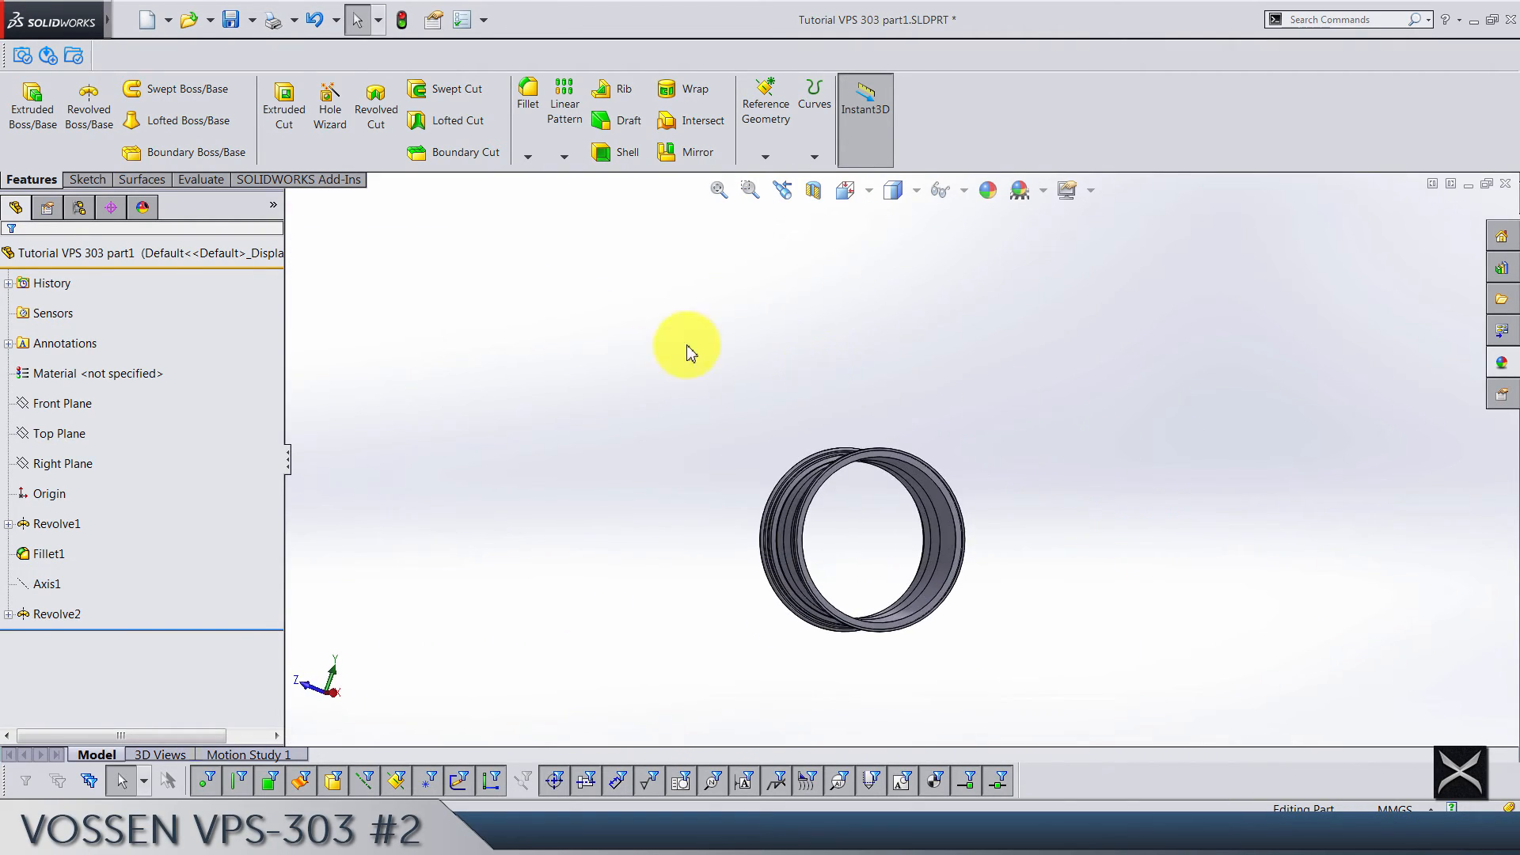
- Fillet barrel edges with 15 mm and the groove with 5 mm radii
click(866, 189)
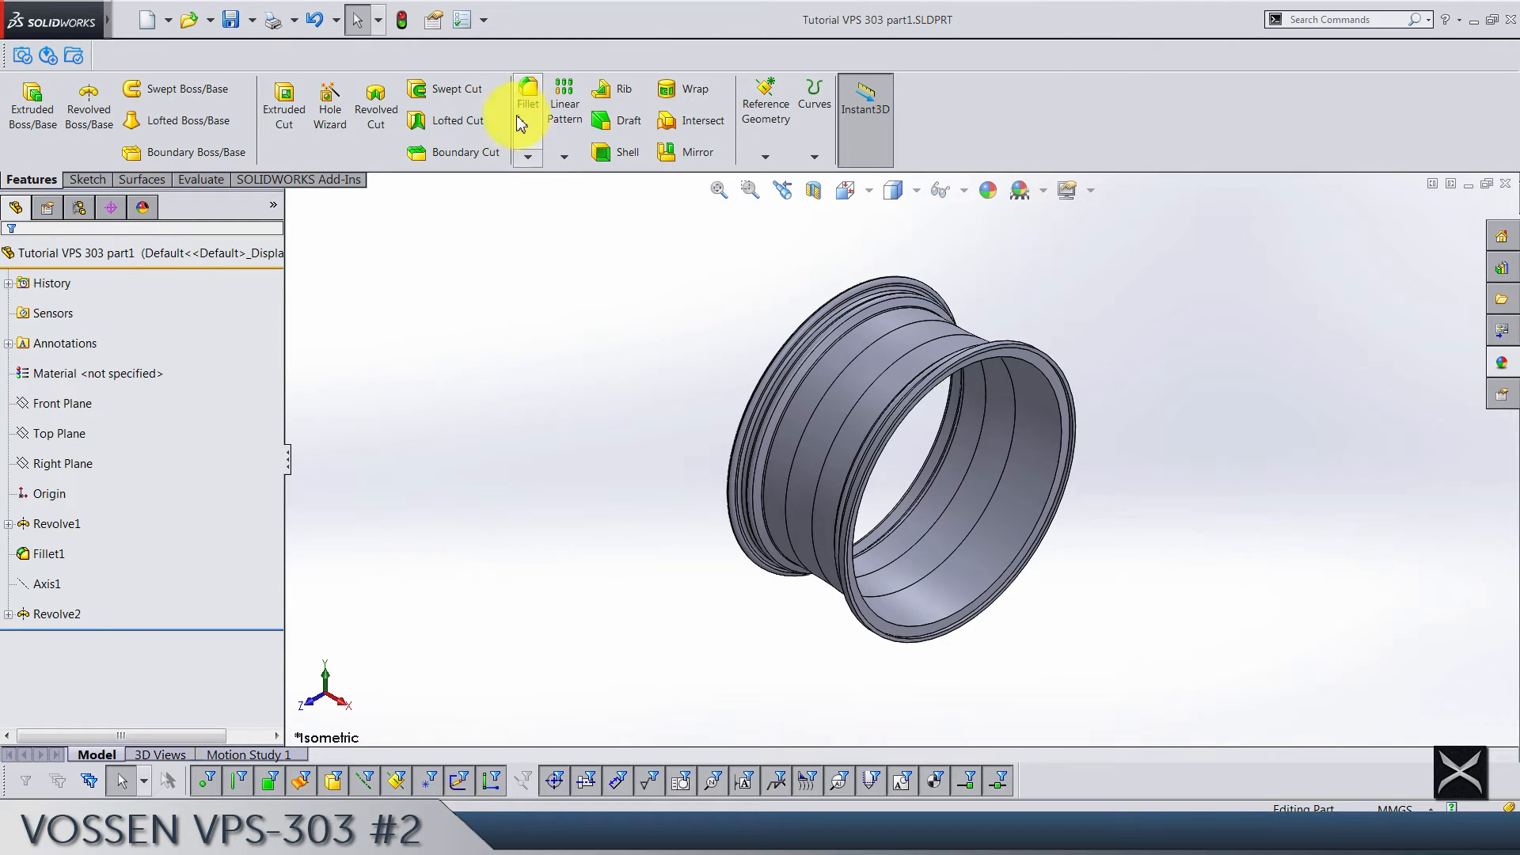
mouse_move(526, 105)
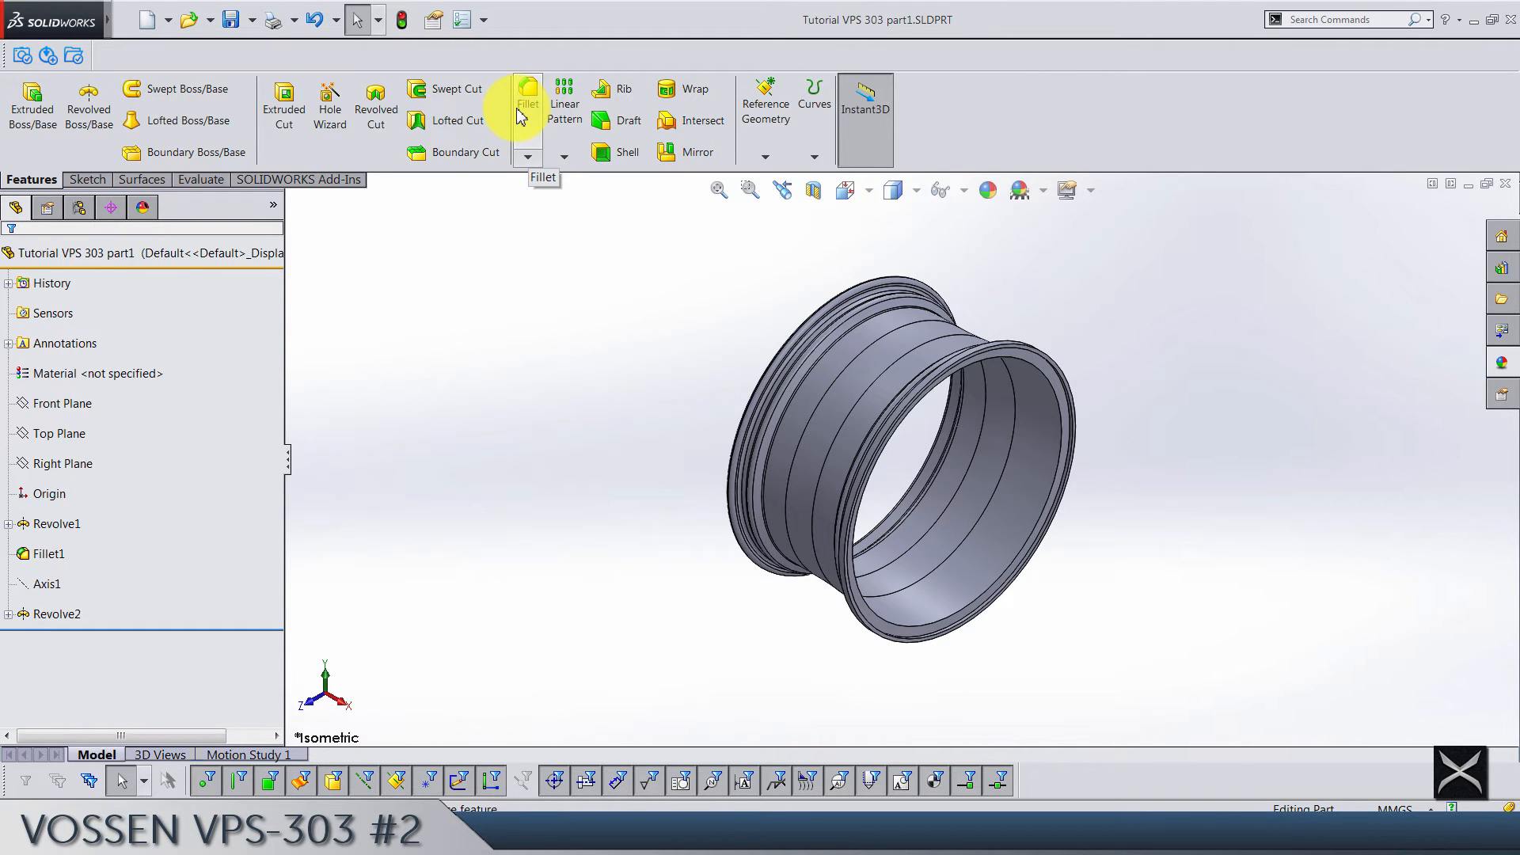
click(525, 97)
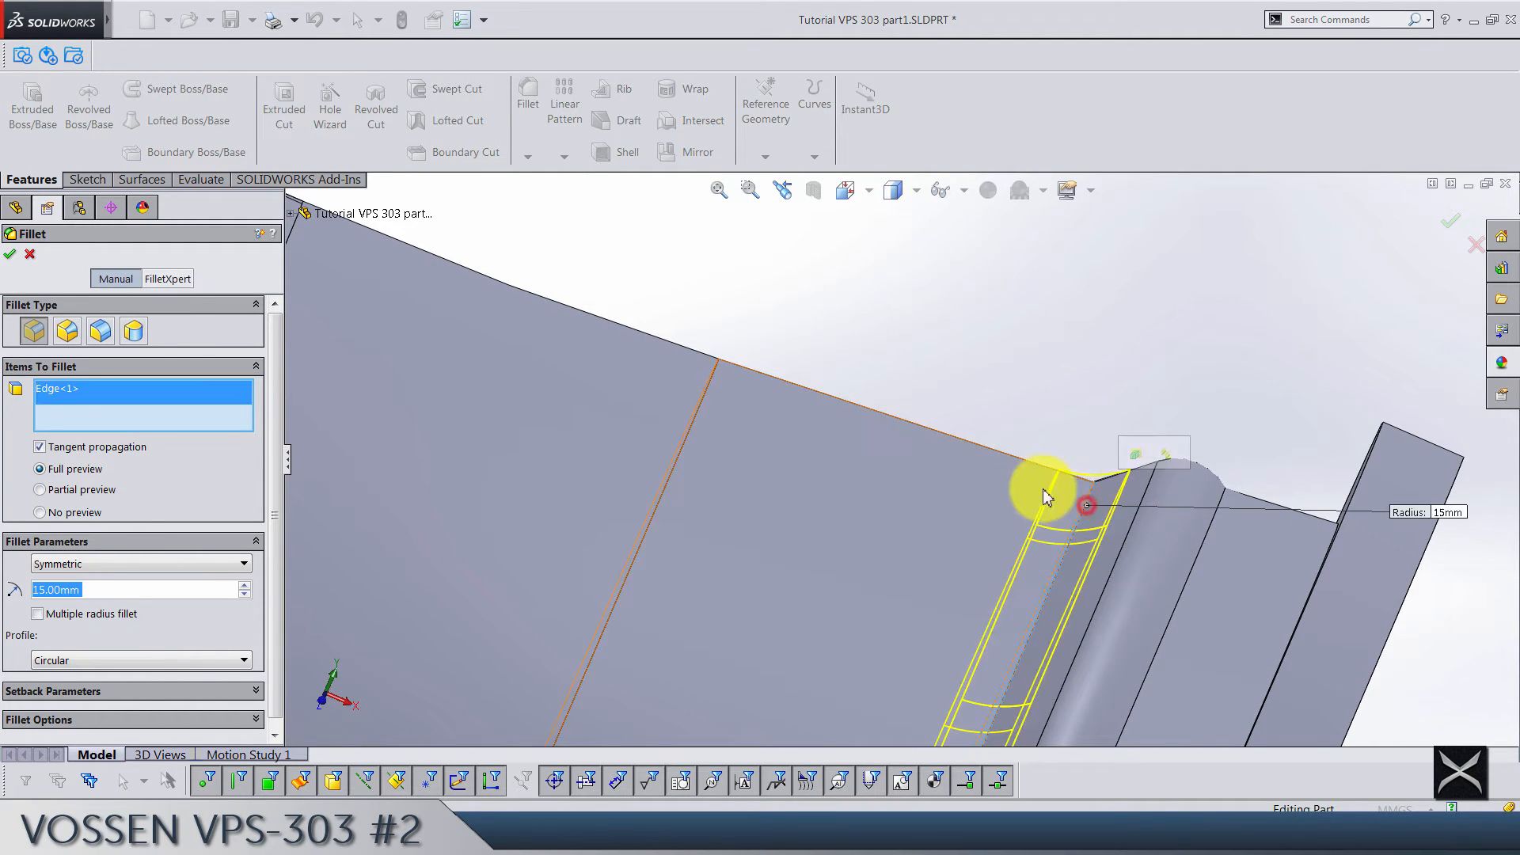
click(9, 253)
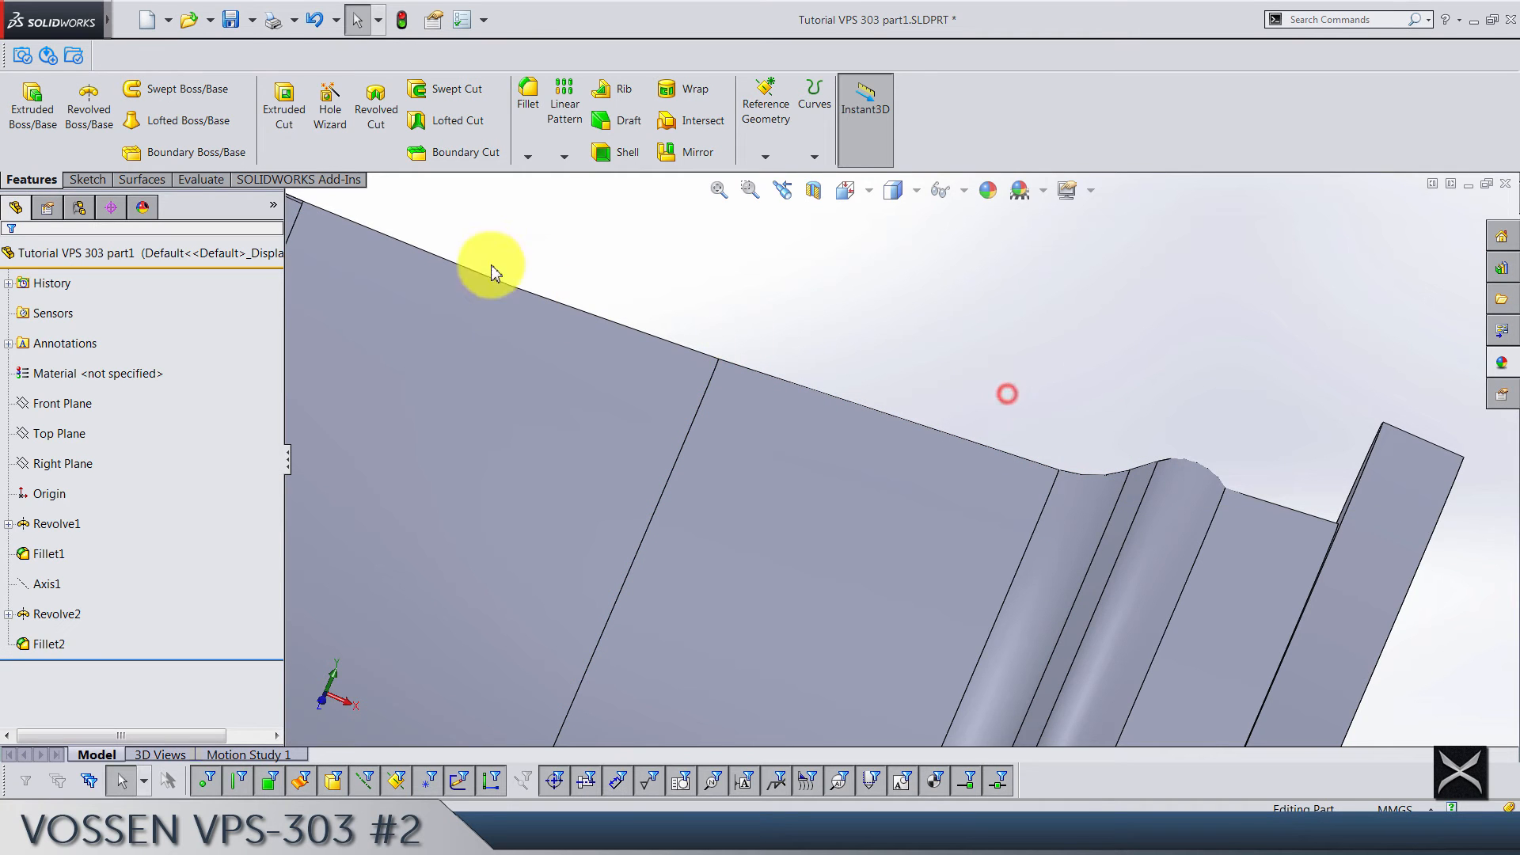
click(525, 101)
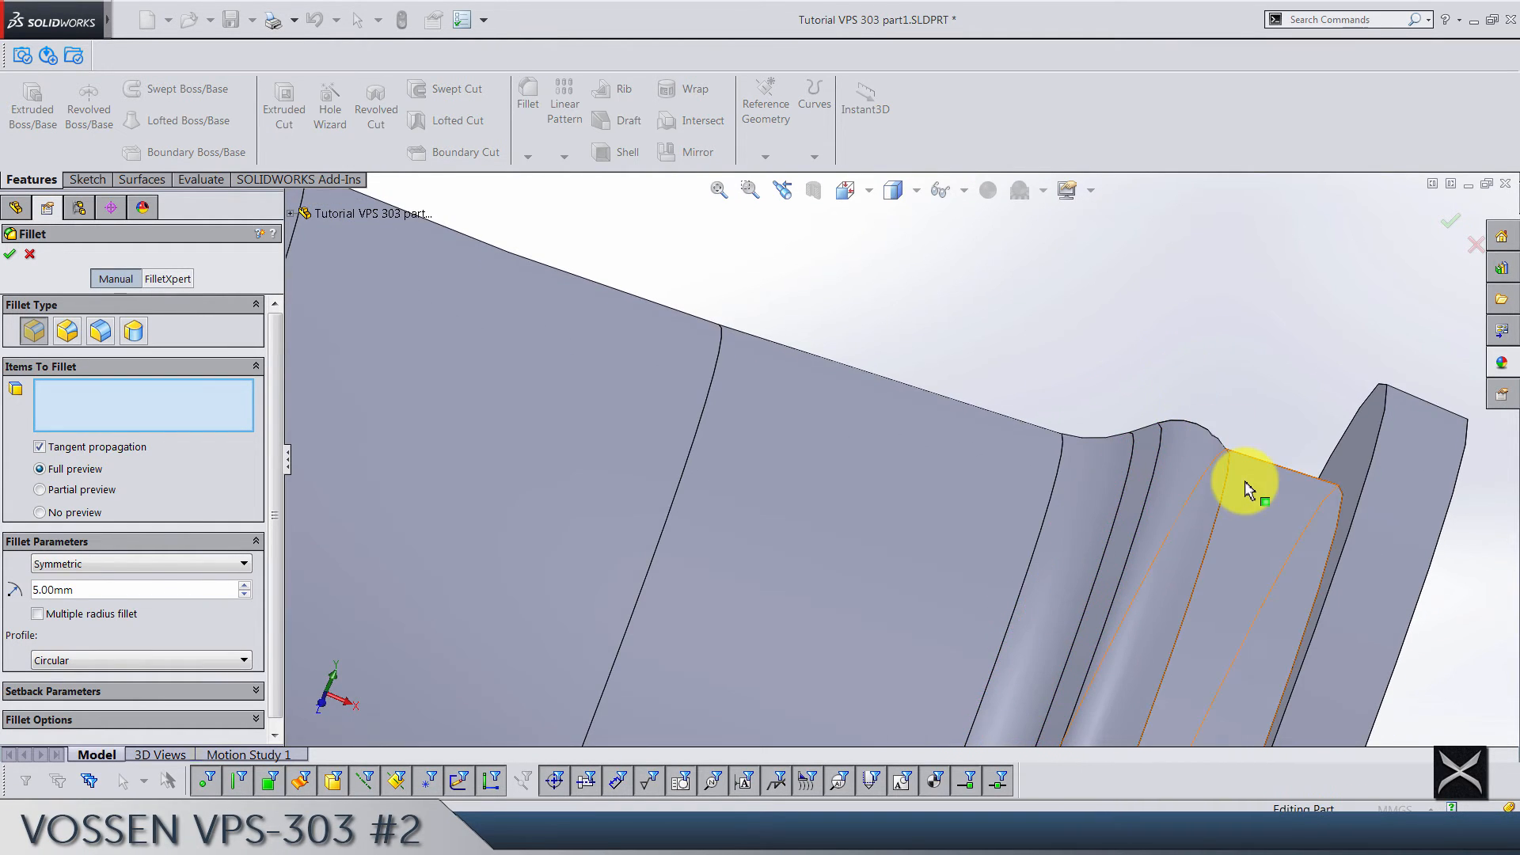
click(9, 253)
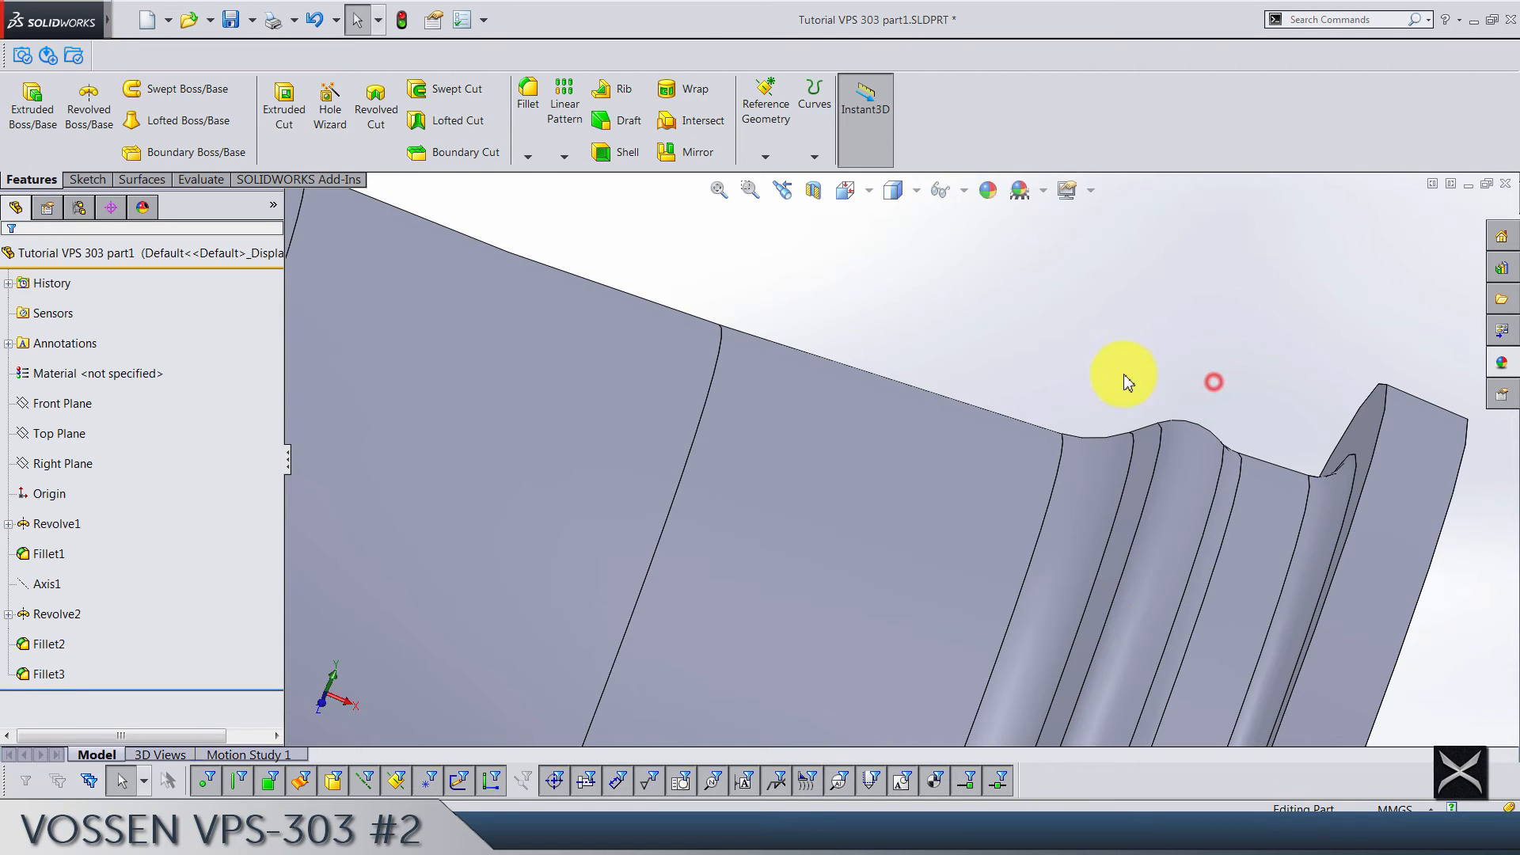
mouse_move(527, 101)
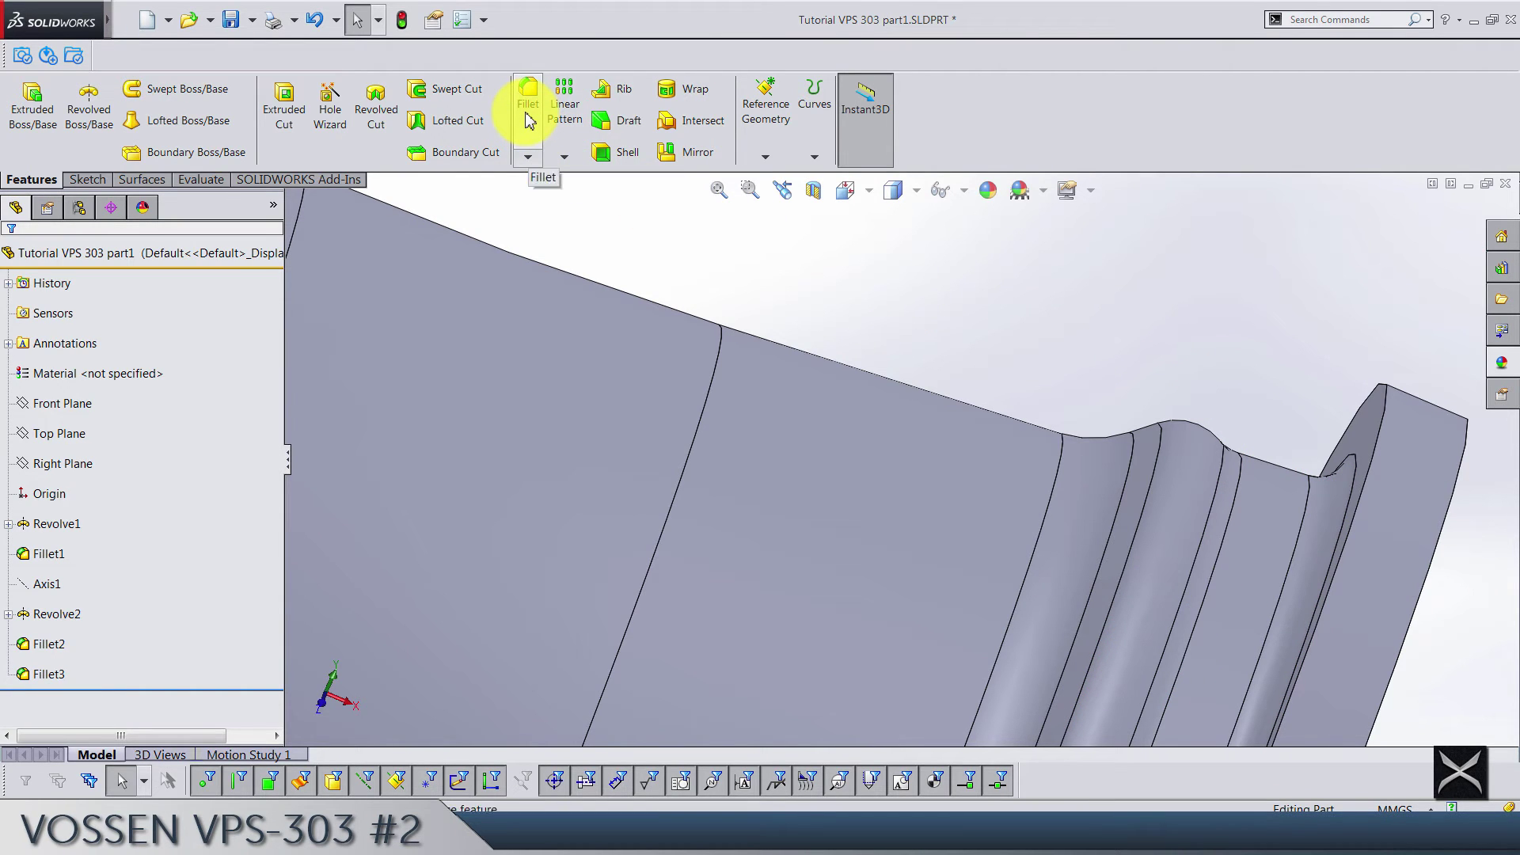
- Fillet the outer lip edge 2.5 mm and the inner lip edge 1 mm
click(525, 105)
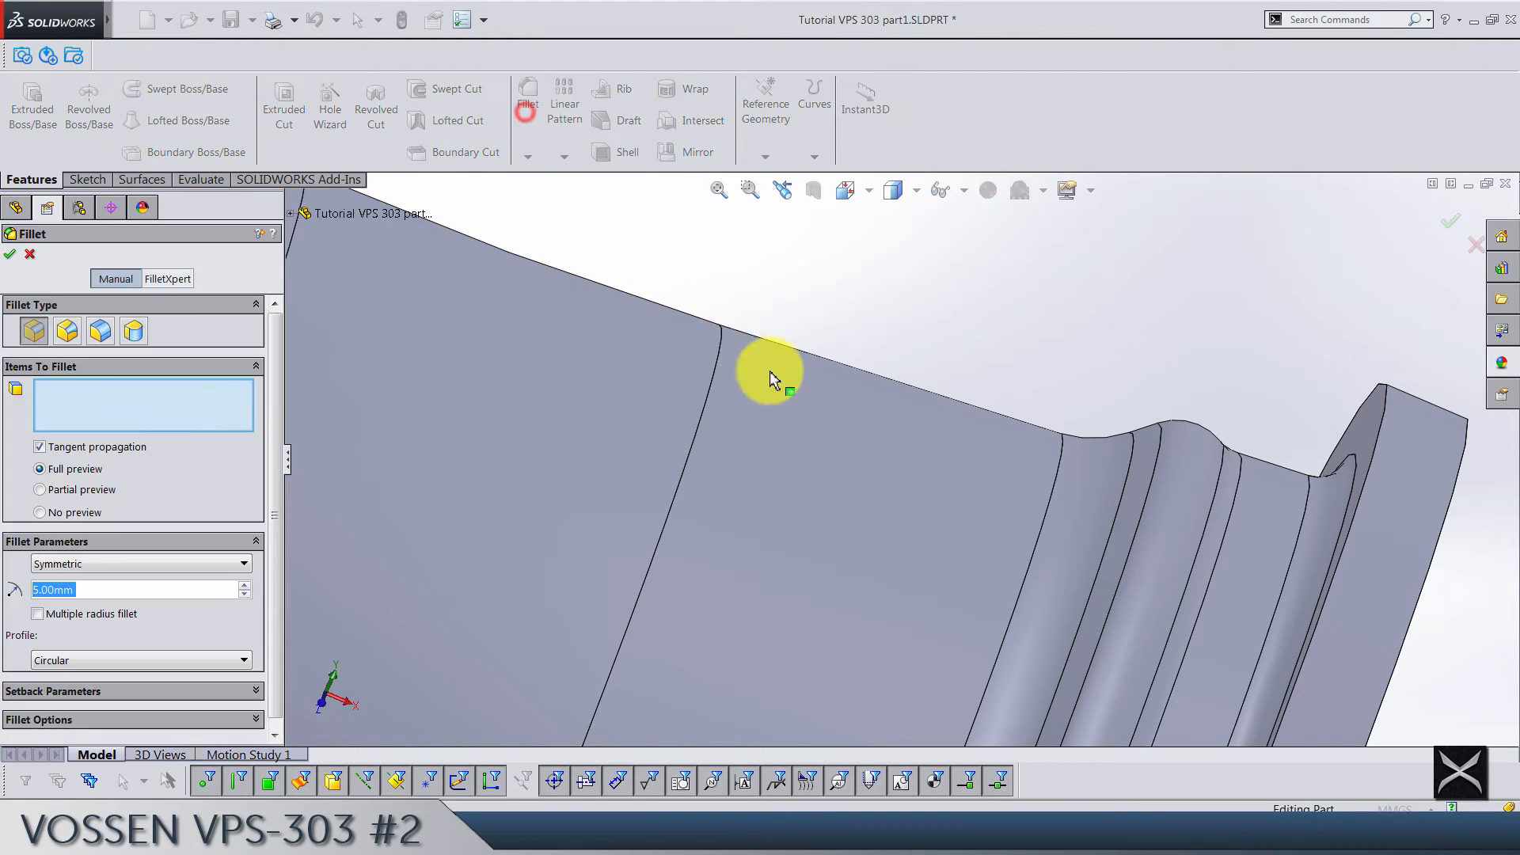
click(775, 383)
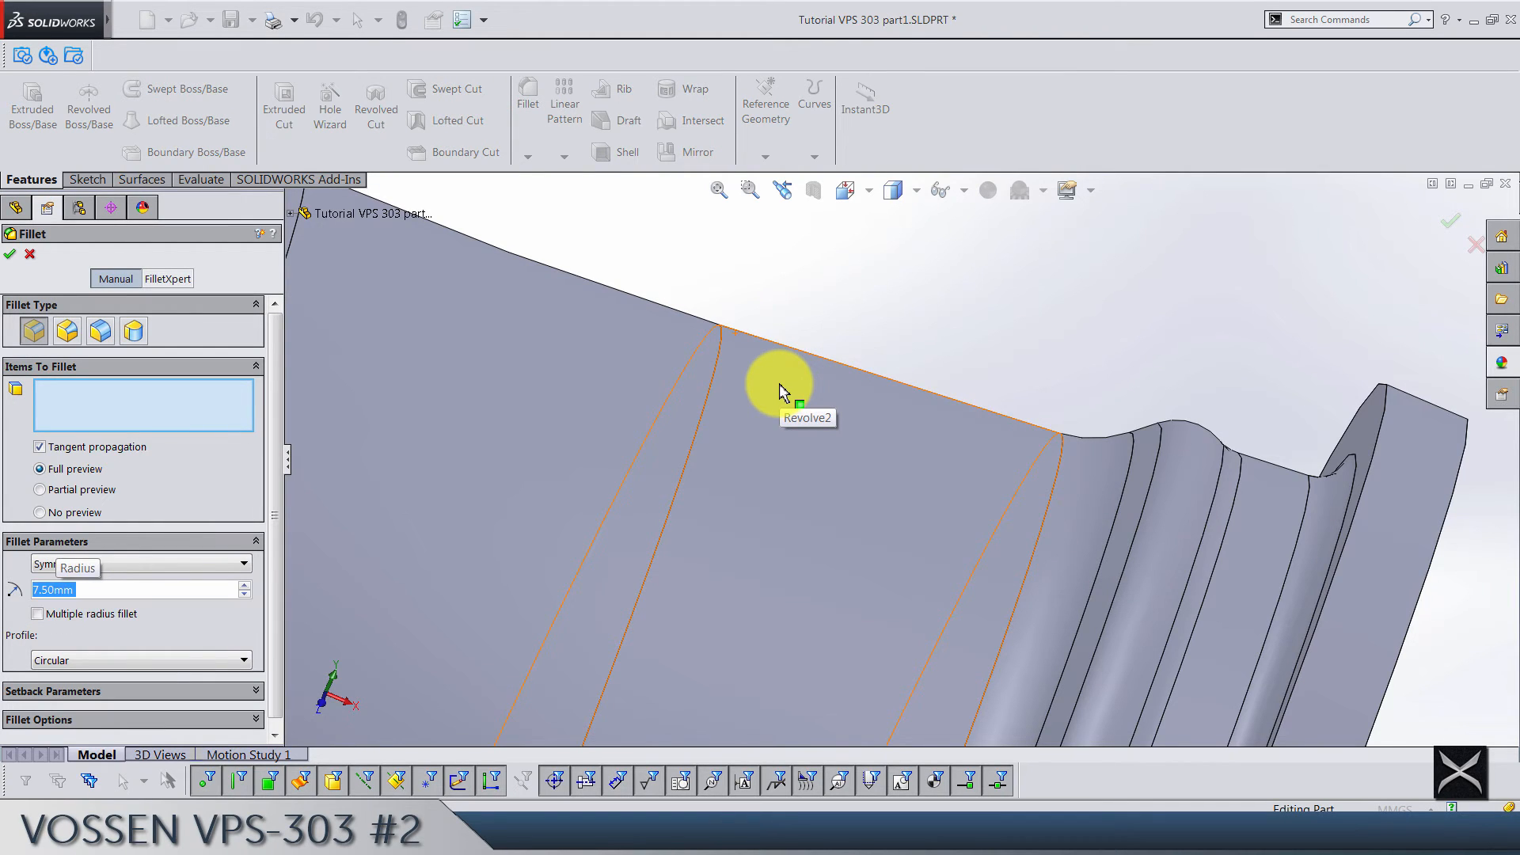
mouse_move(1314, 348)
text(2.5)
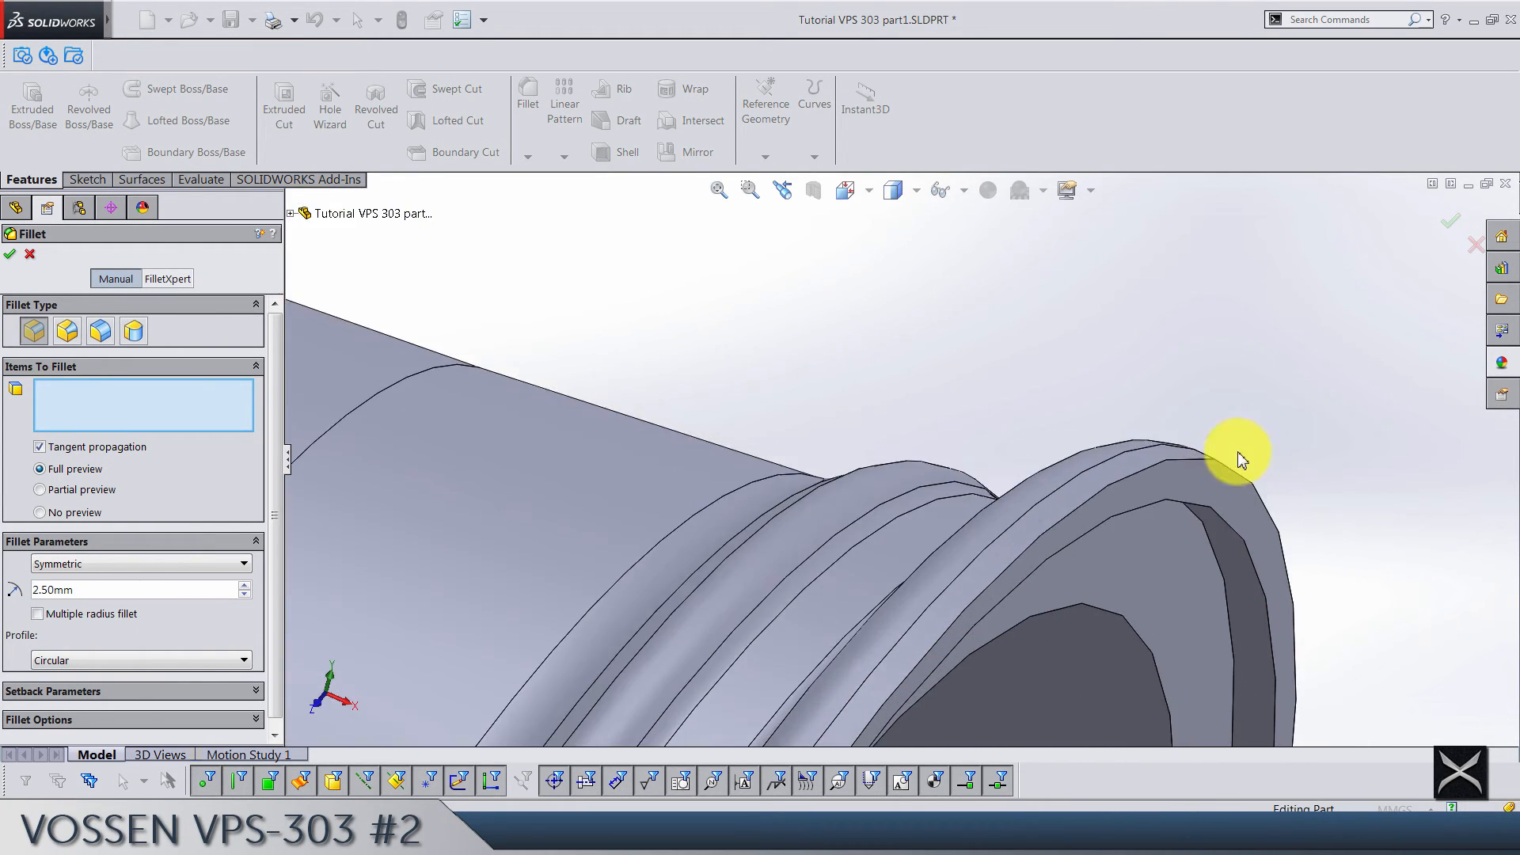
click(1241, 452)
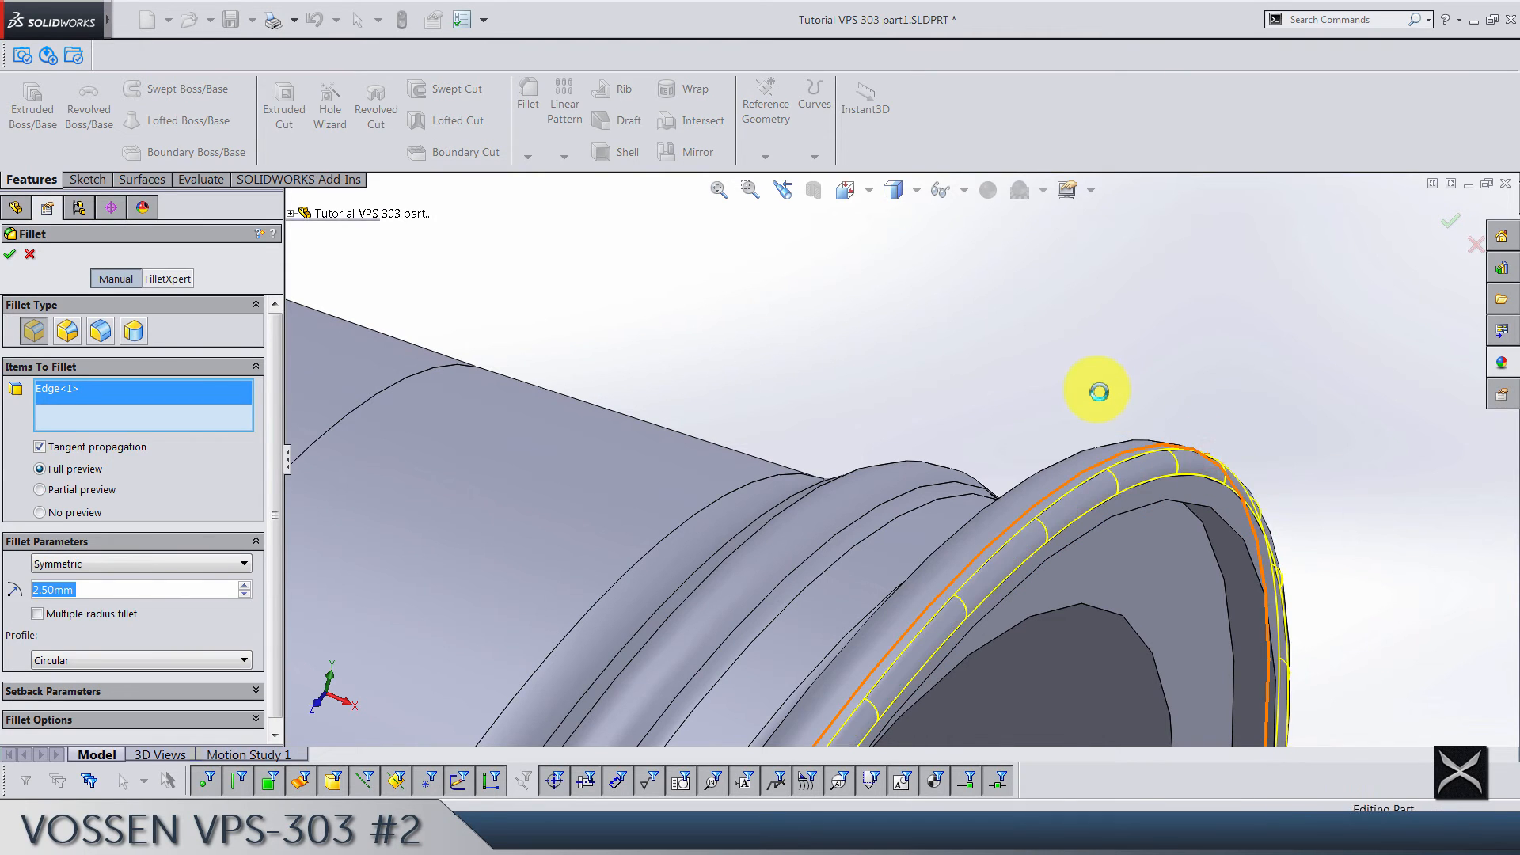
click(10, 254)
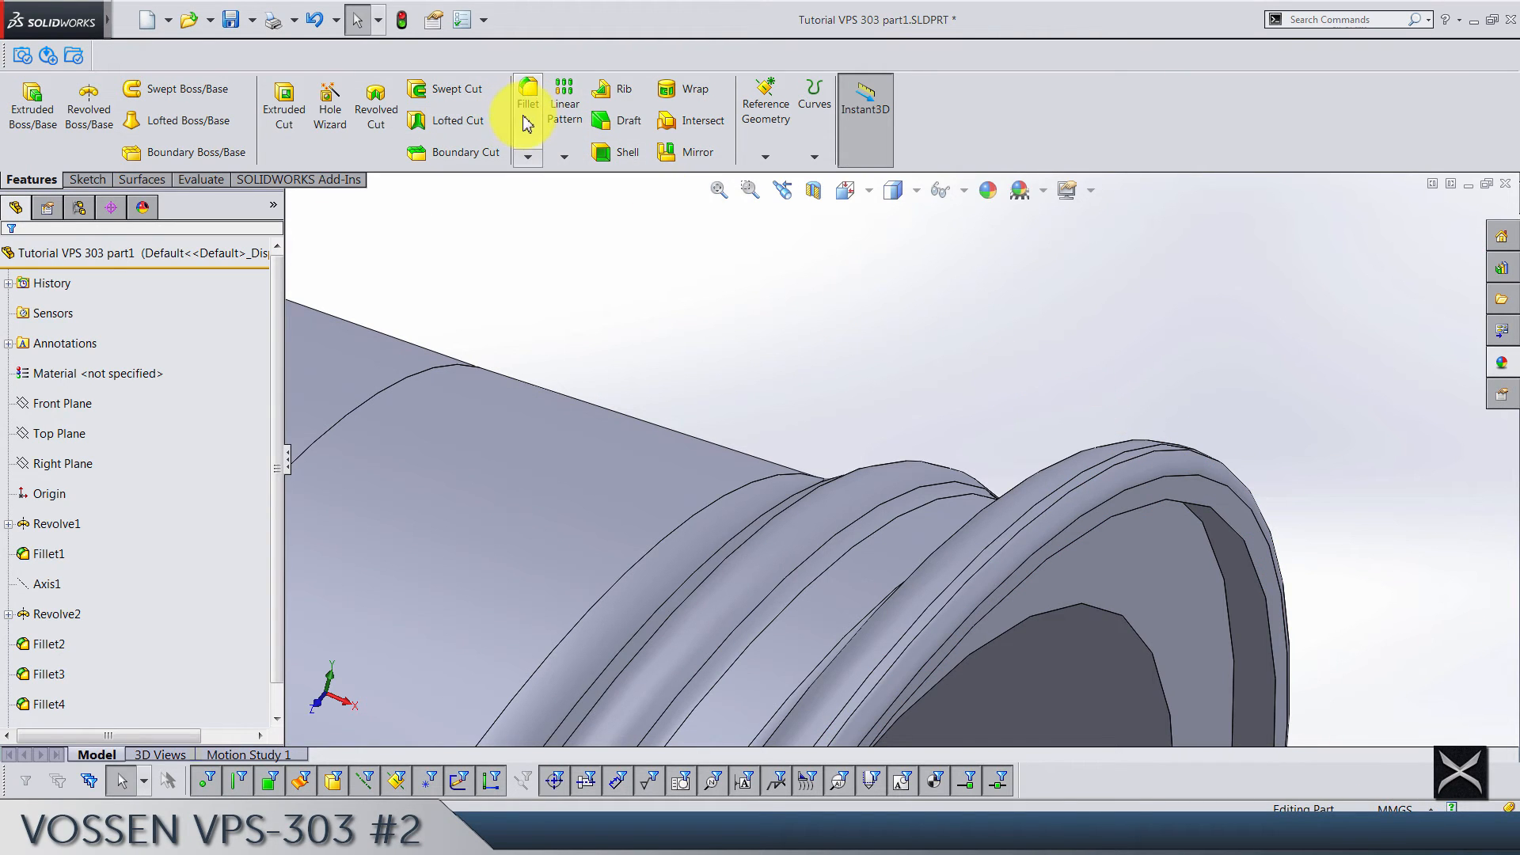
click(525, 101)
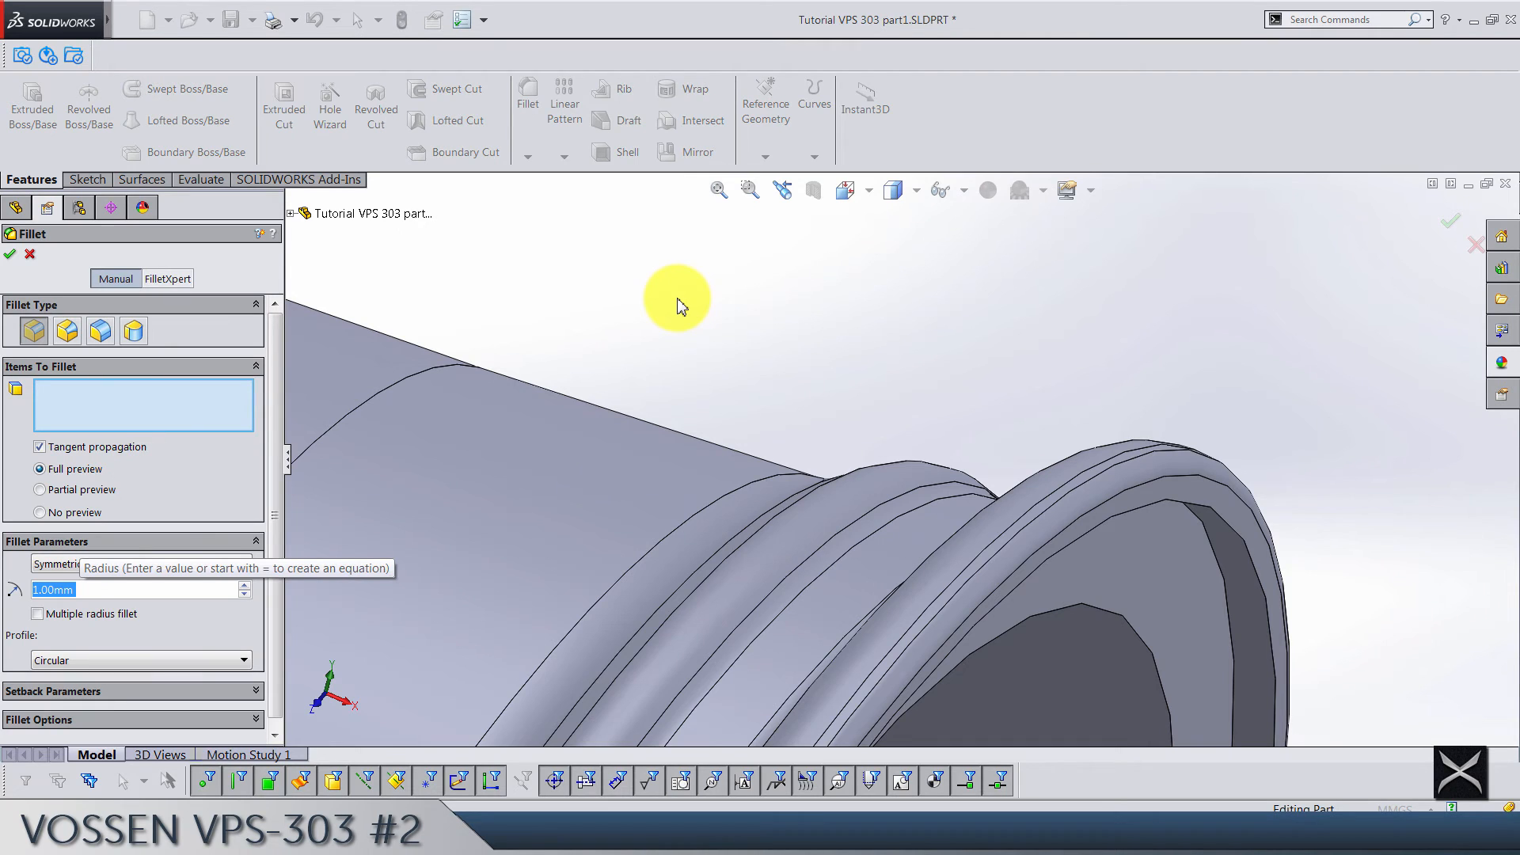
mouse_move(1214, 524)
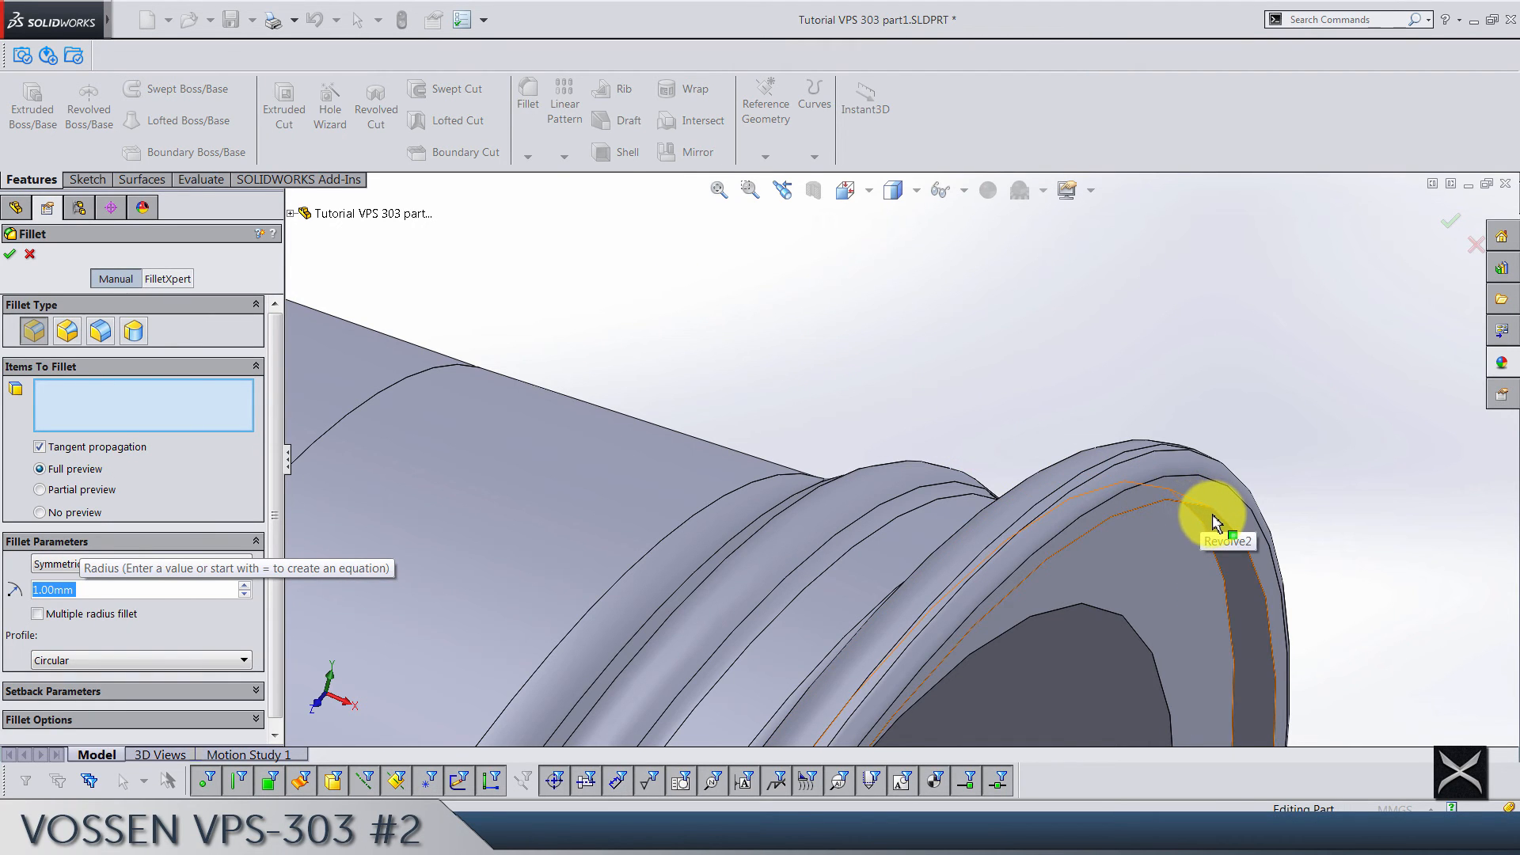
click(1211, 513)
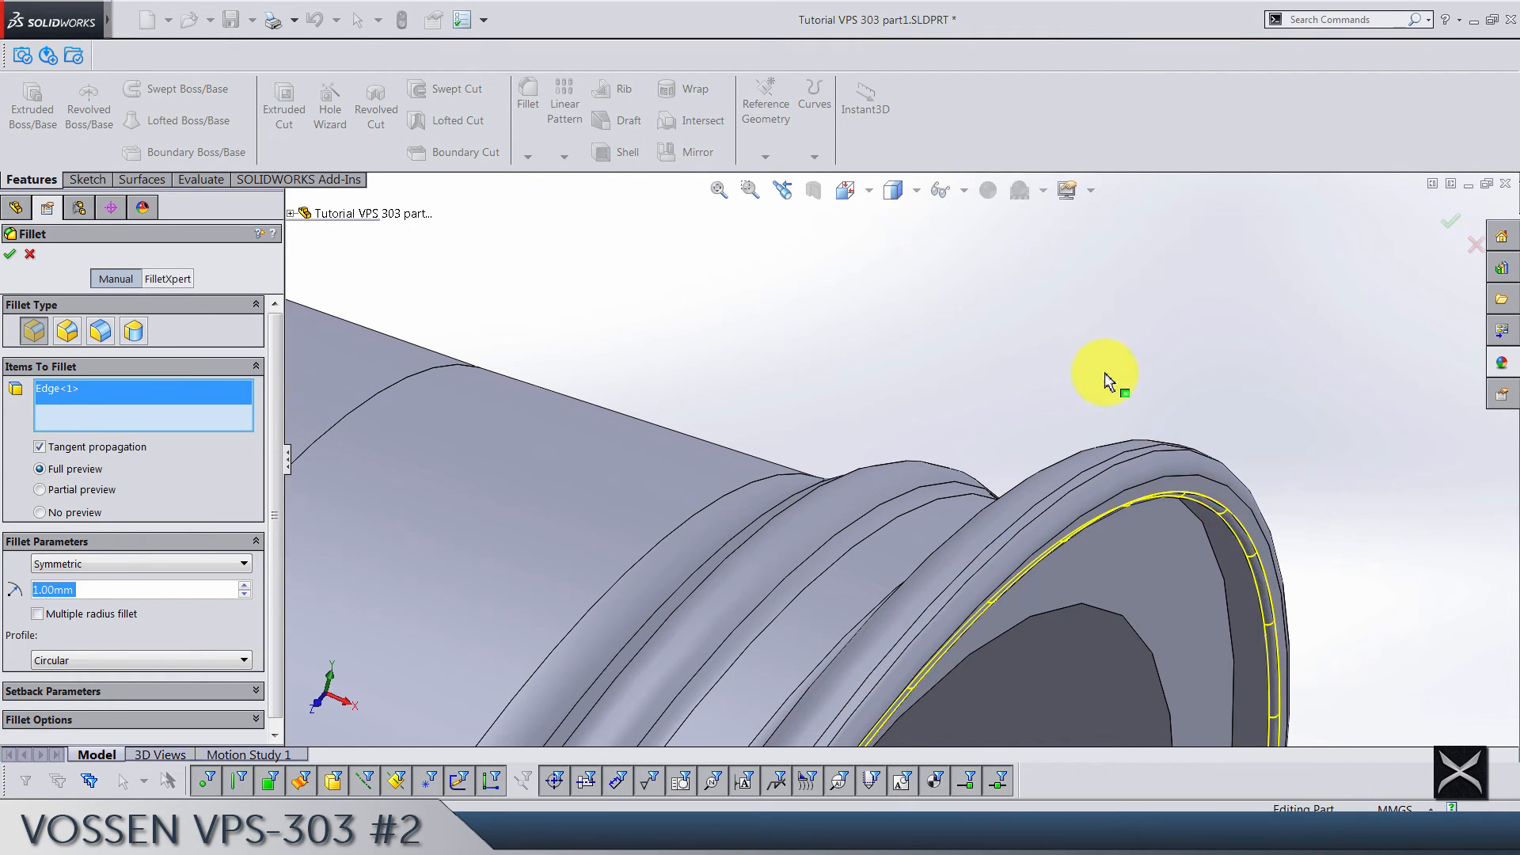
click(9, 254)
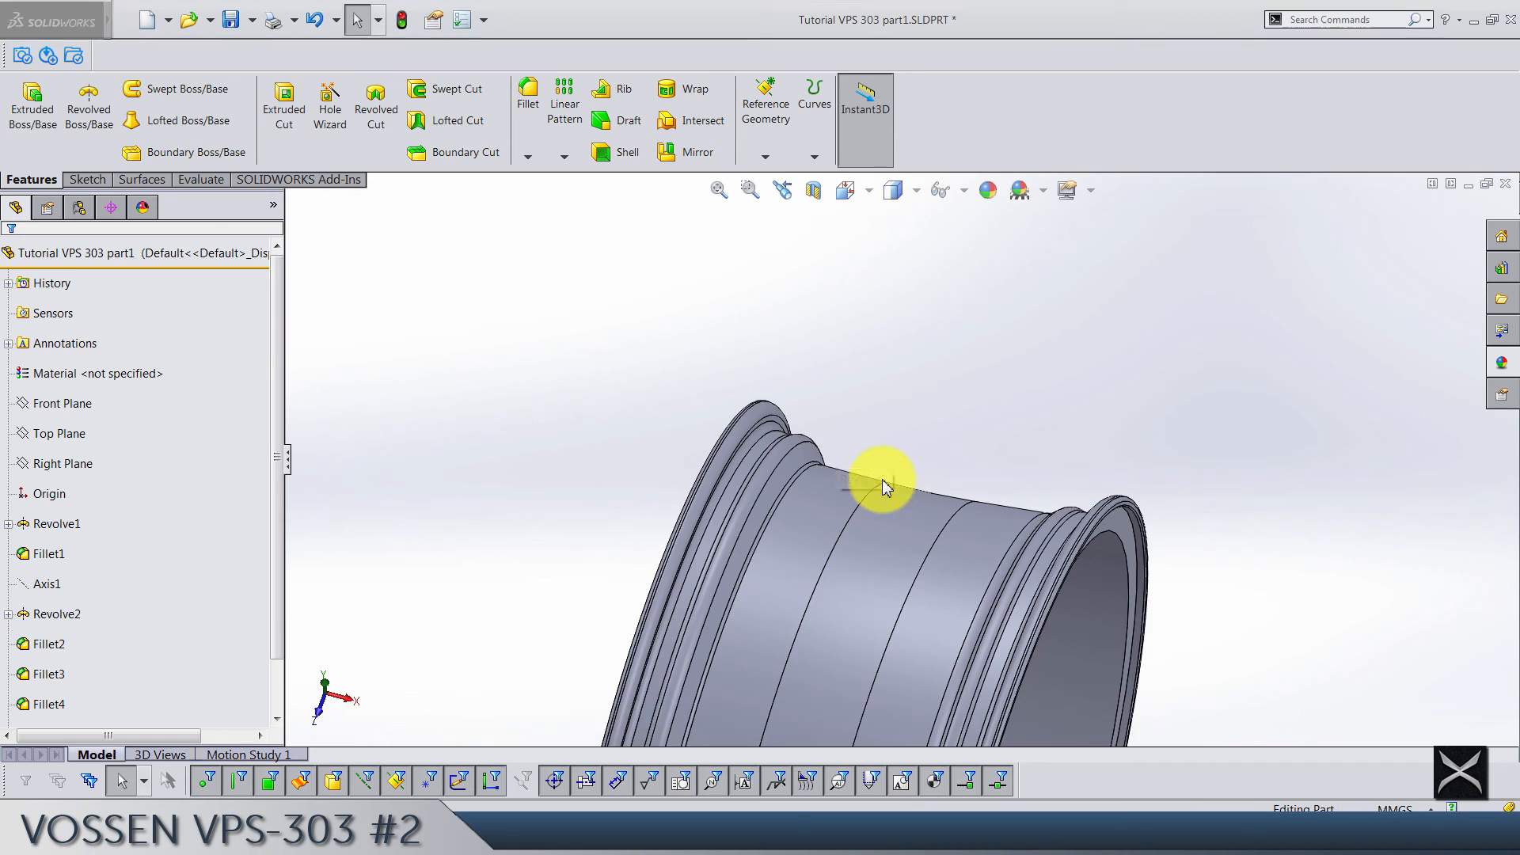
- Check the rim from Front and Isometric views and save the part
click(848, 189)
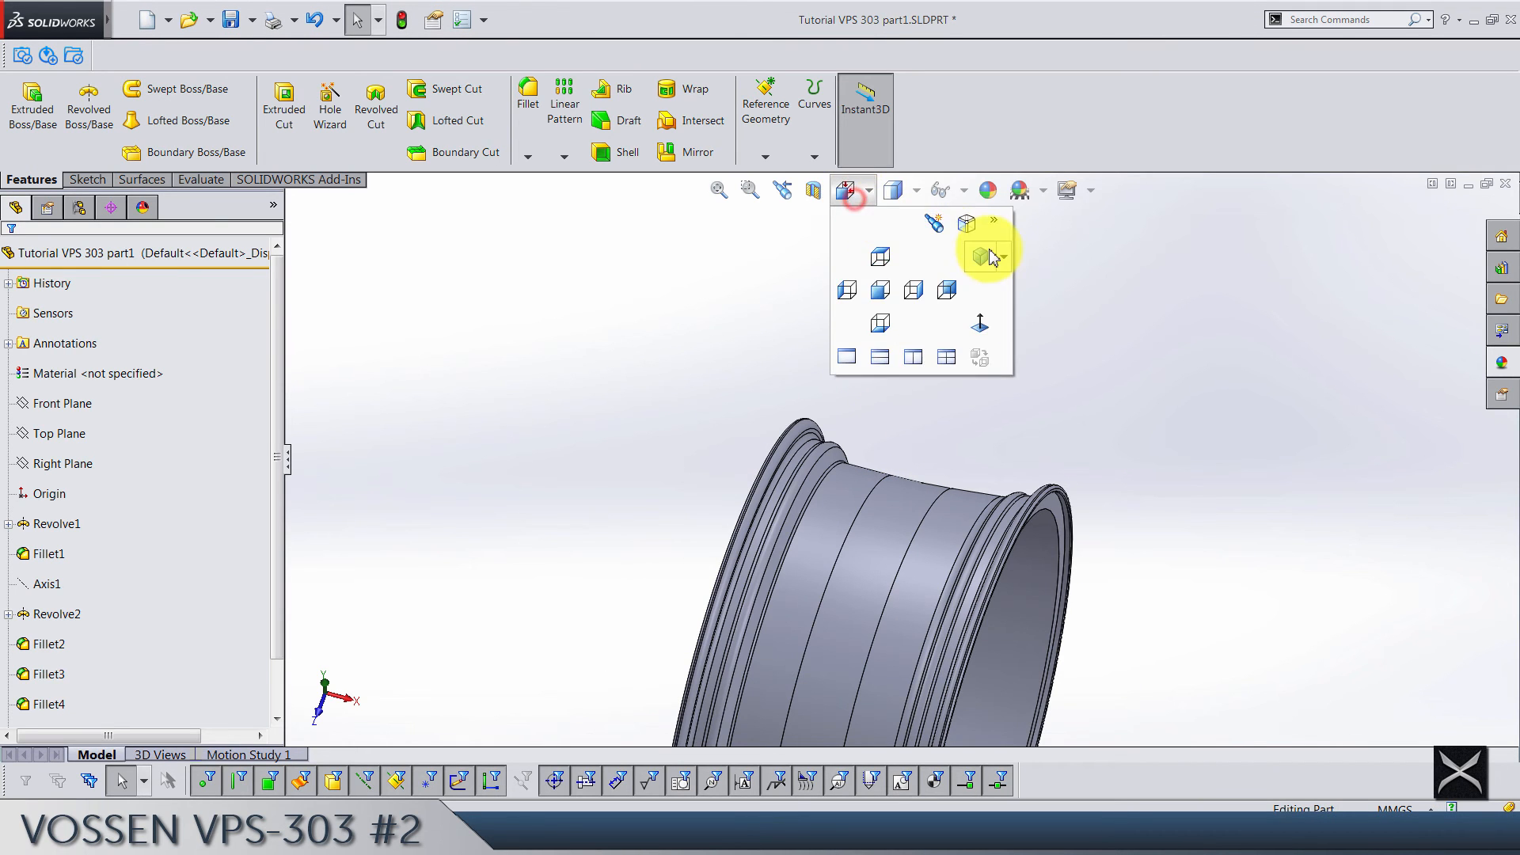
click(986, 257)
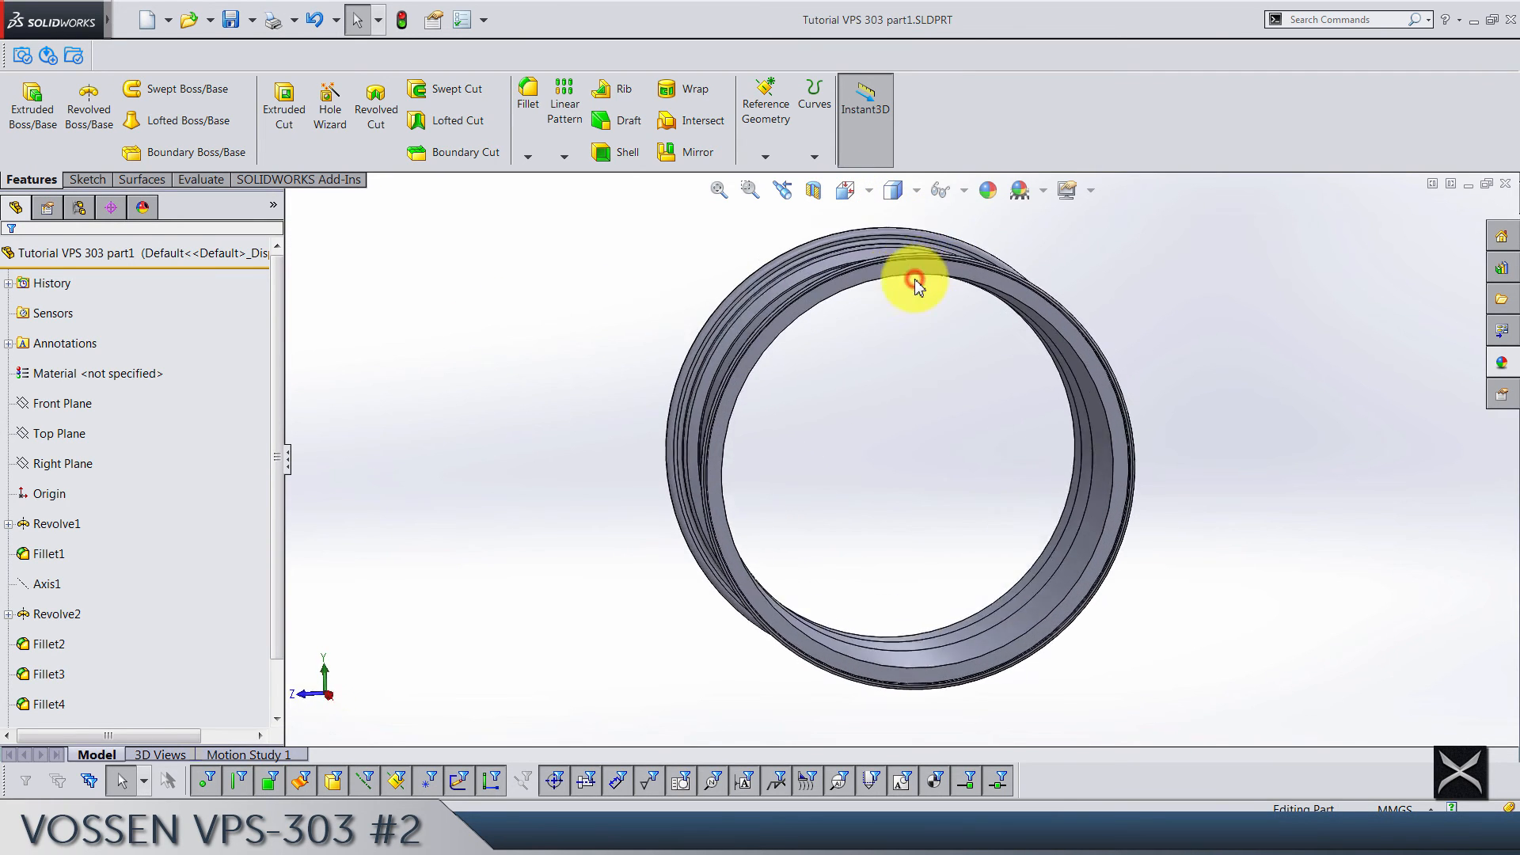
click(812, 190)
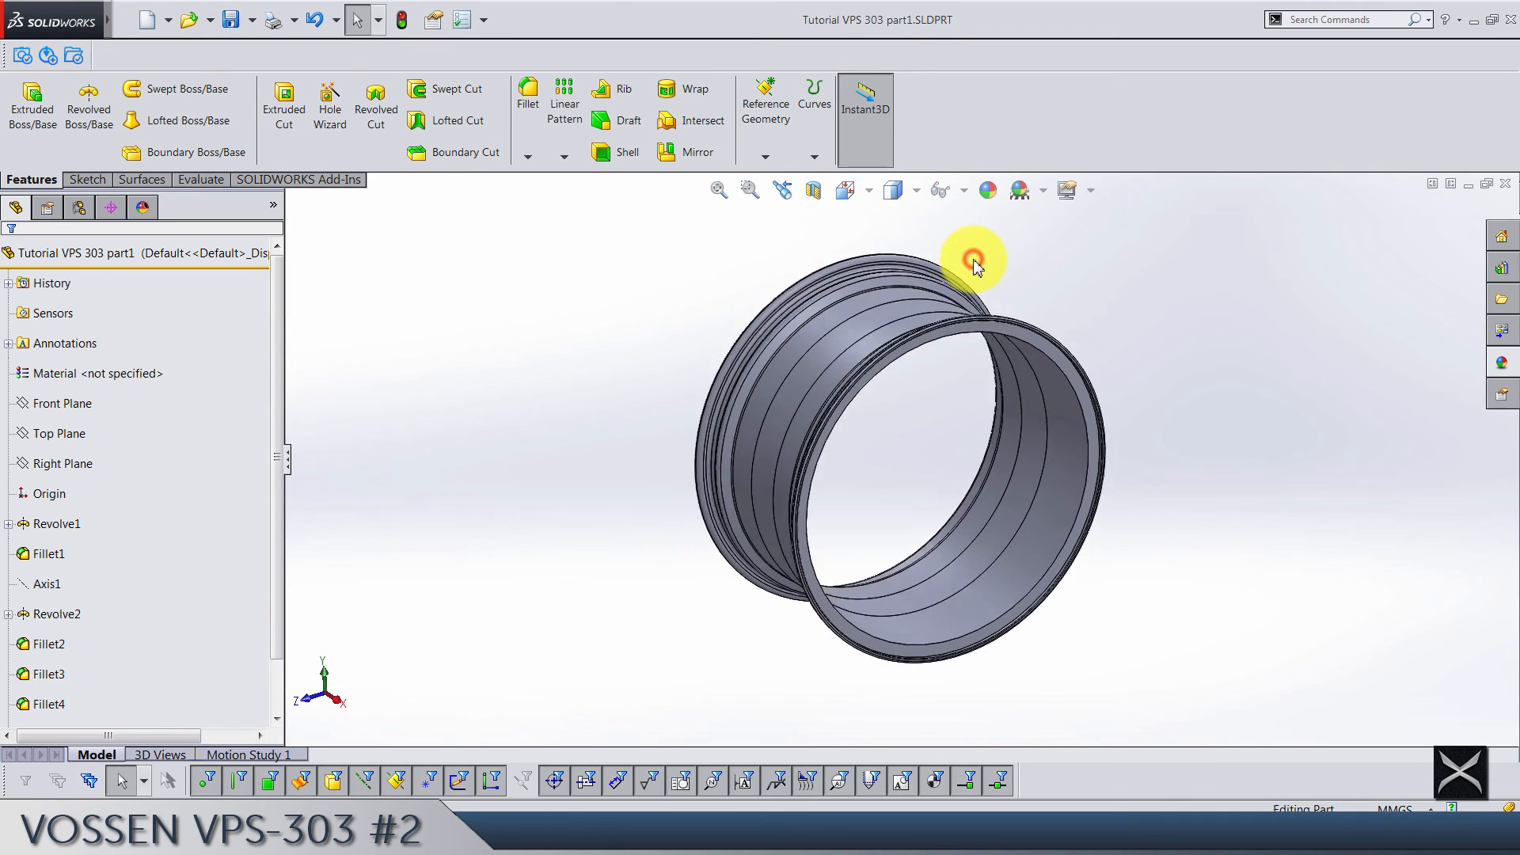
click(84, 179)
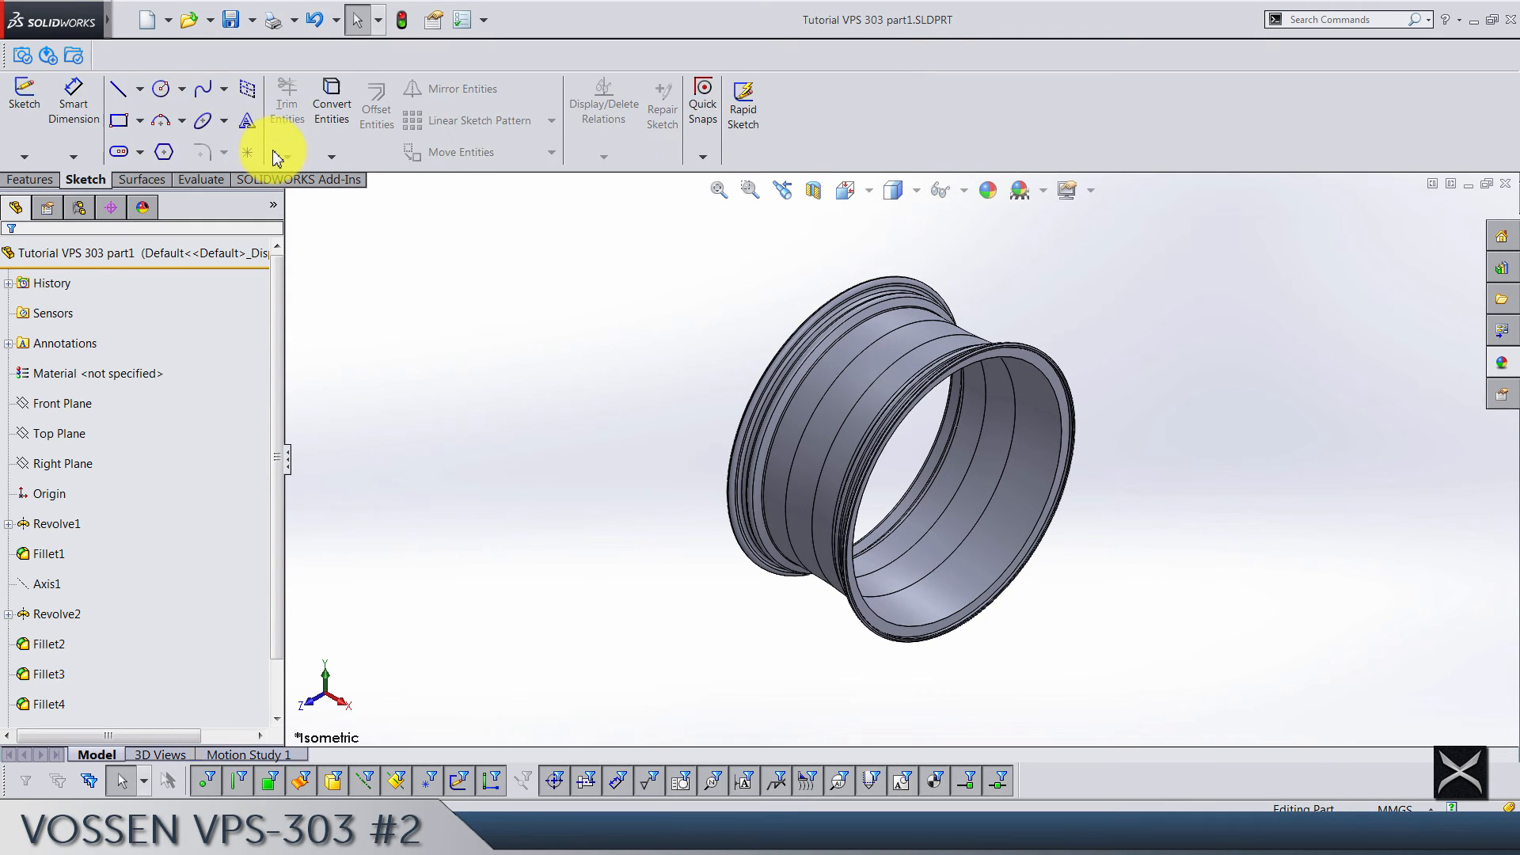
click(201, 179)
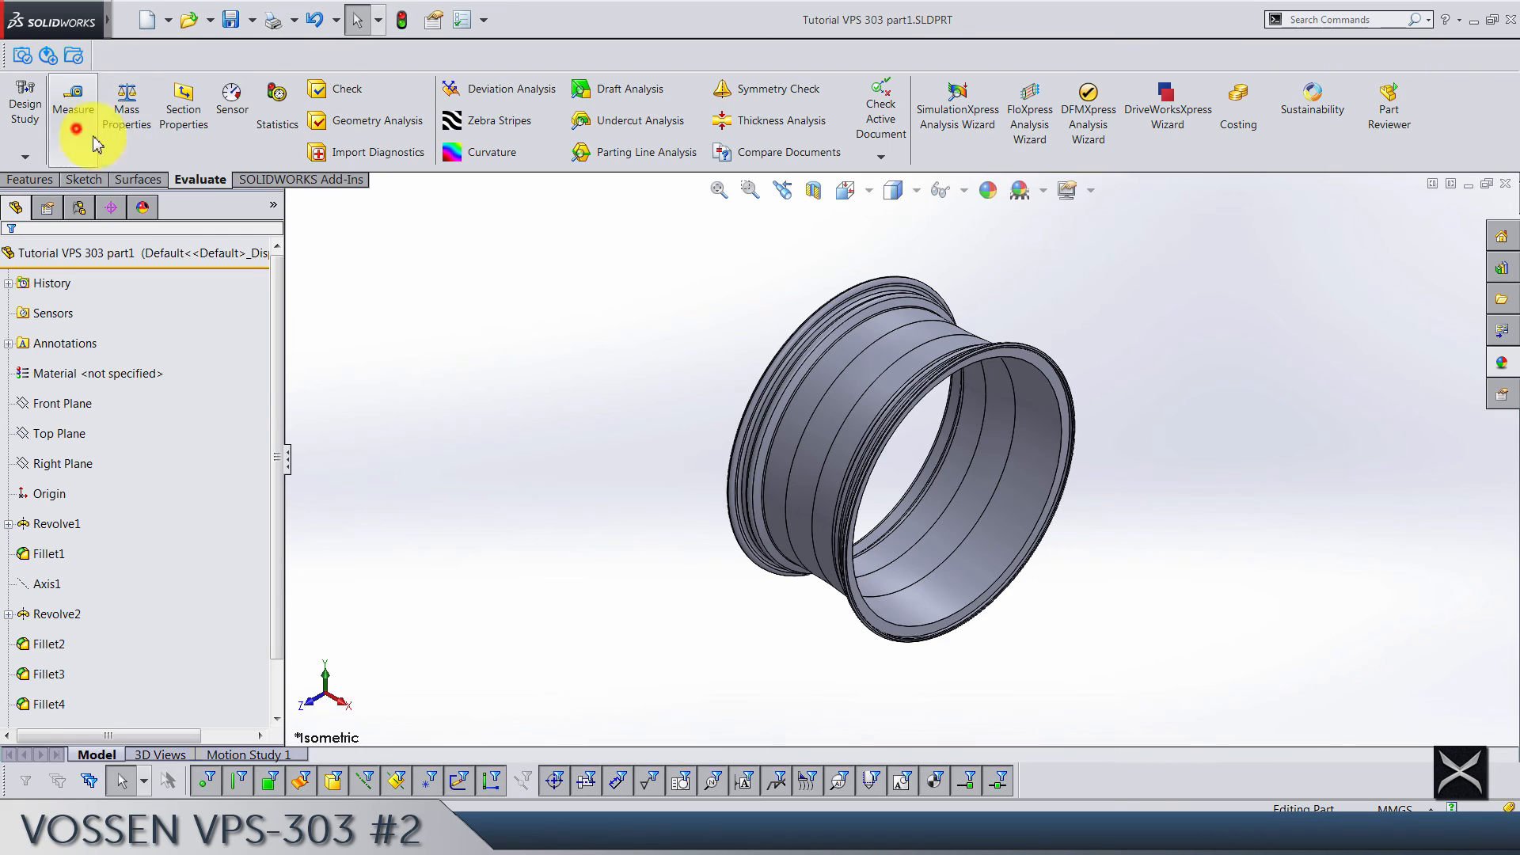
click(73, 105)
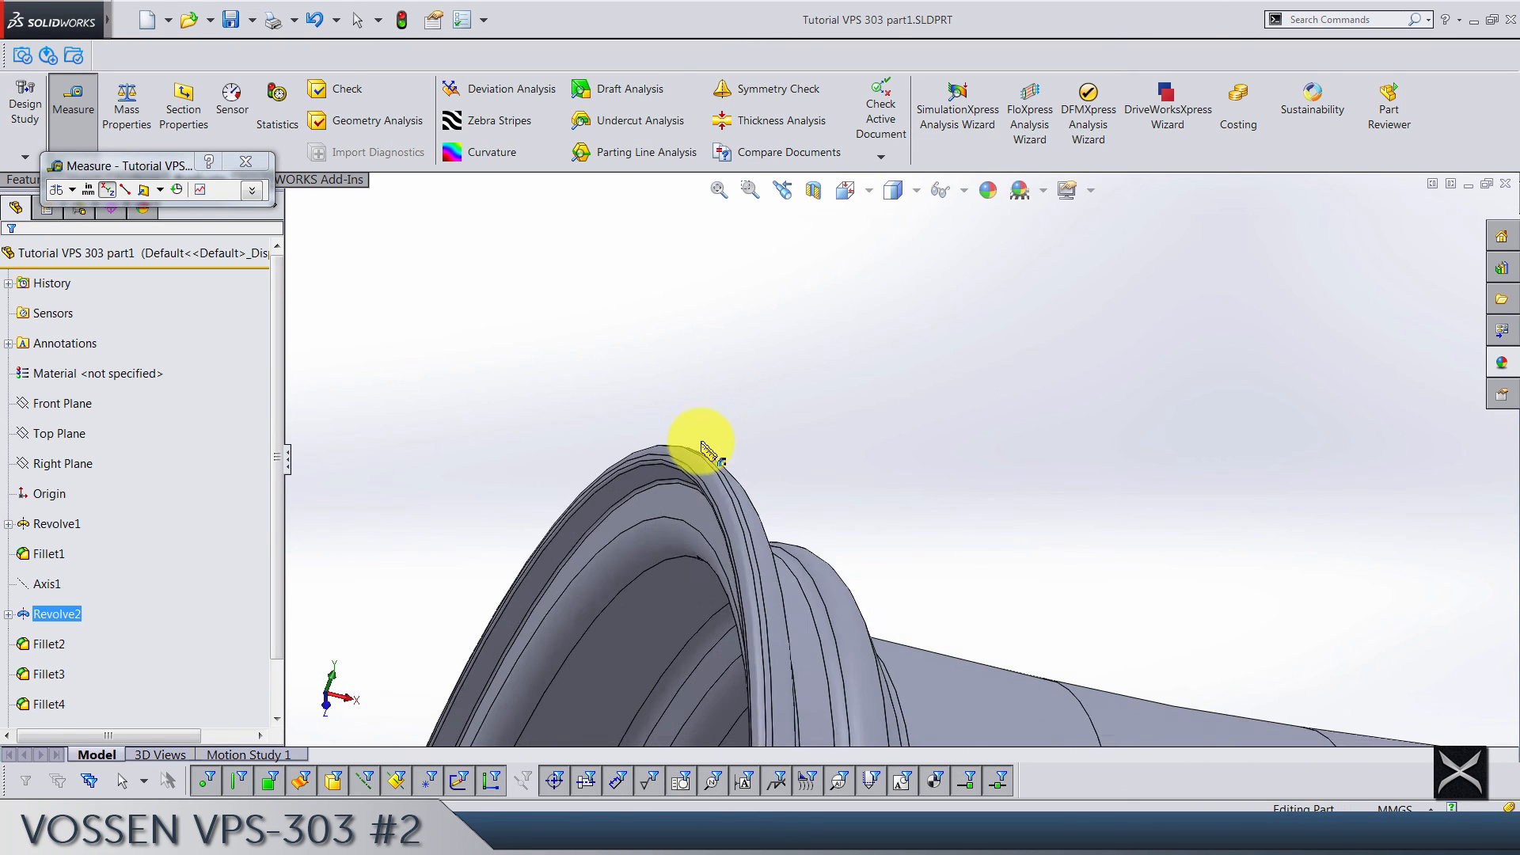
click(703, 456)
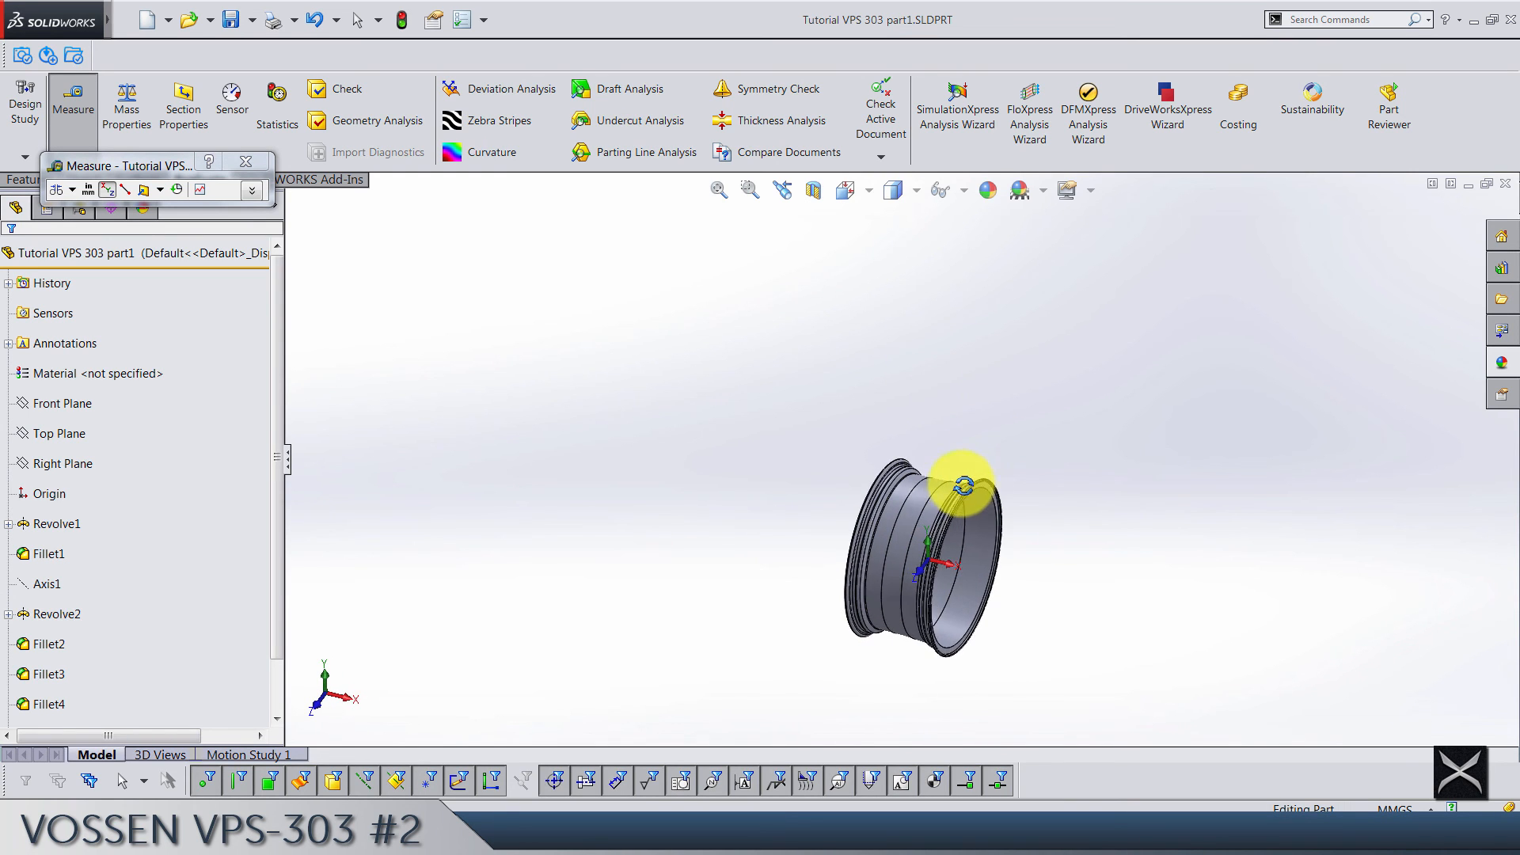
scroll(up, 3)
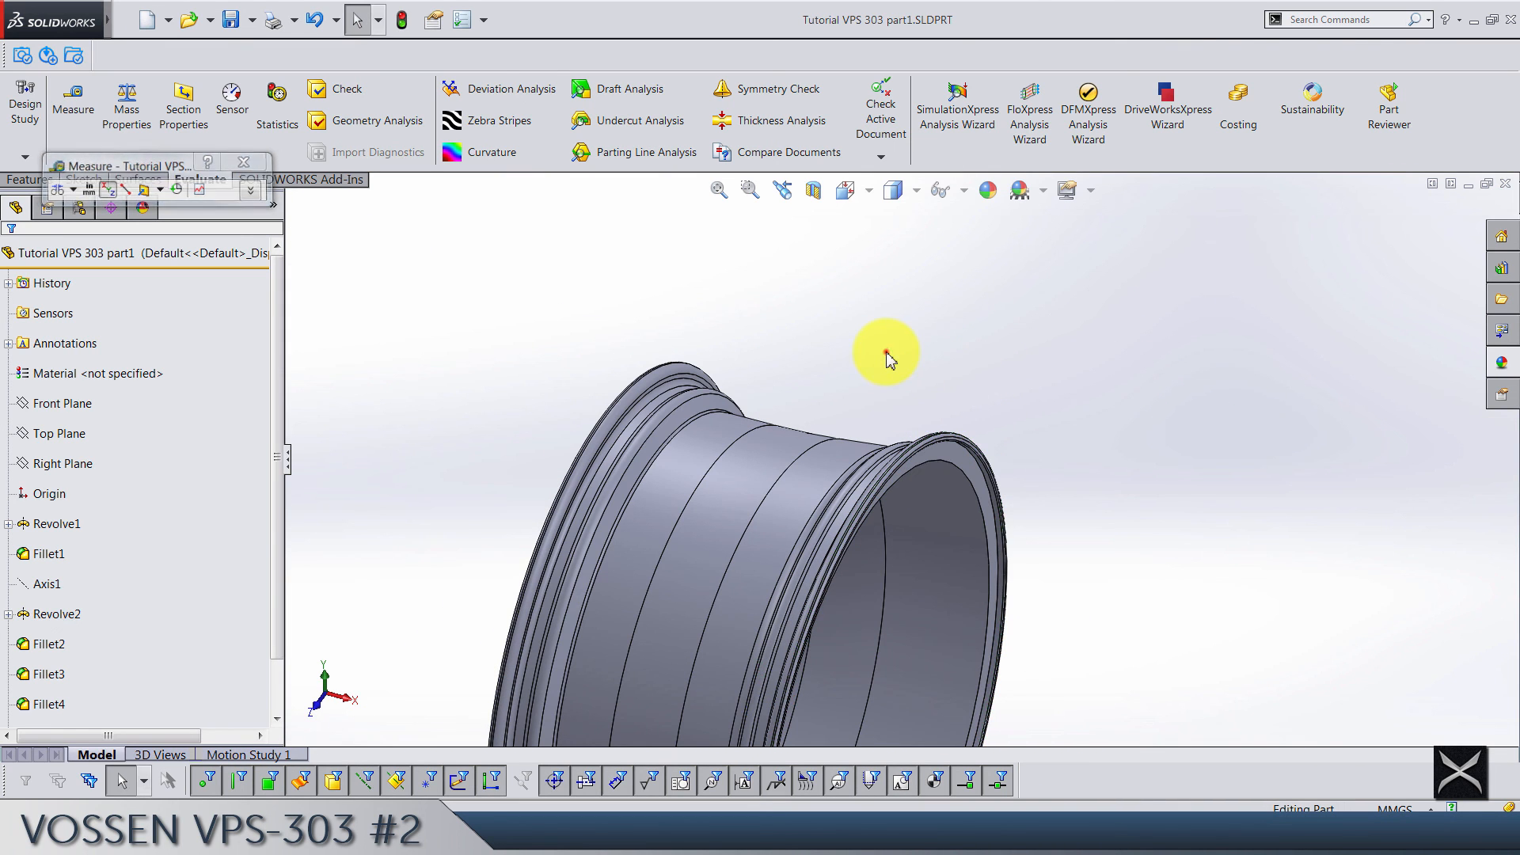
click(32, 179)
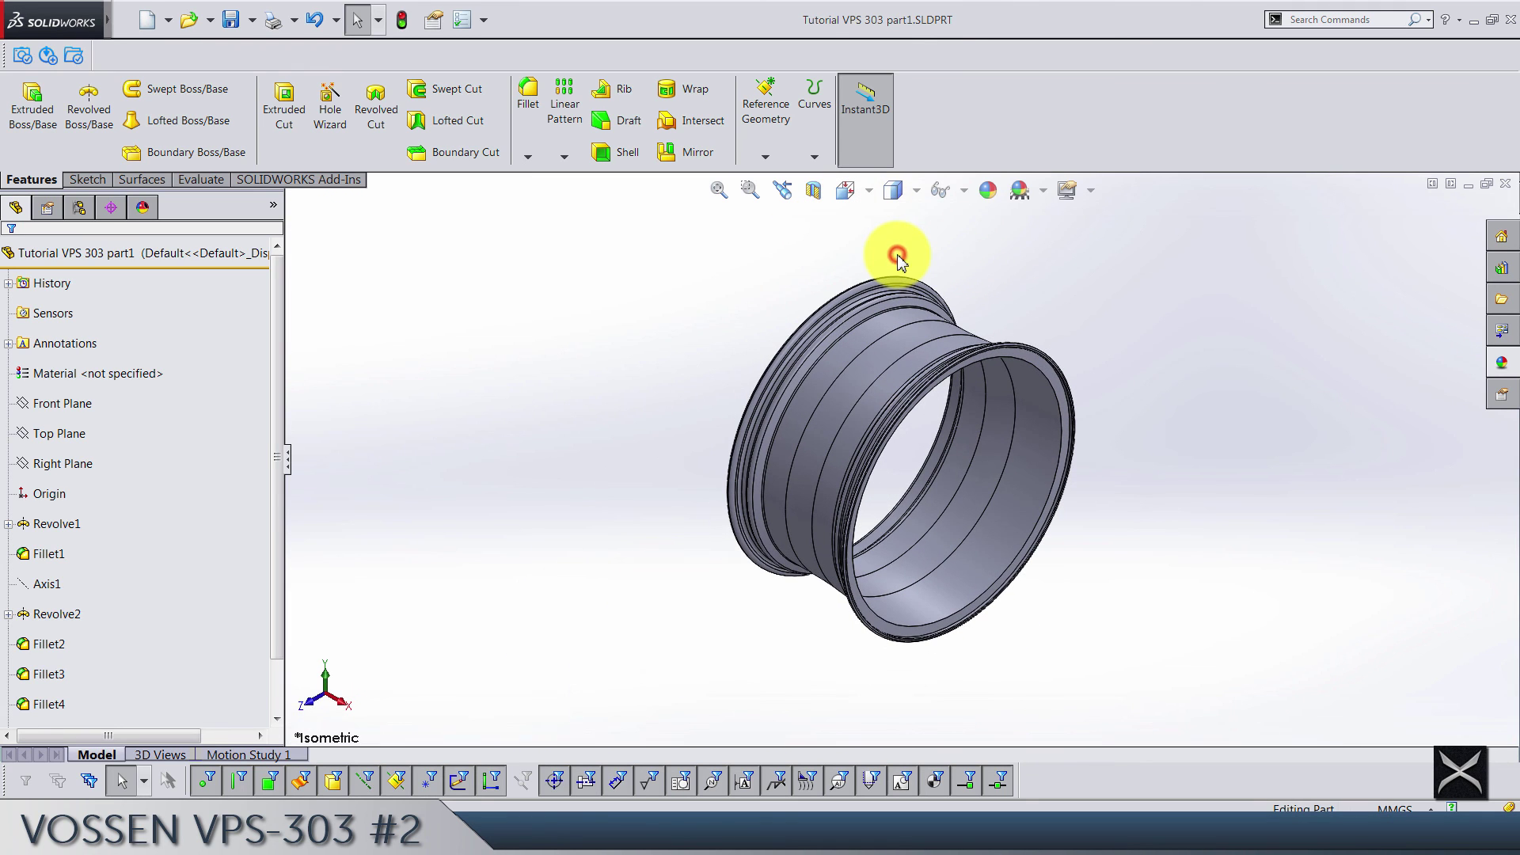
mouse_move(896, 262)
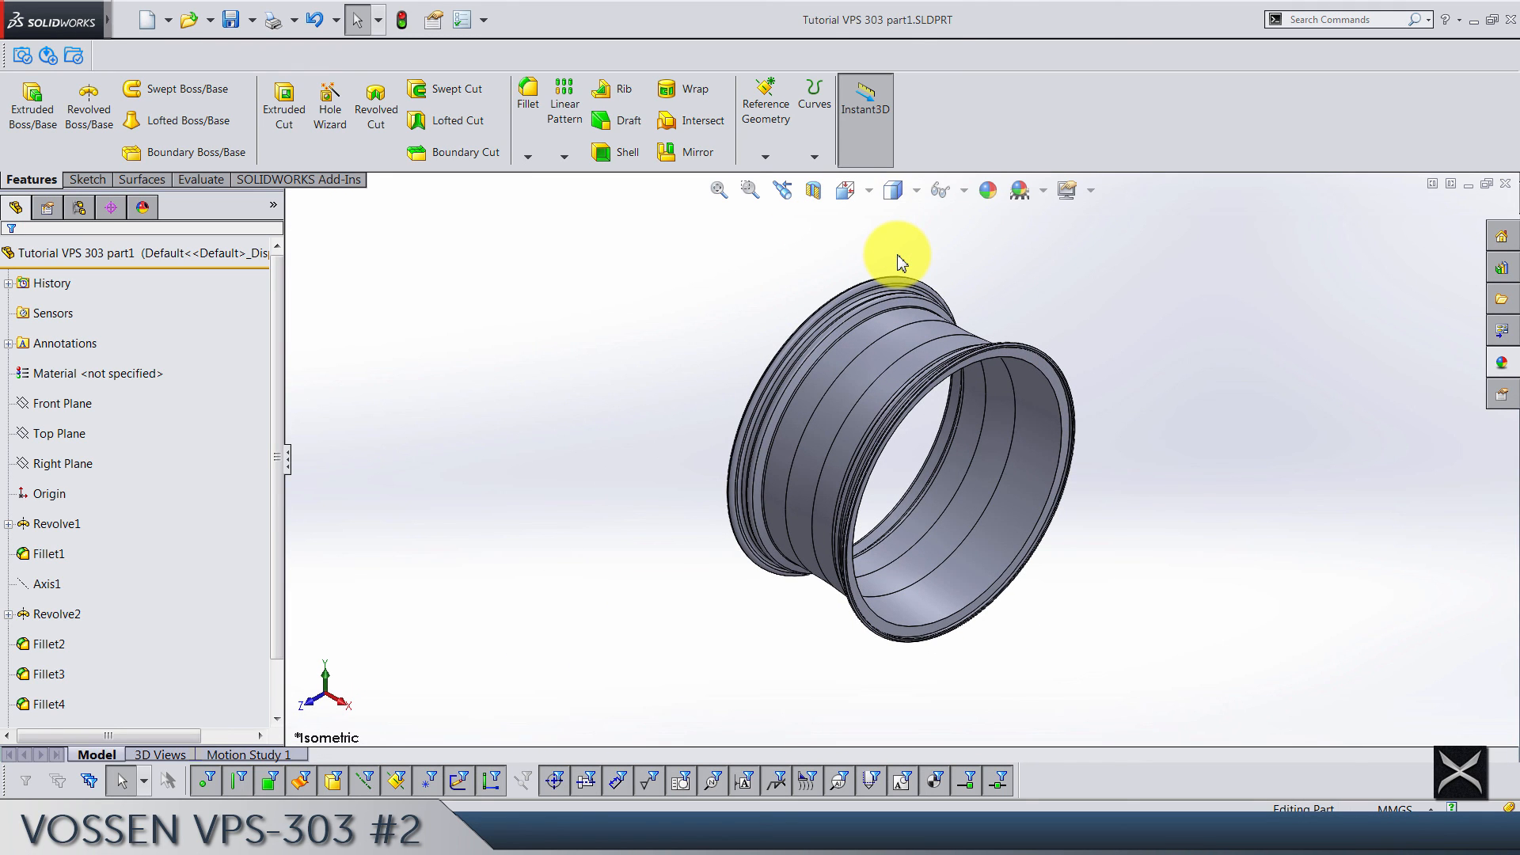